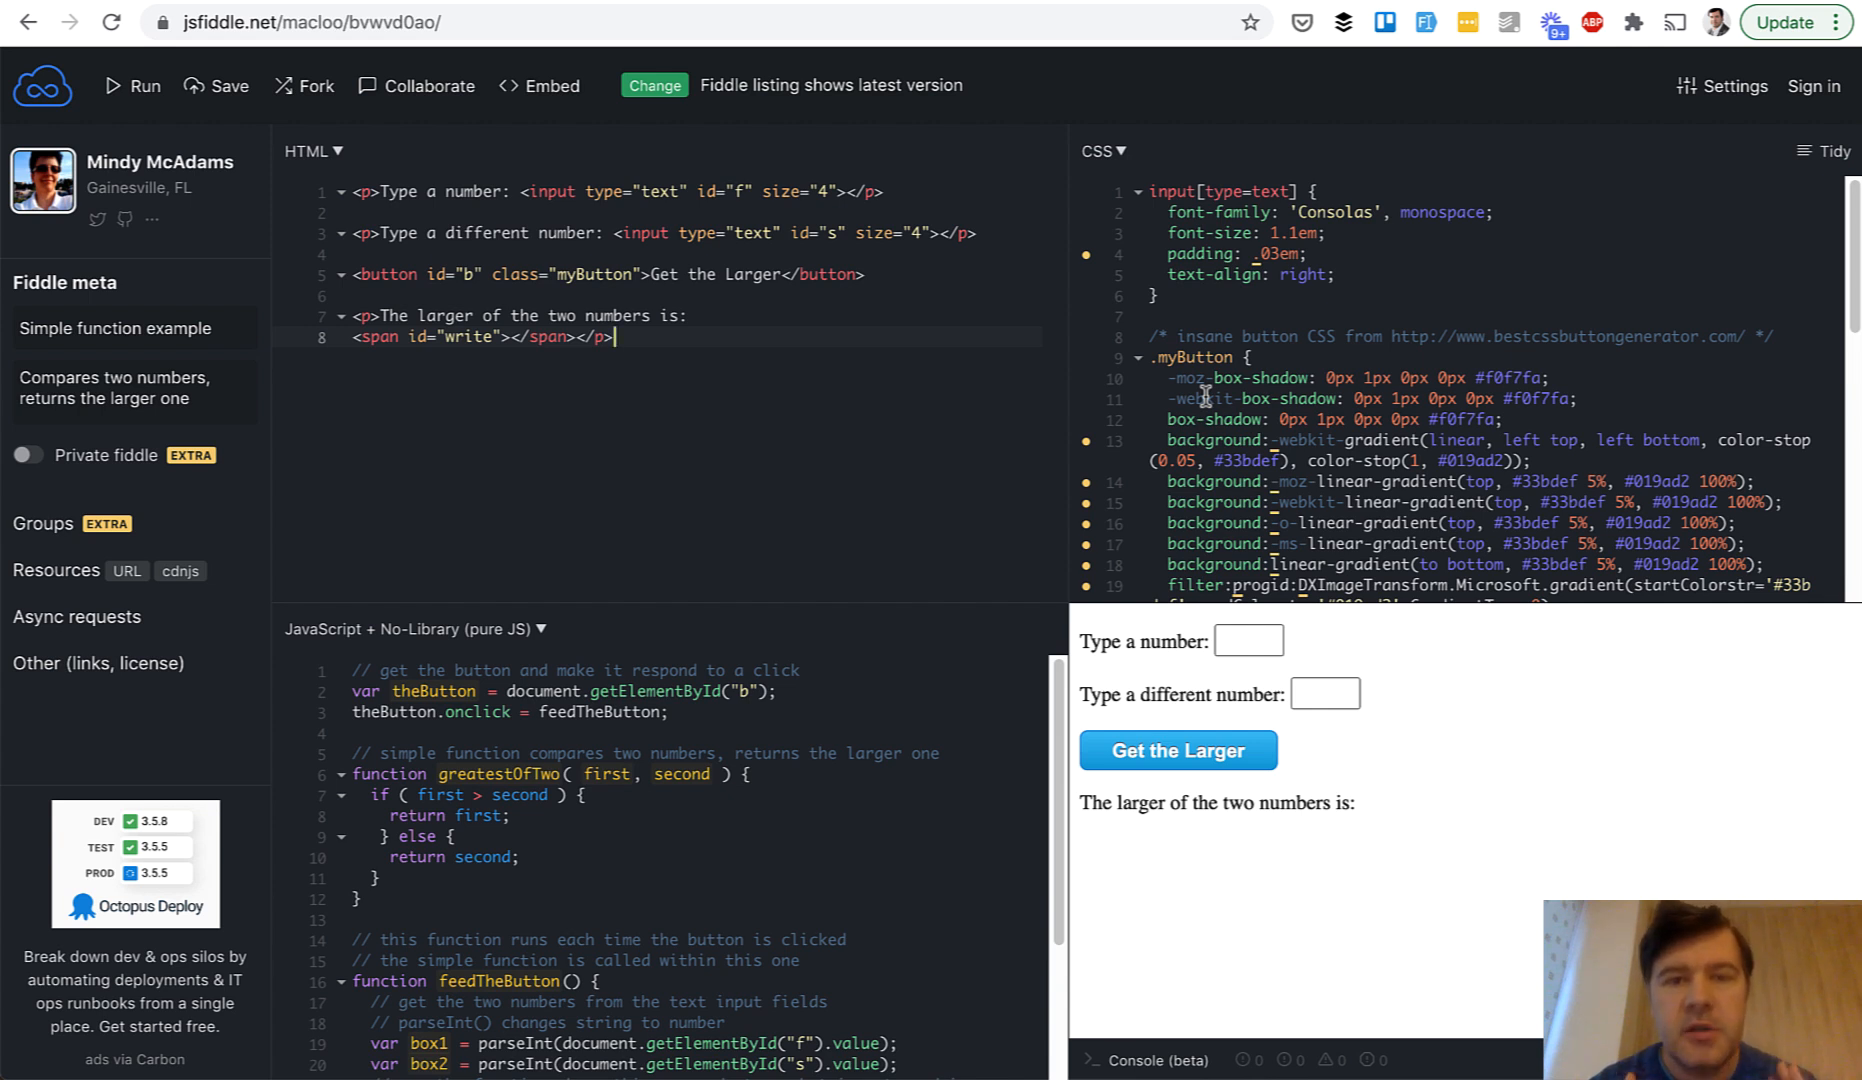
mouse_move(974, 438)
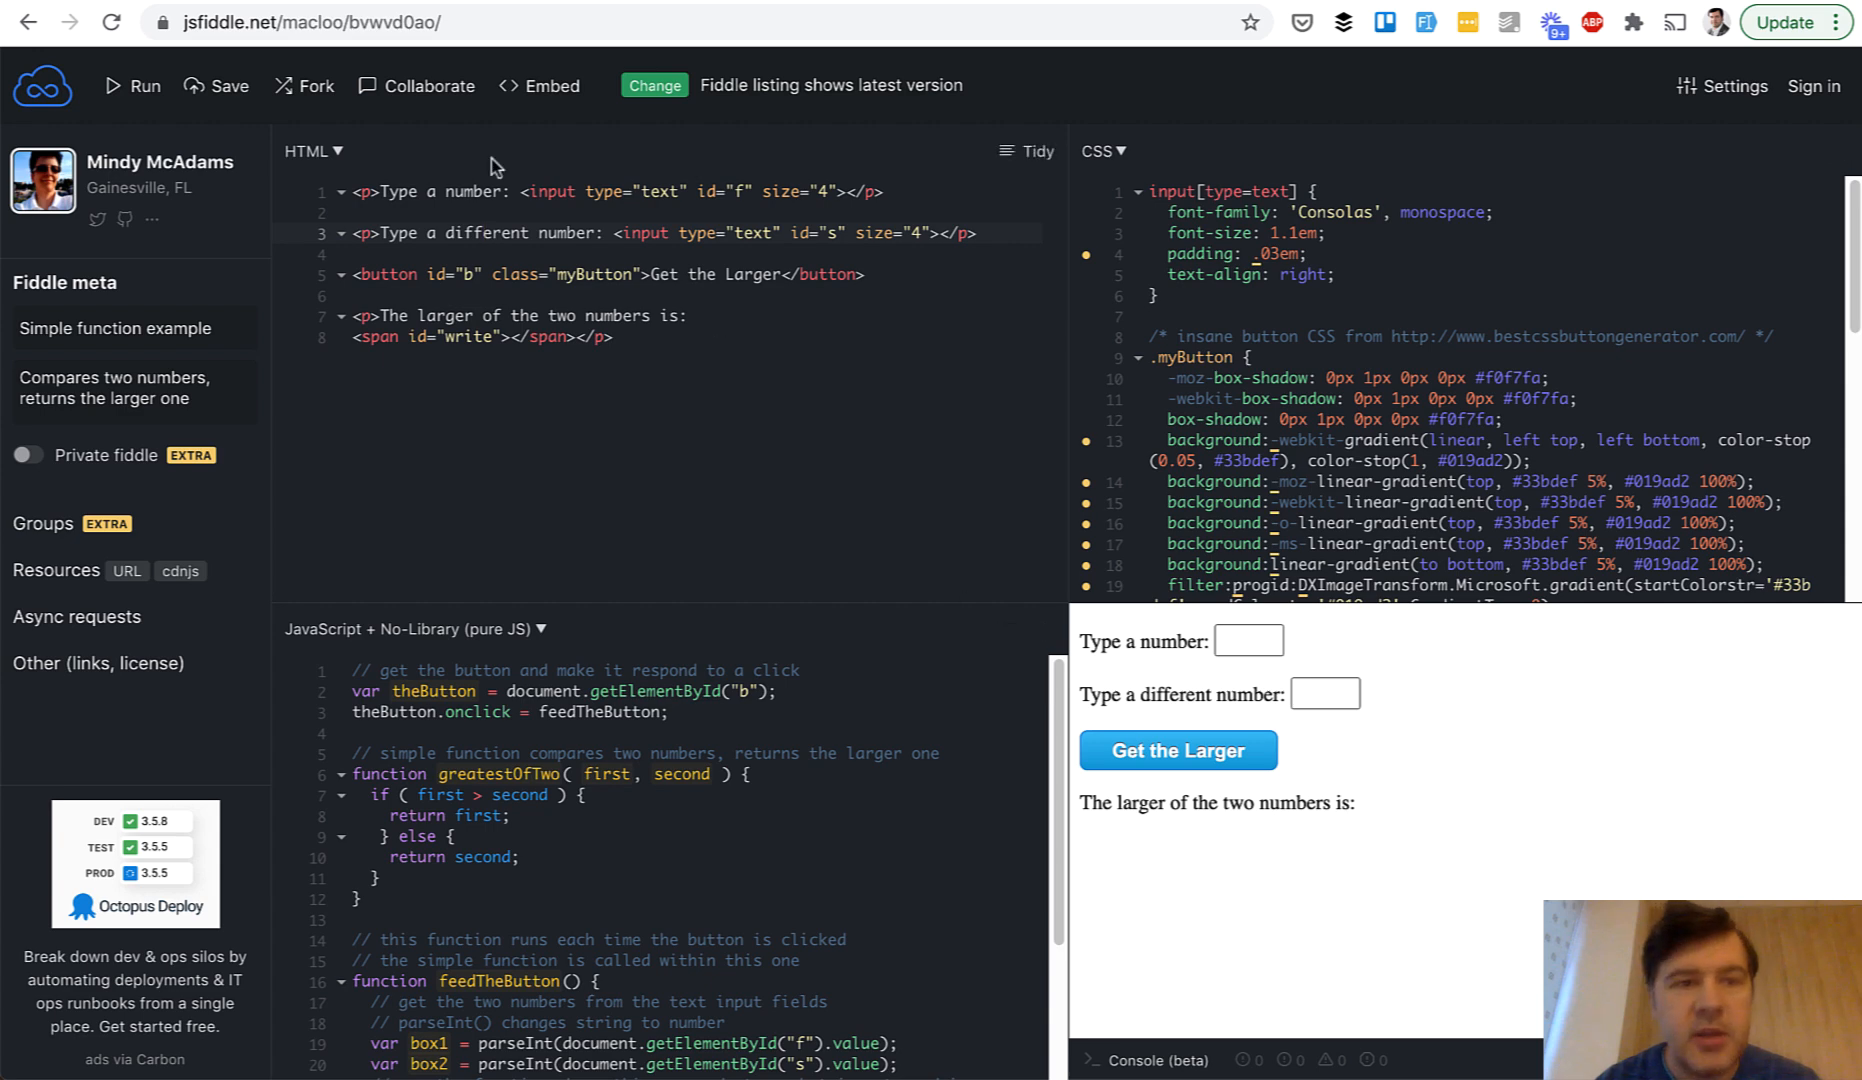
Step: Scroll the Laracasts thread to its SQL statement and follow the 'db fiddle here' link
left_click(486, 232)
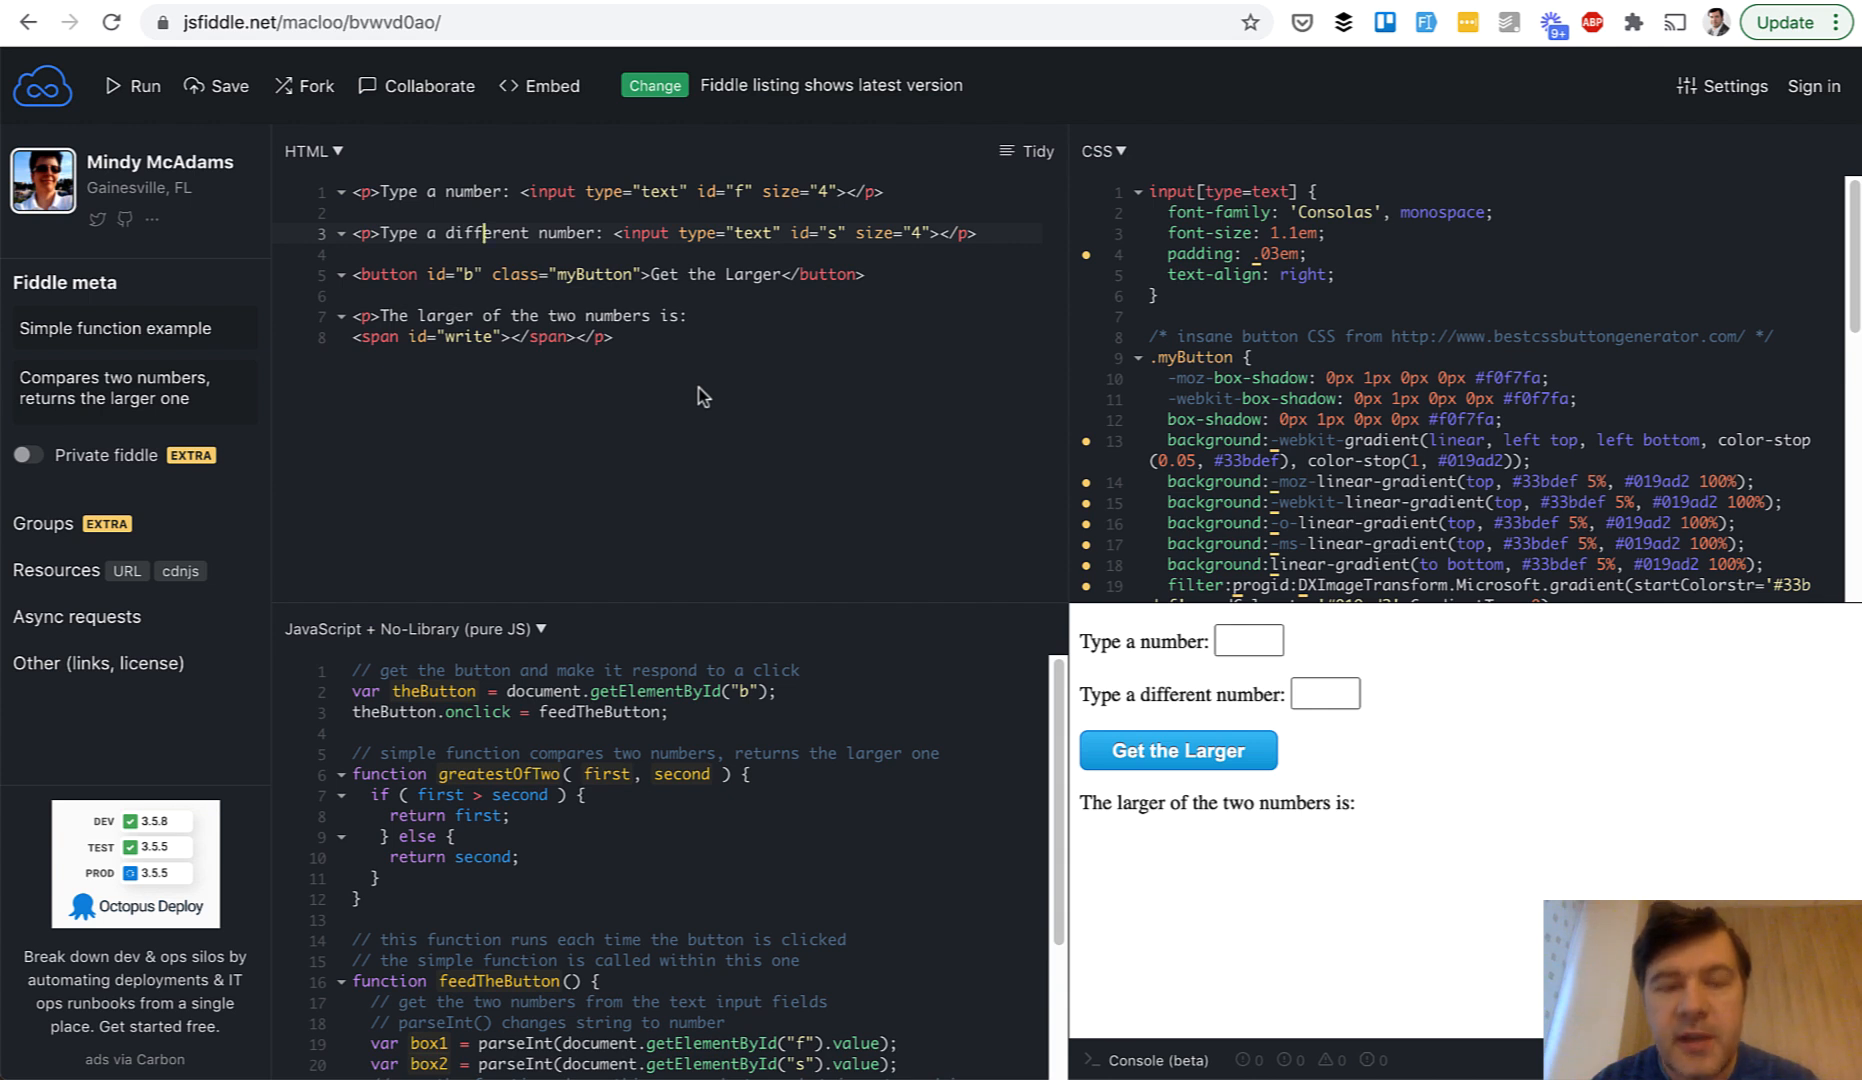
mouse_move(772, 476)
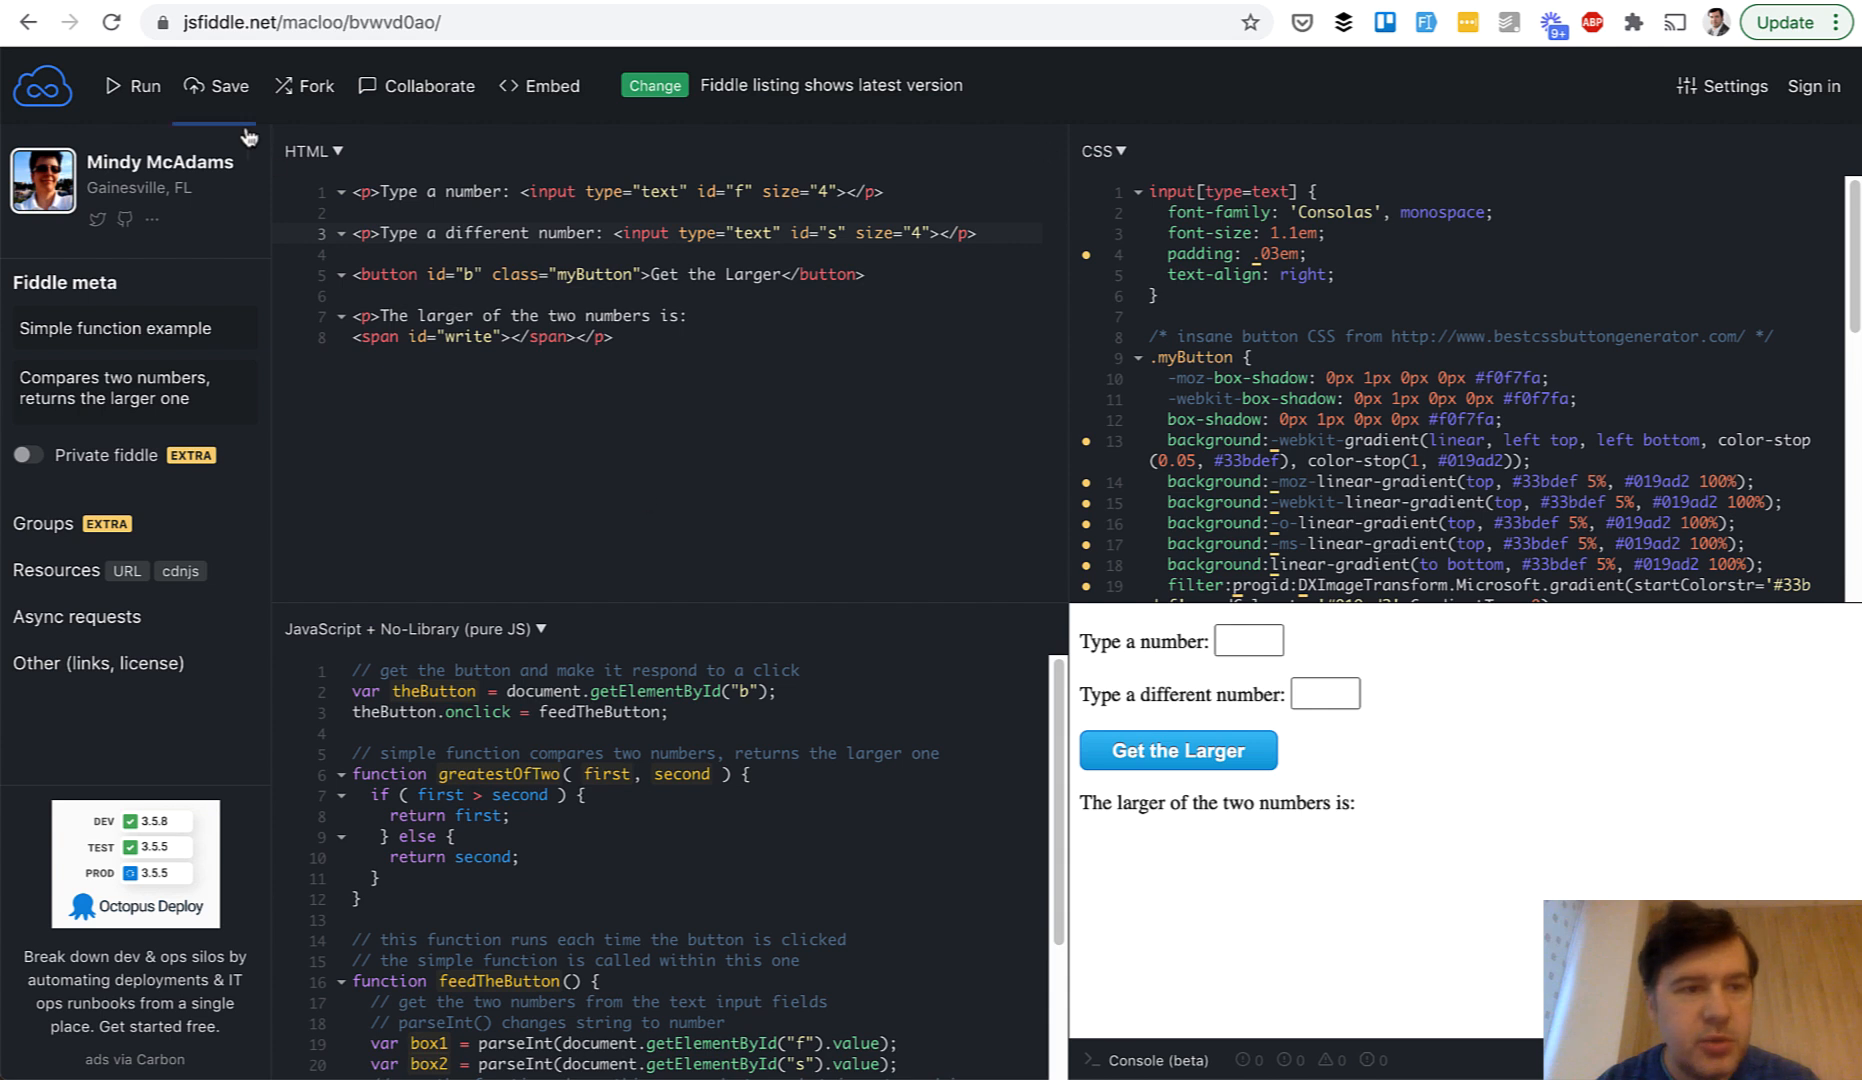
mouse_move(1342, 1064)
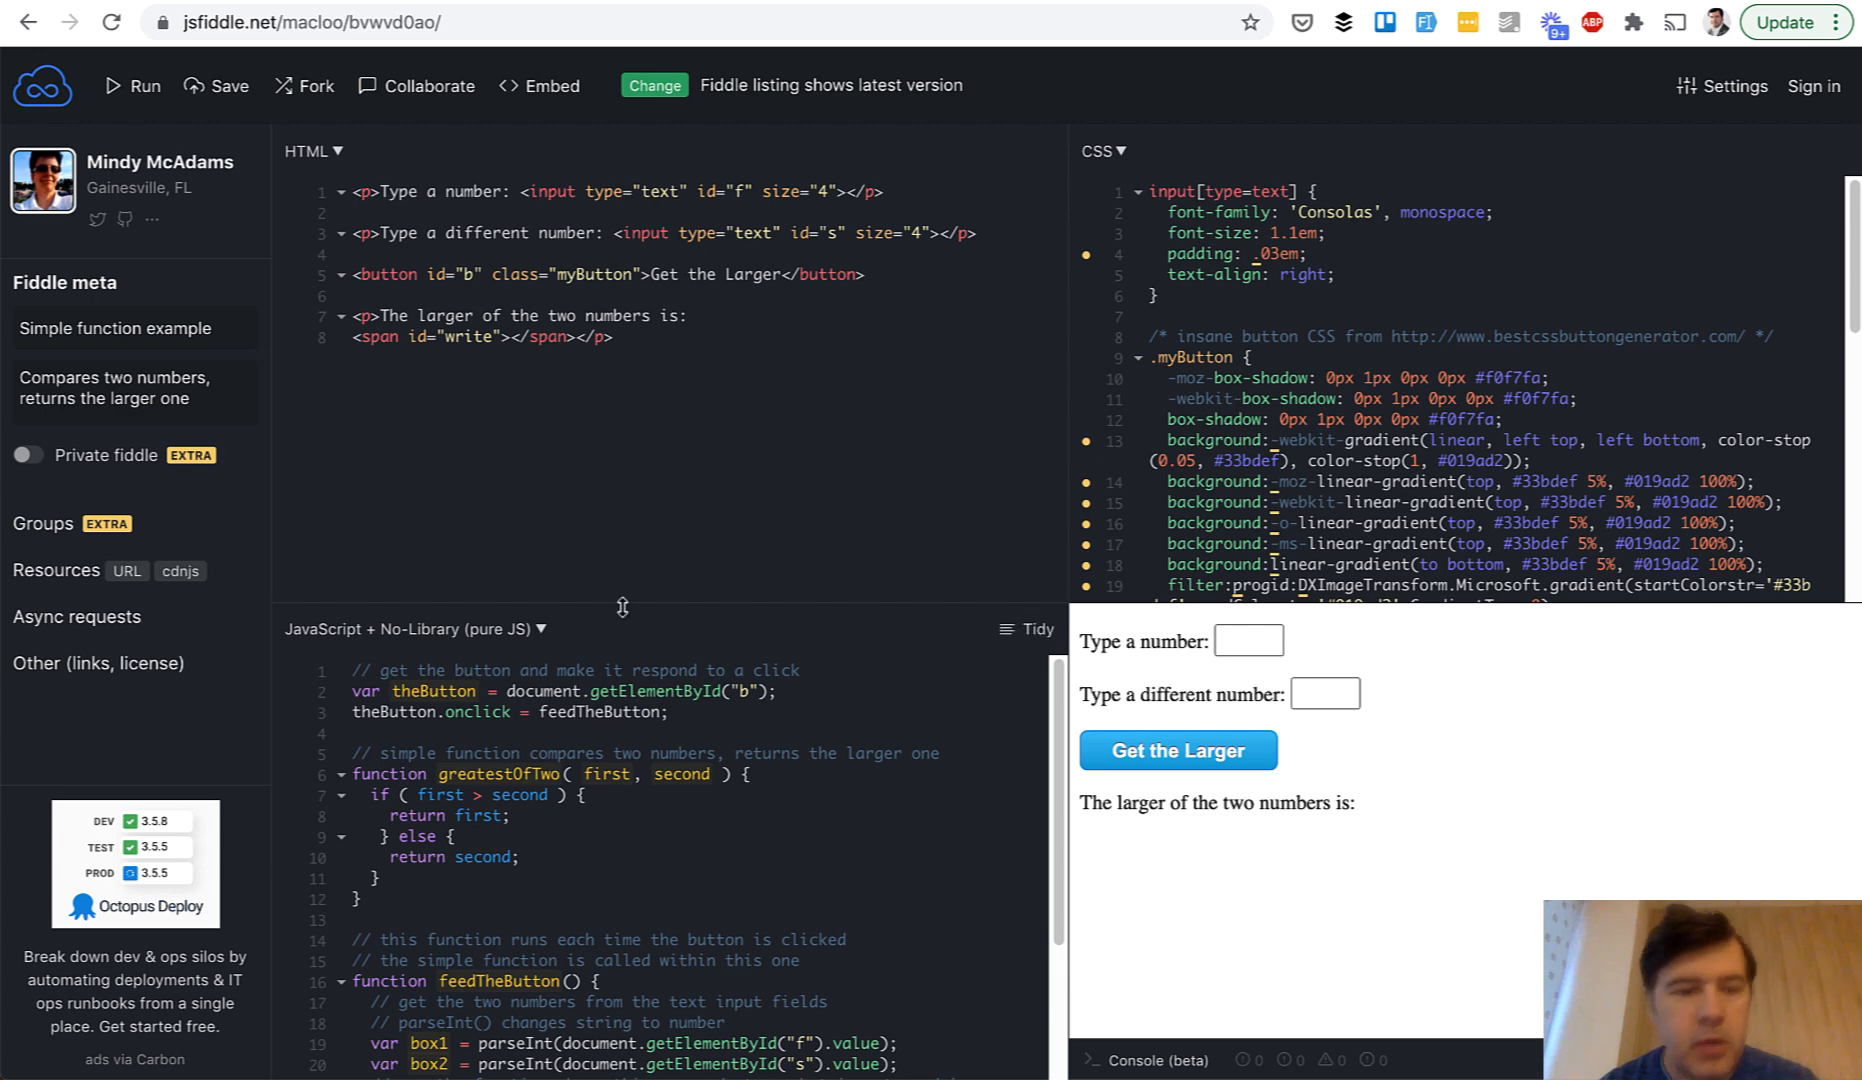
left_click(414, 628)
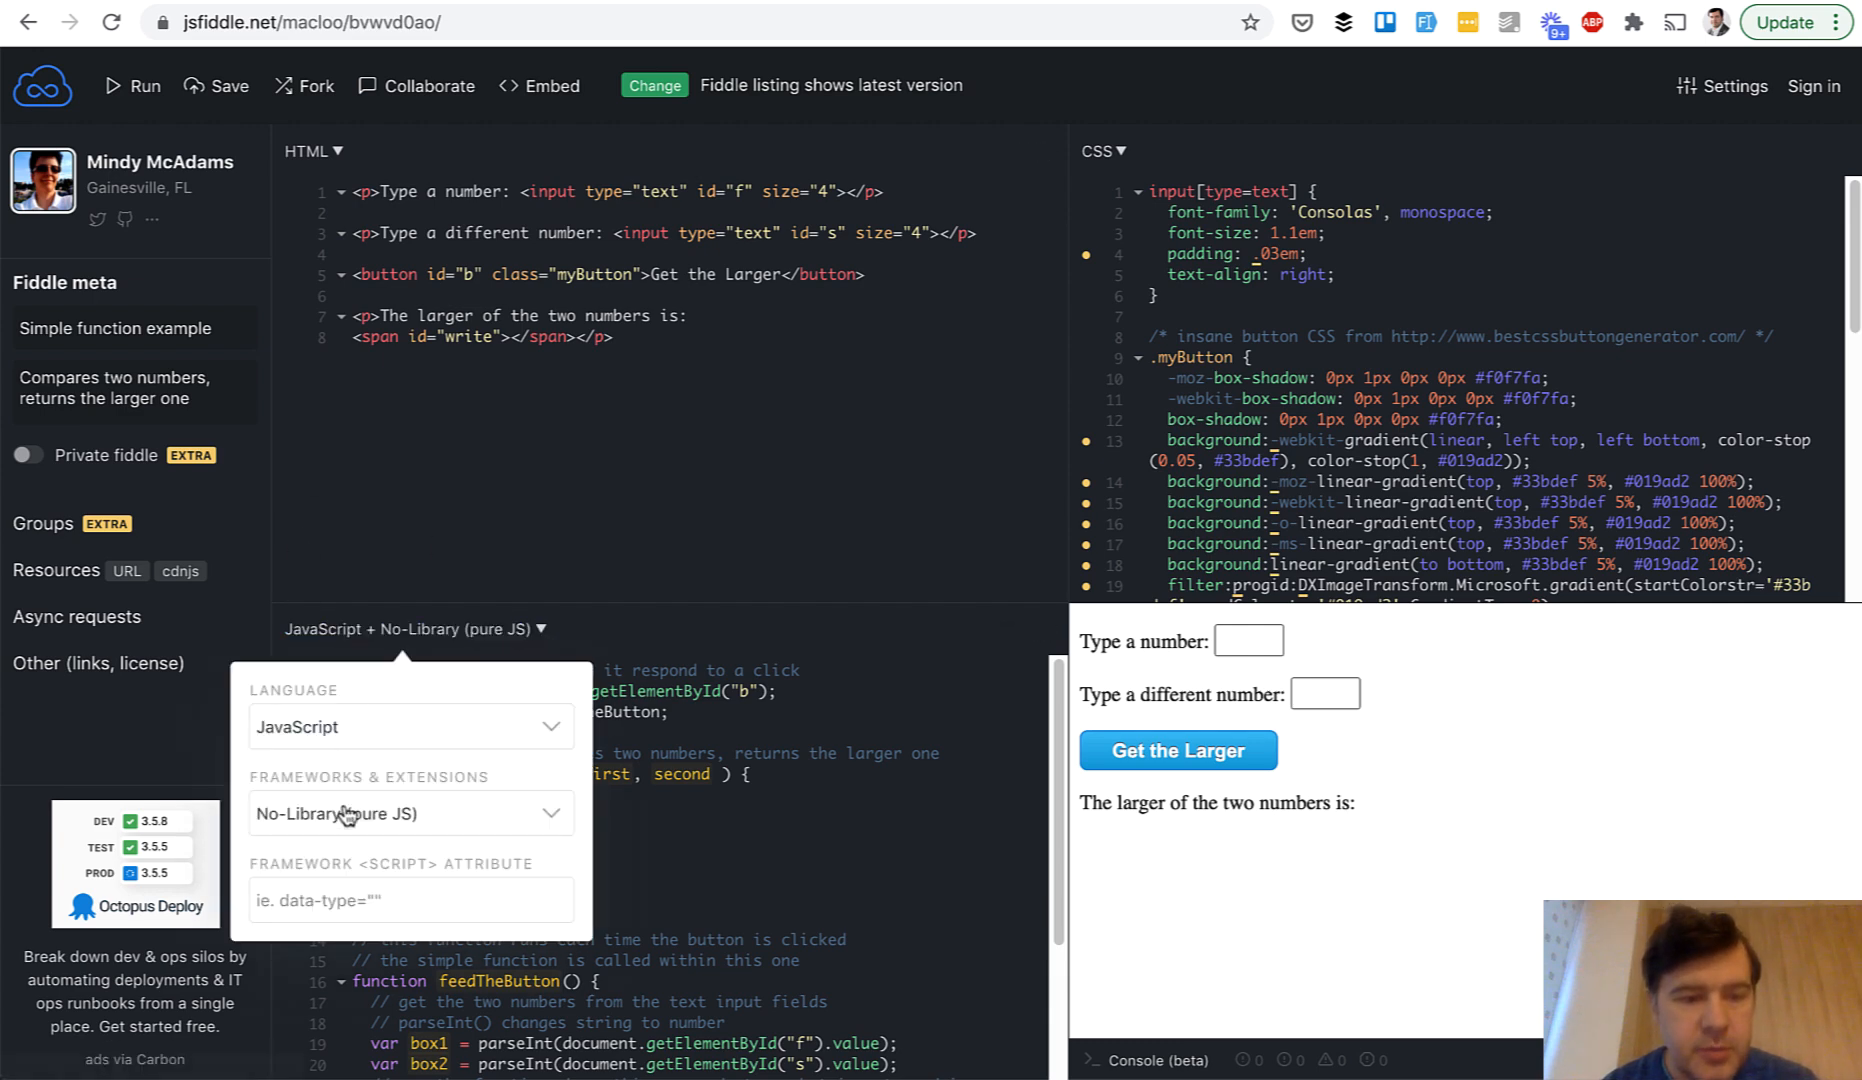
left_click(410, 812)
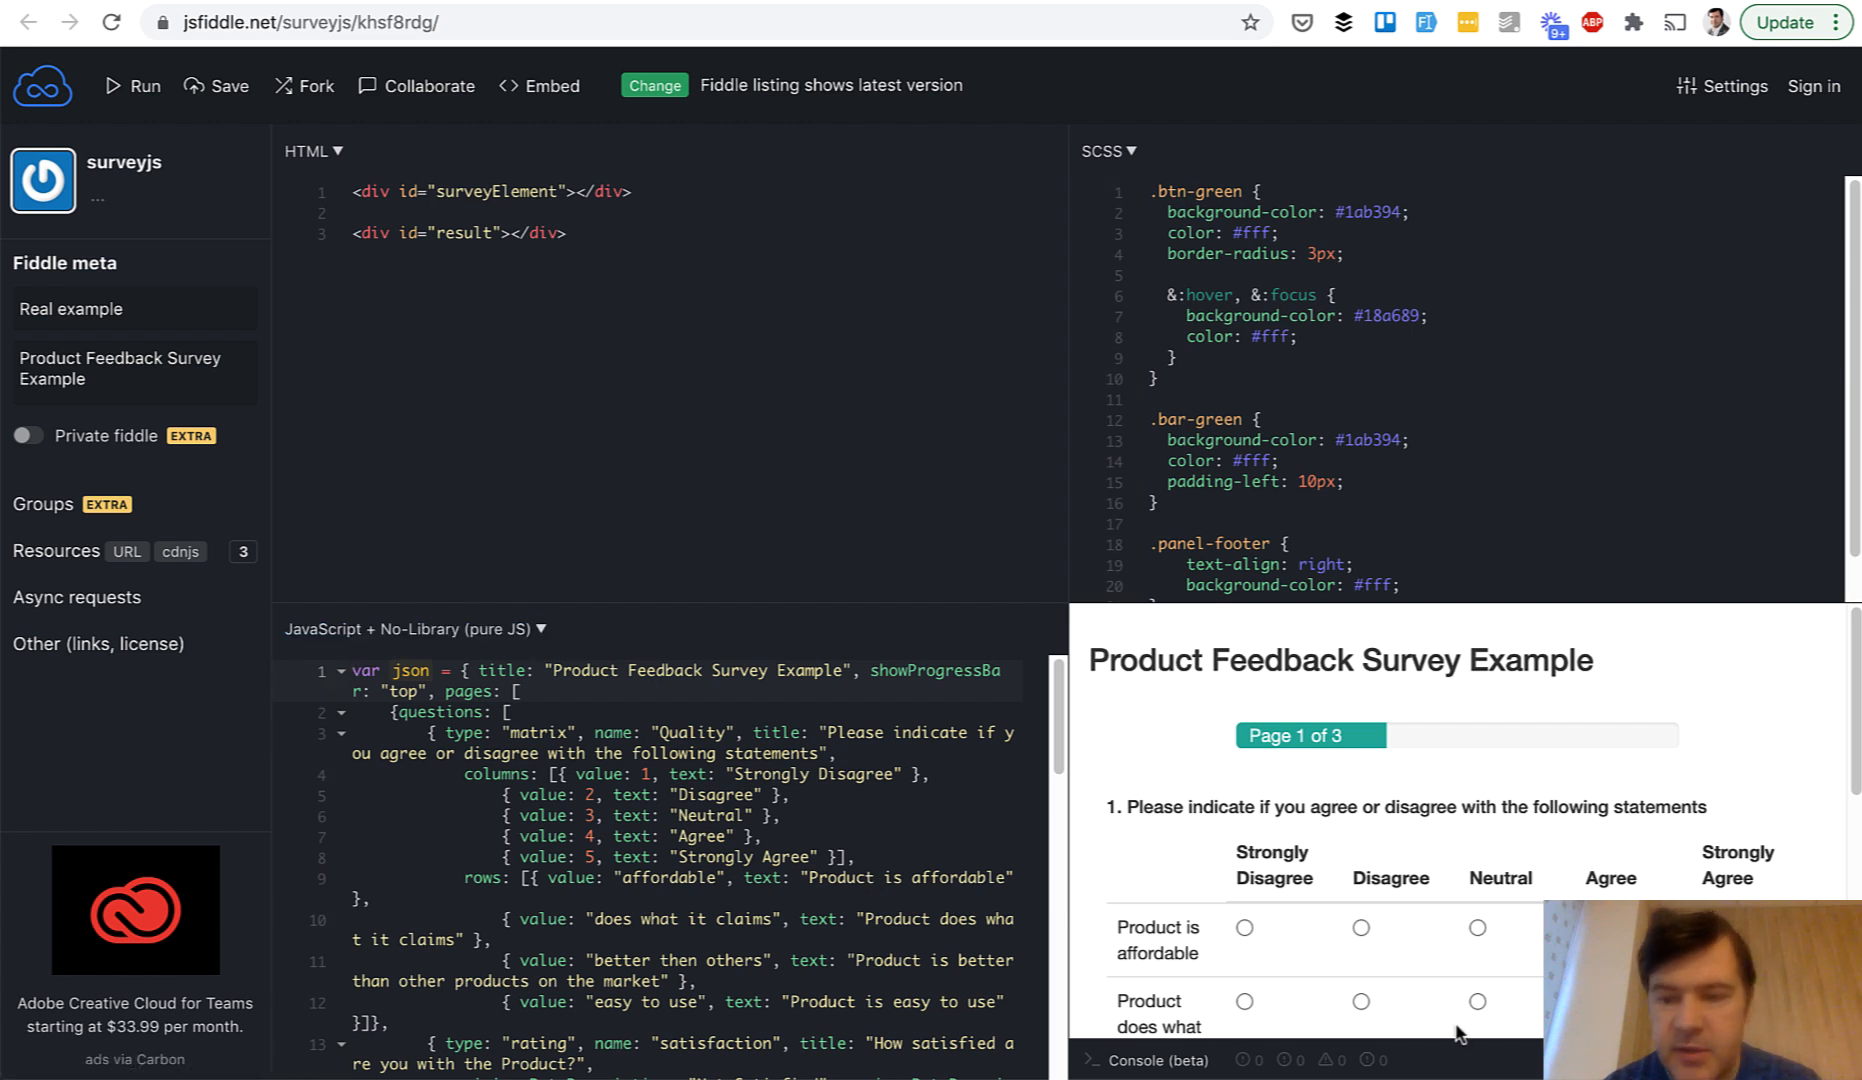
scroll("down", 3)
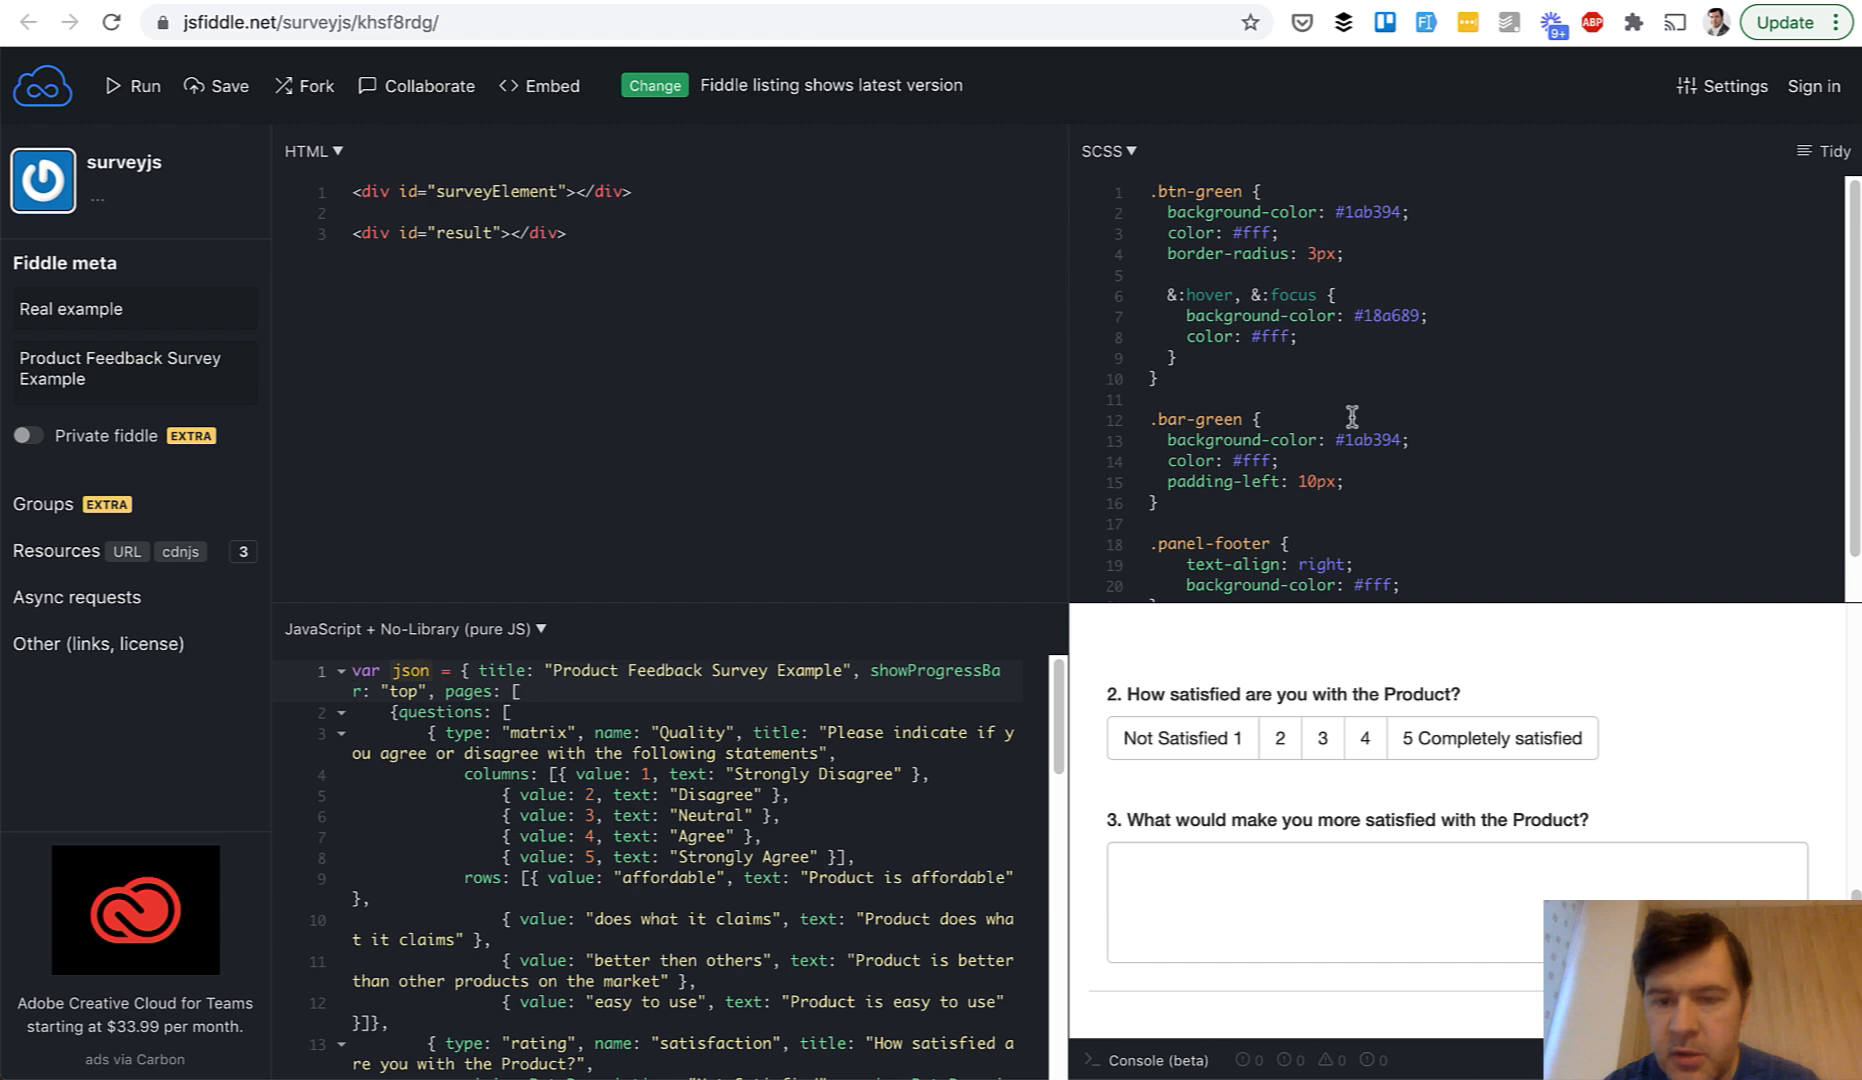
double_click(1318, 518)
type("lef")
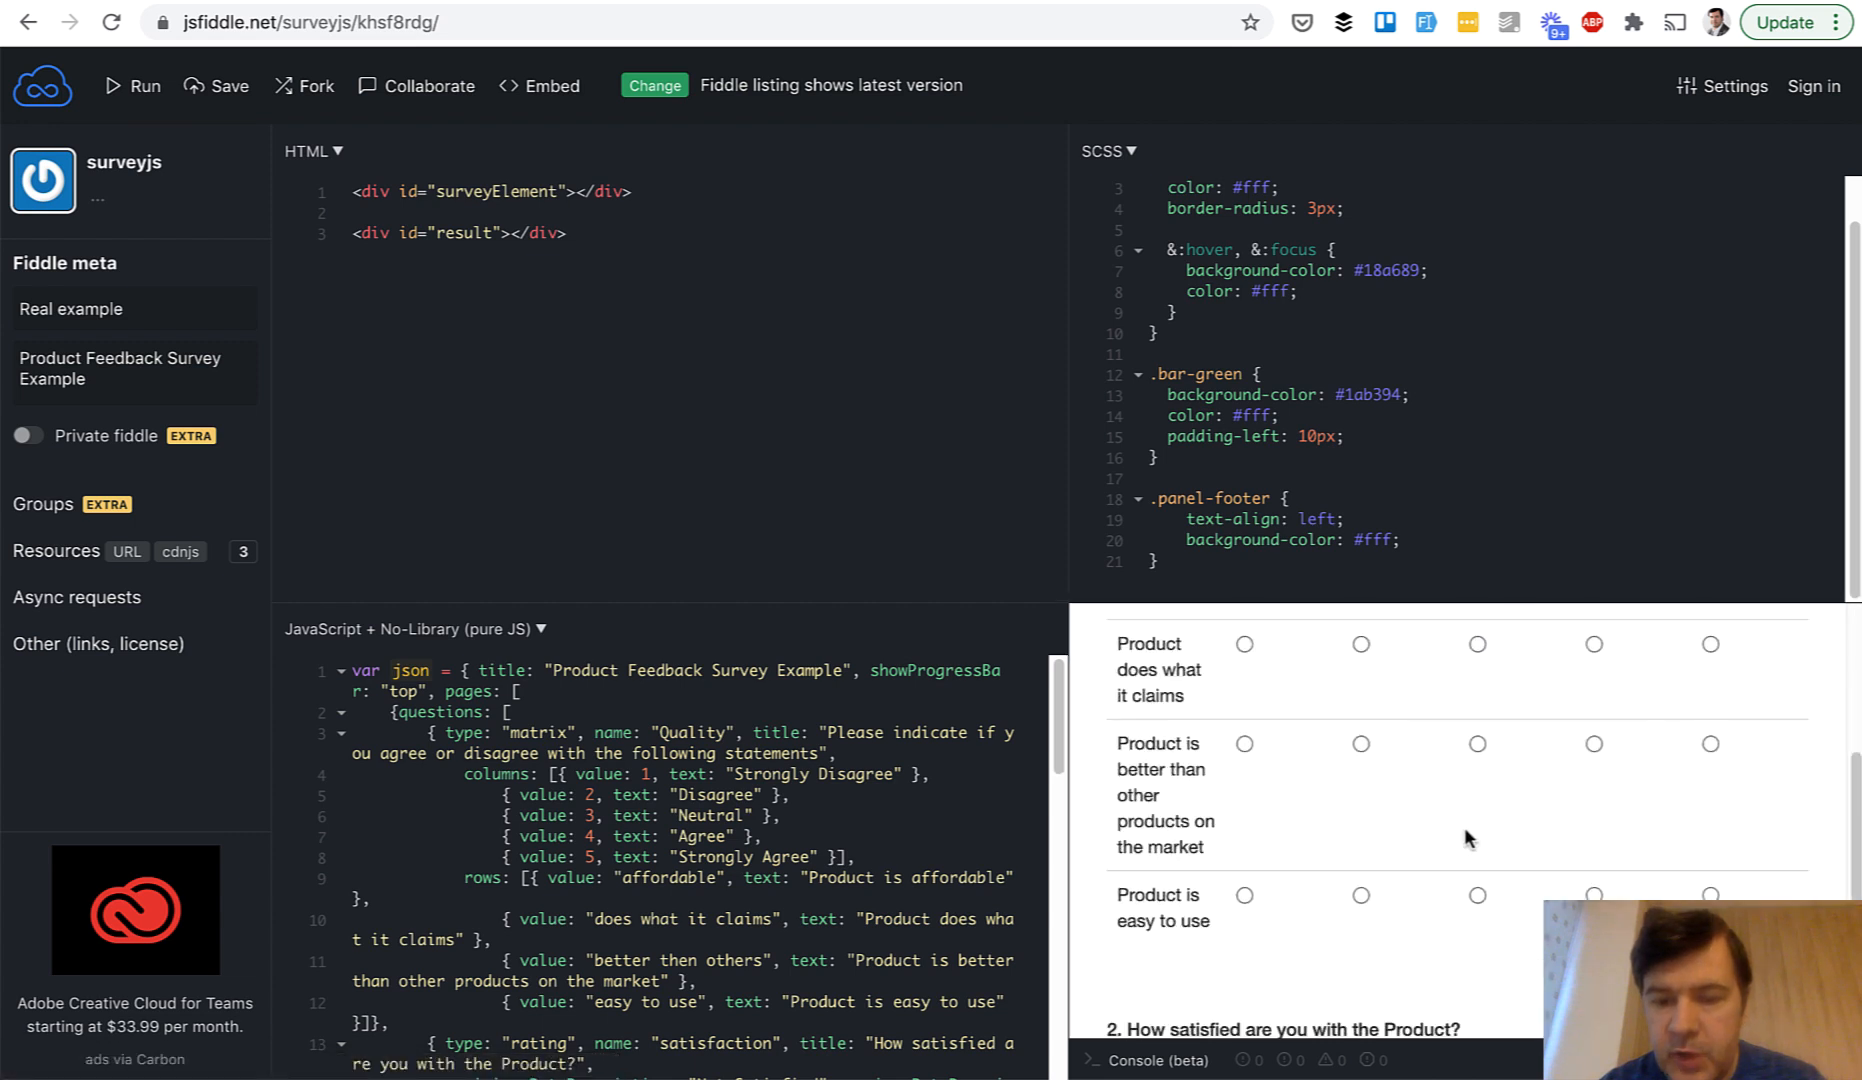
scroll("down", 3)
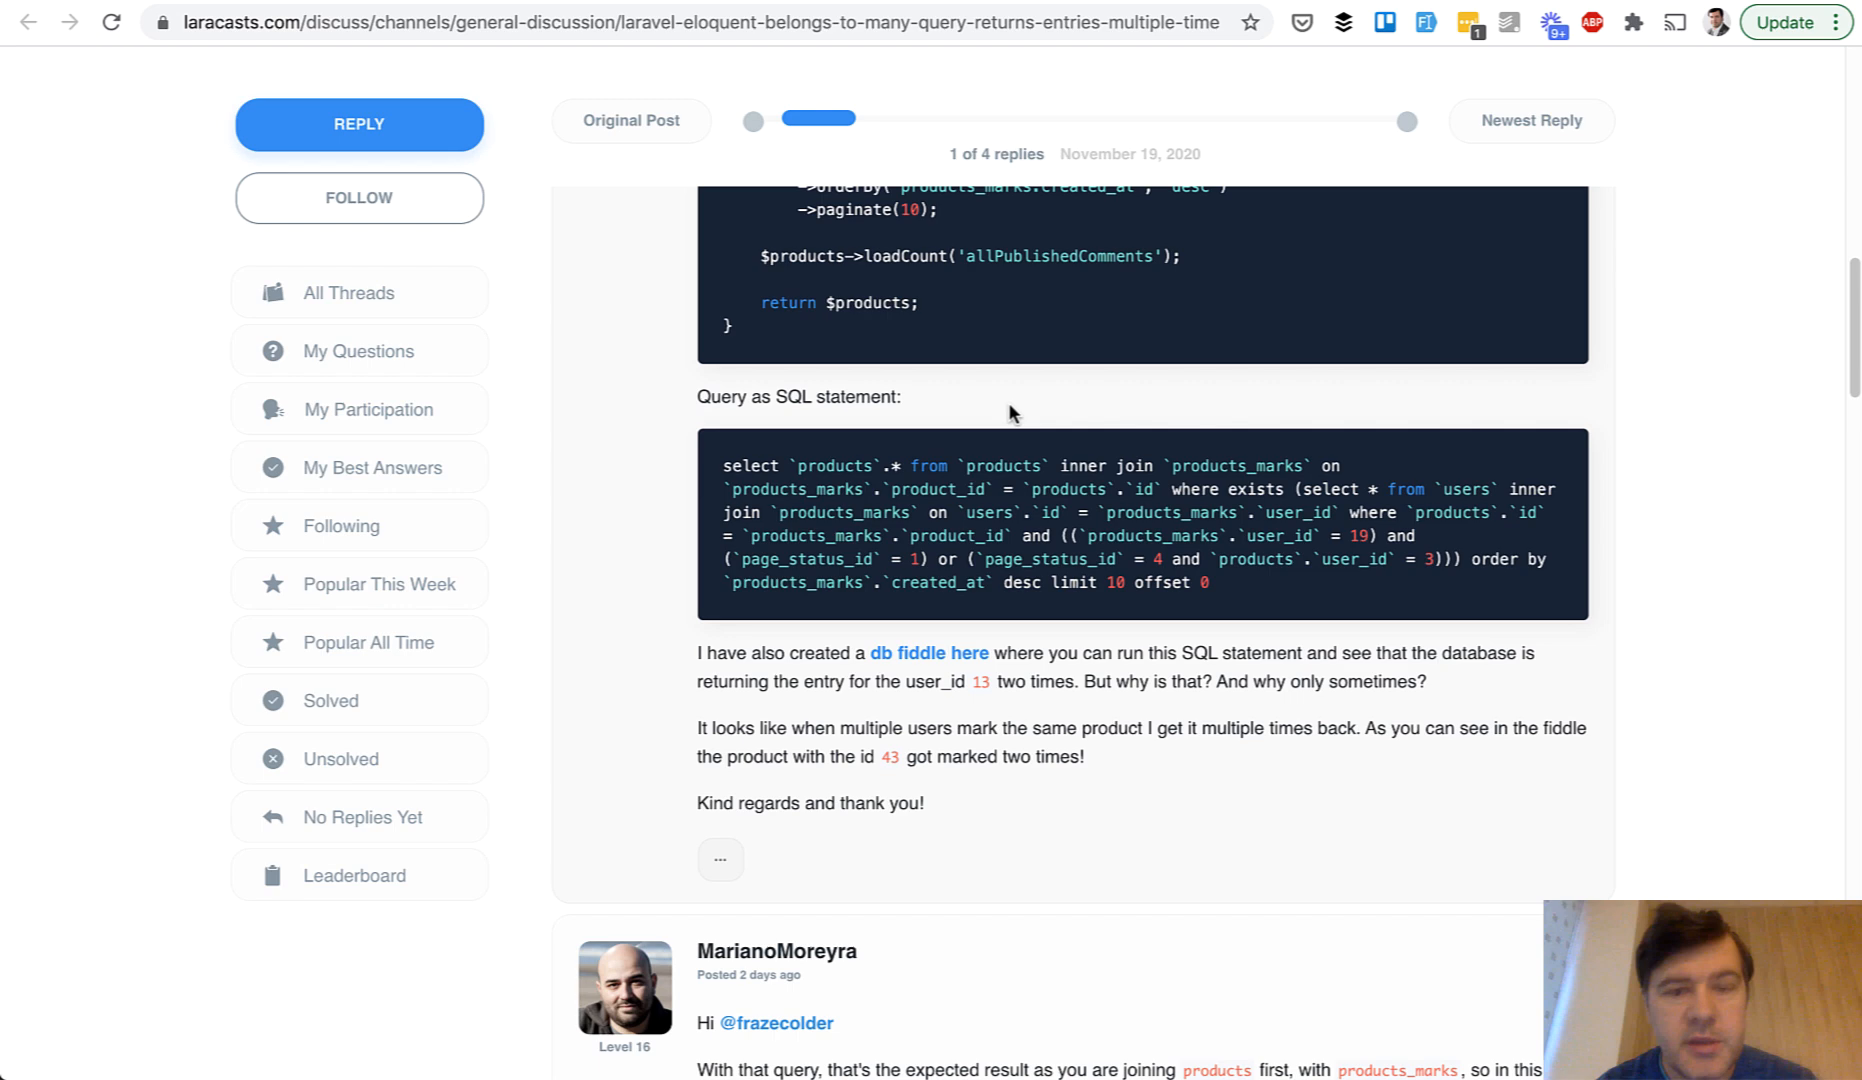
scroll("down", 3)
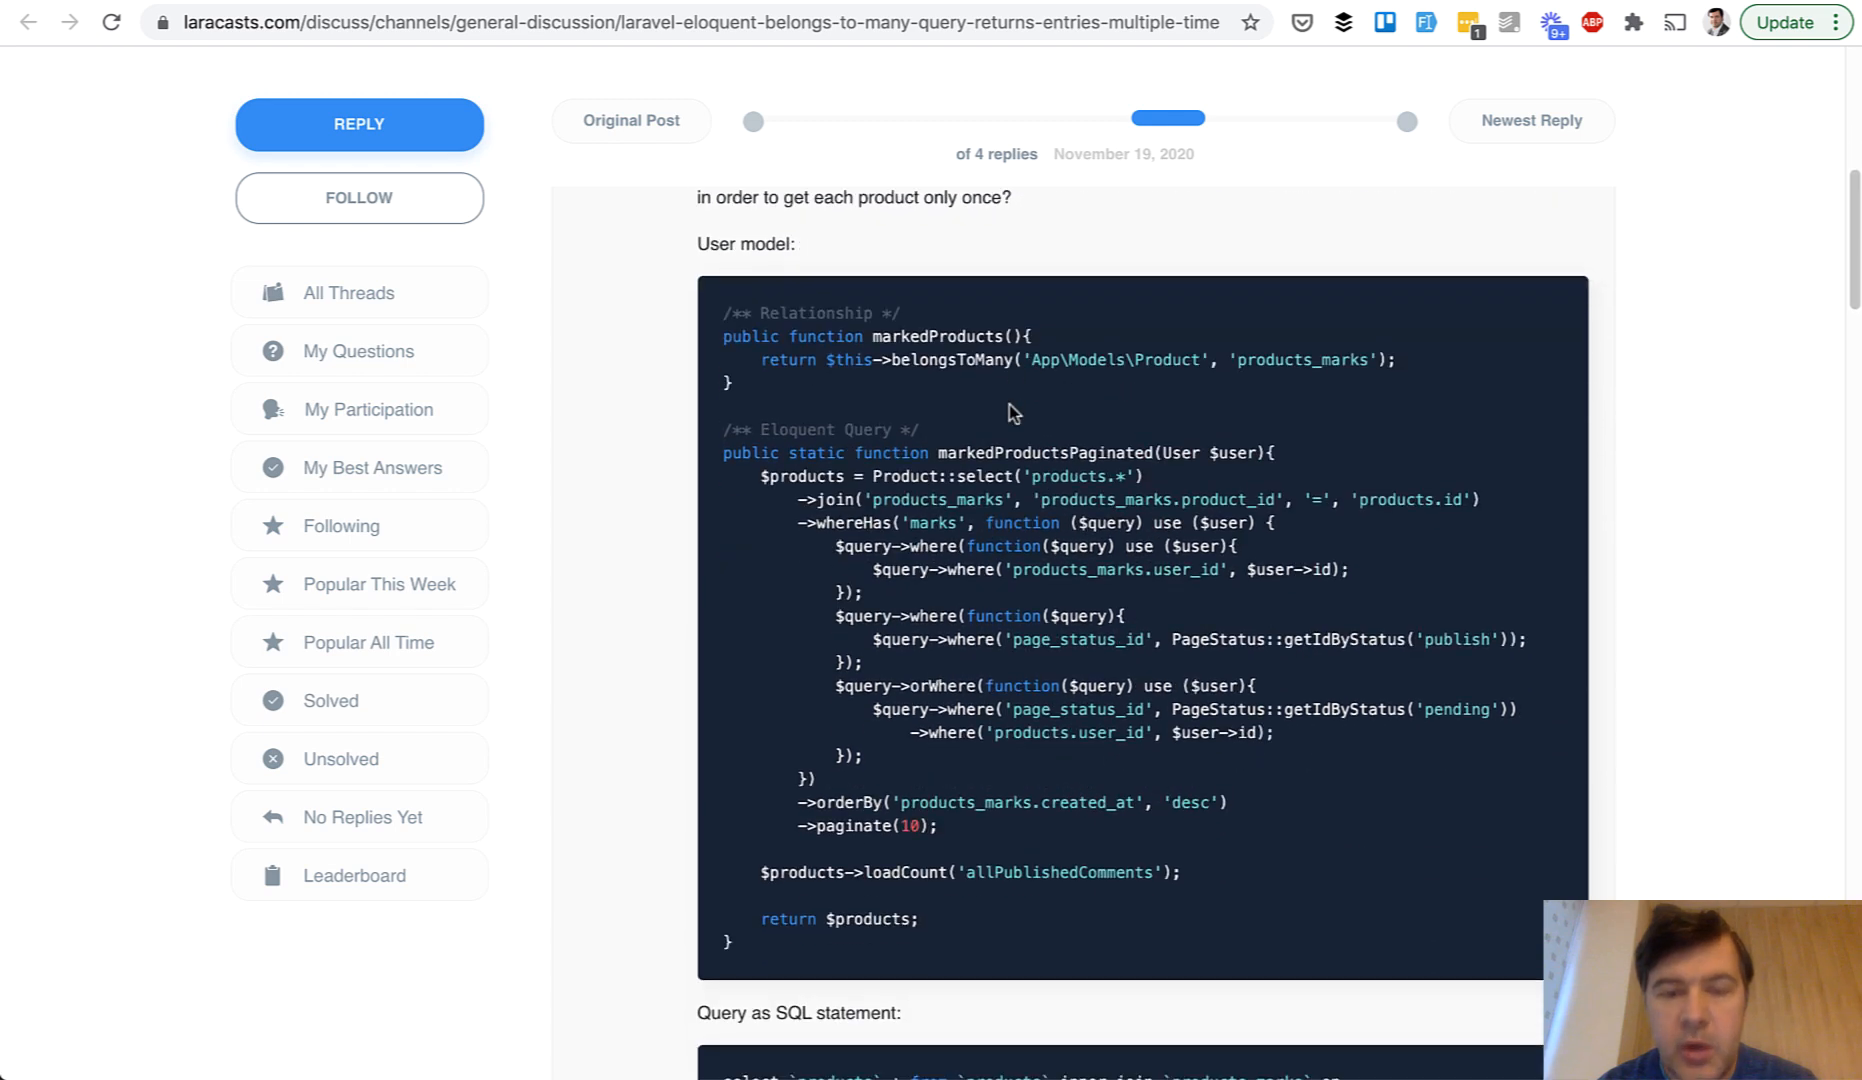
scroll("down", 3)
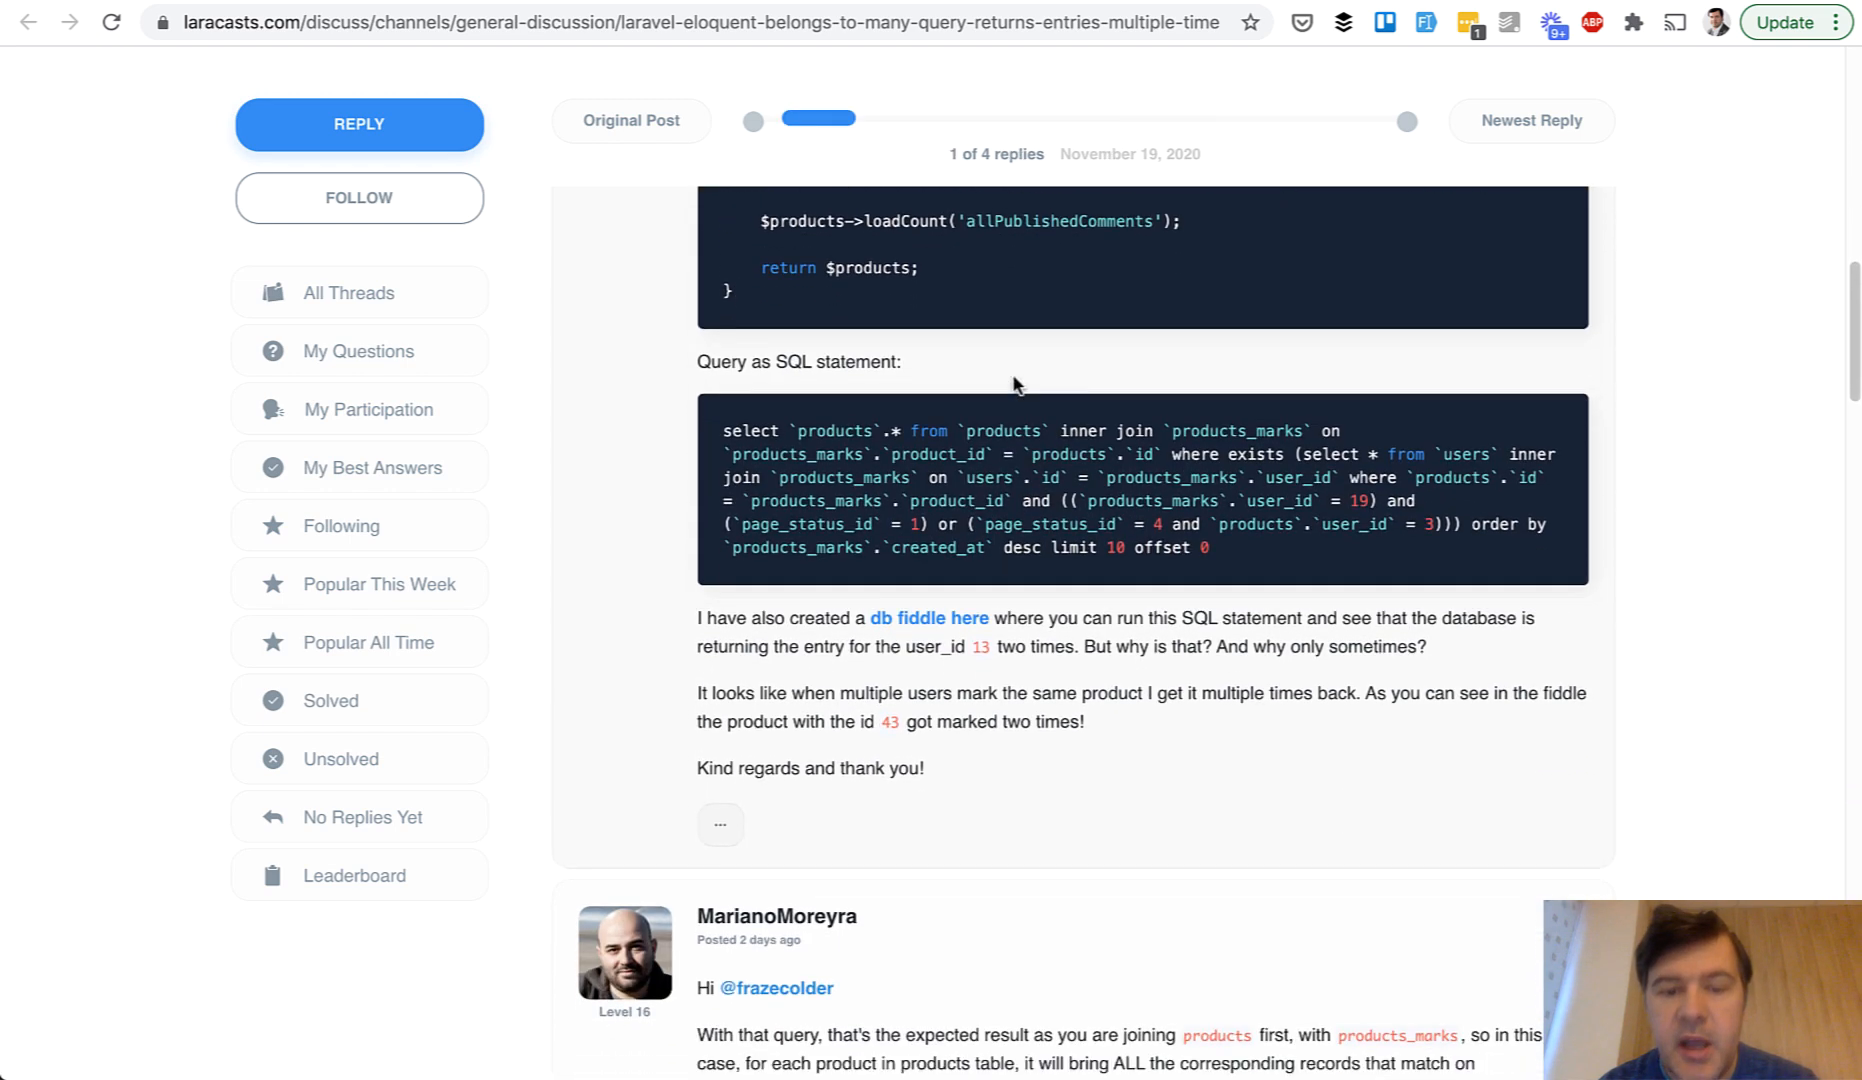
scroll("down", 3)
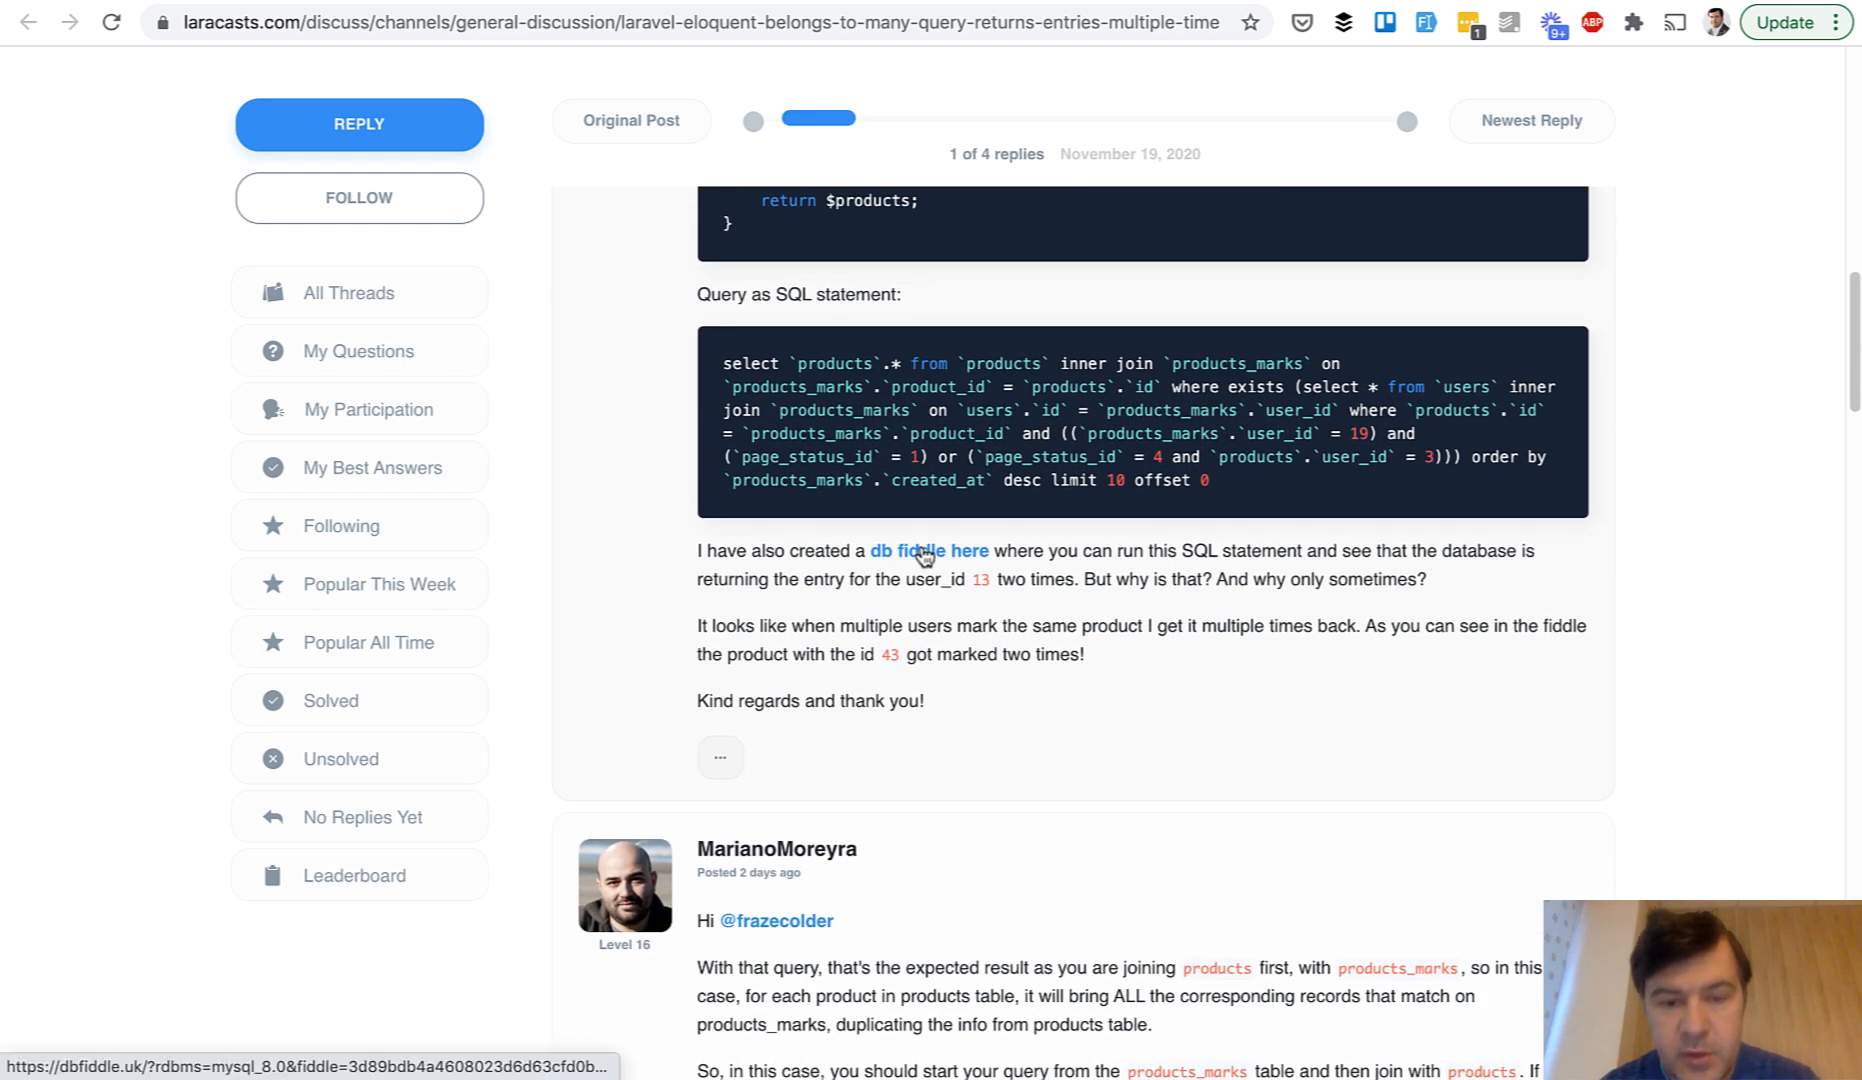
left_click(928, 550)
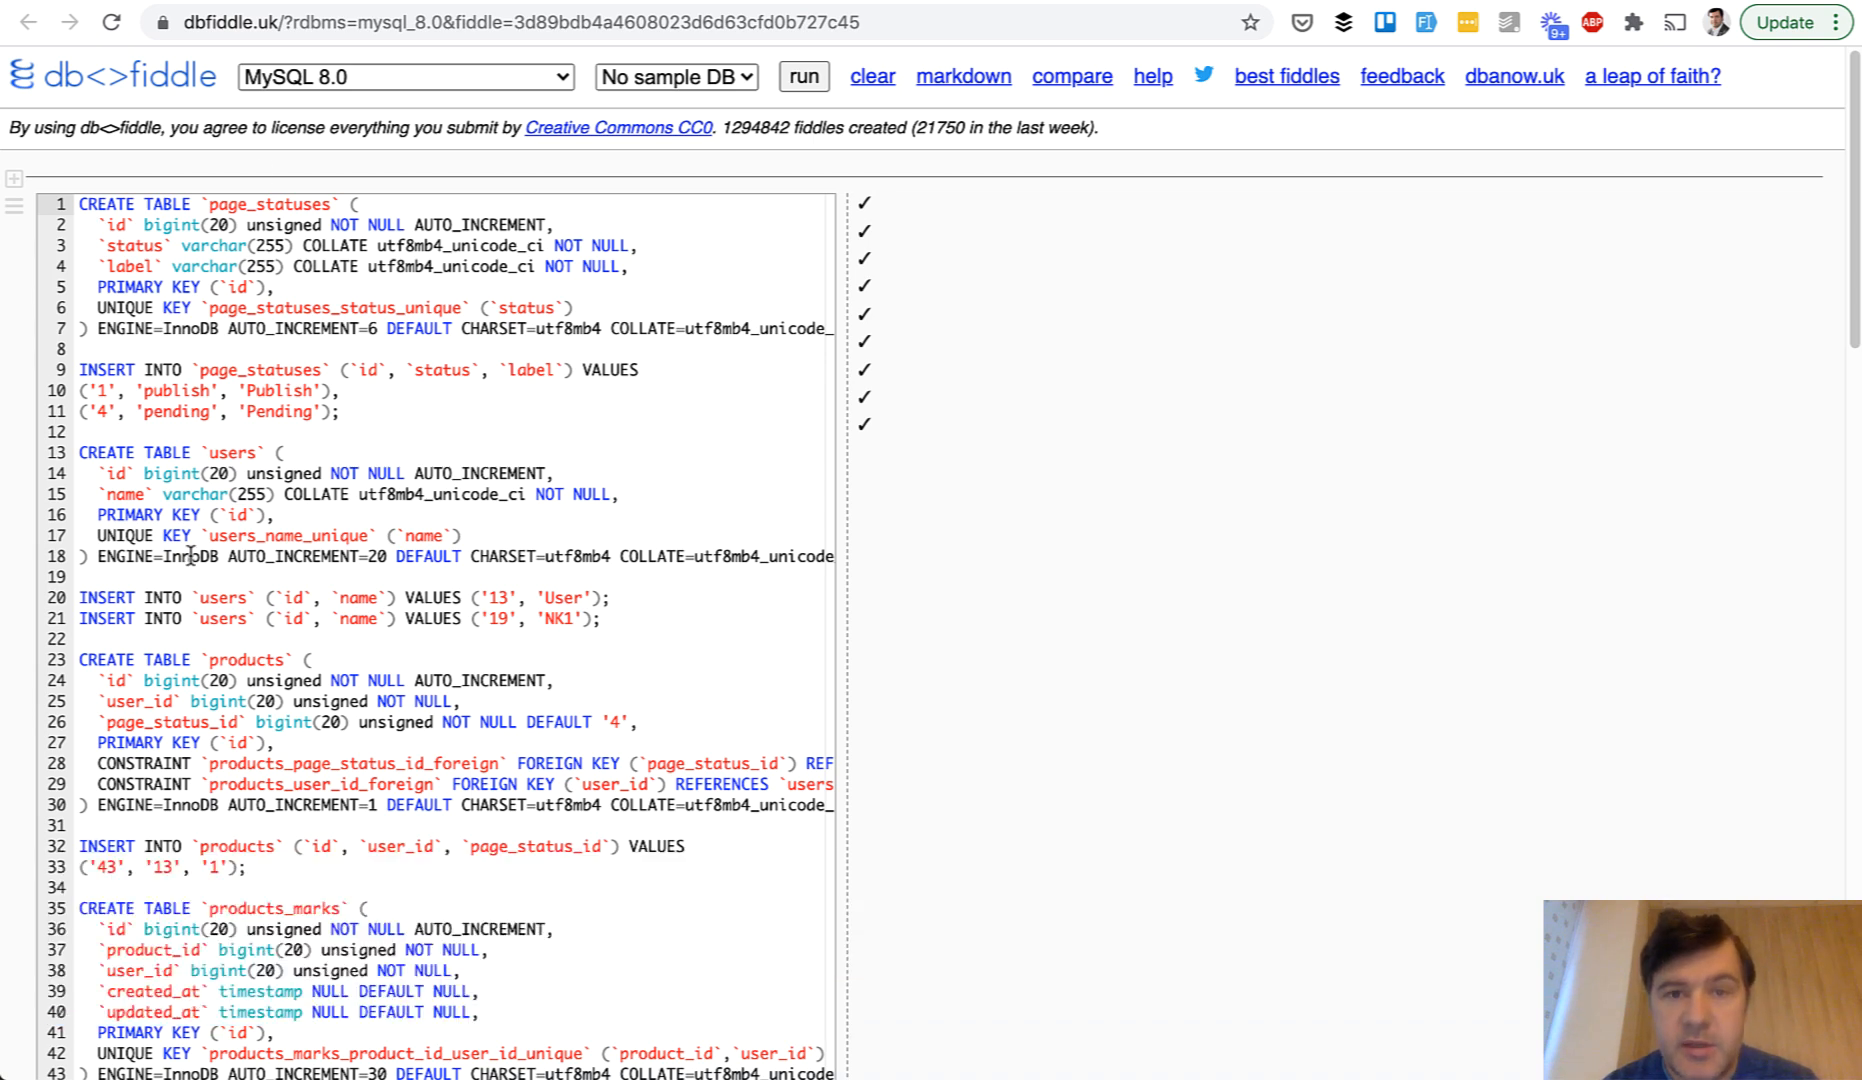
scroll("down", 3)
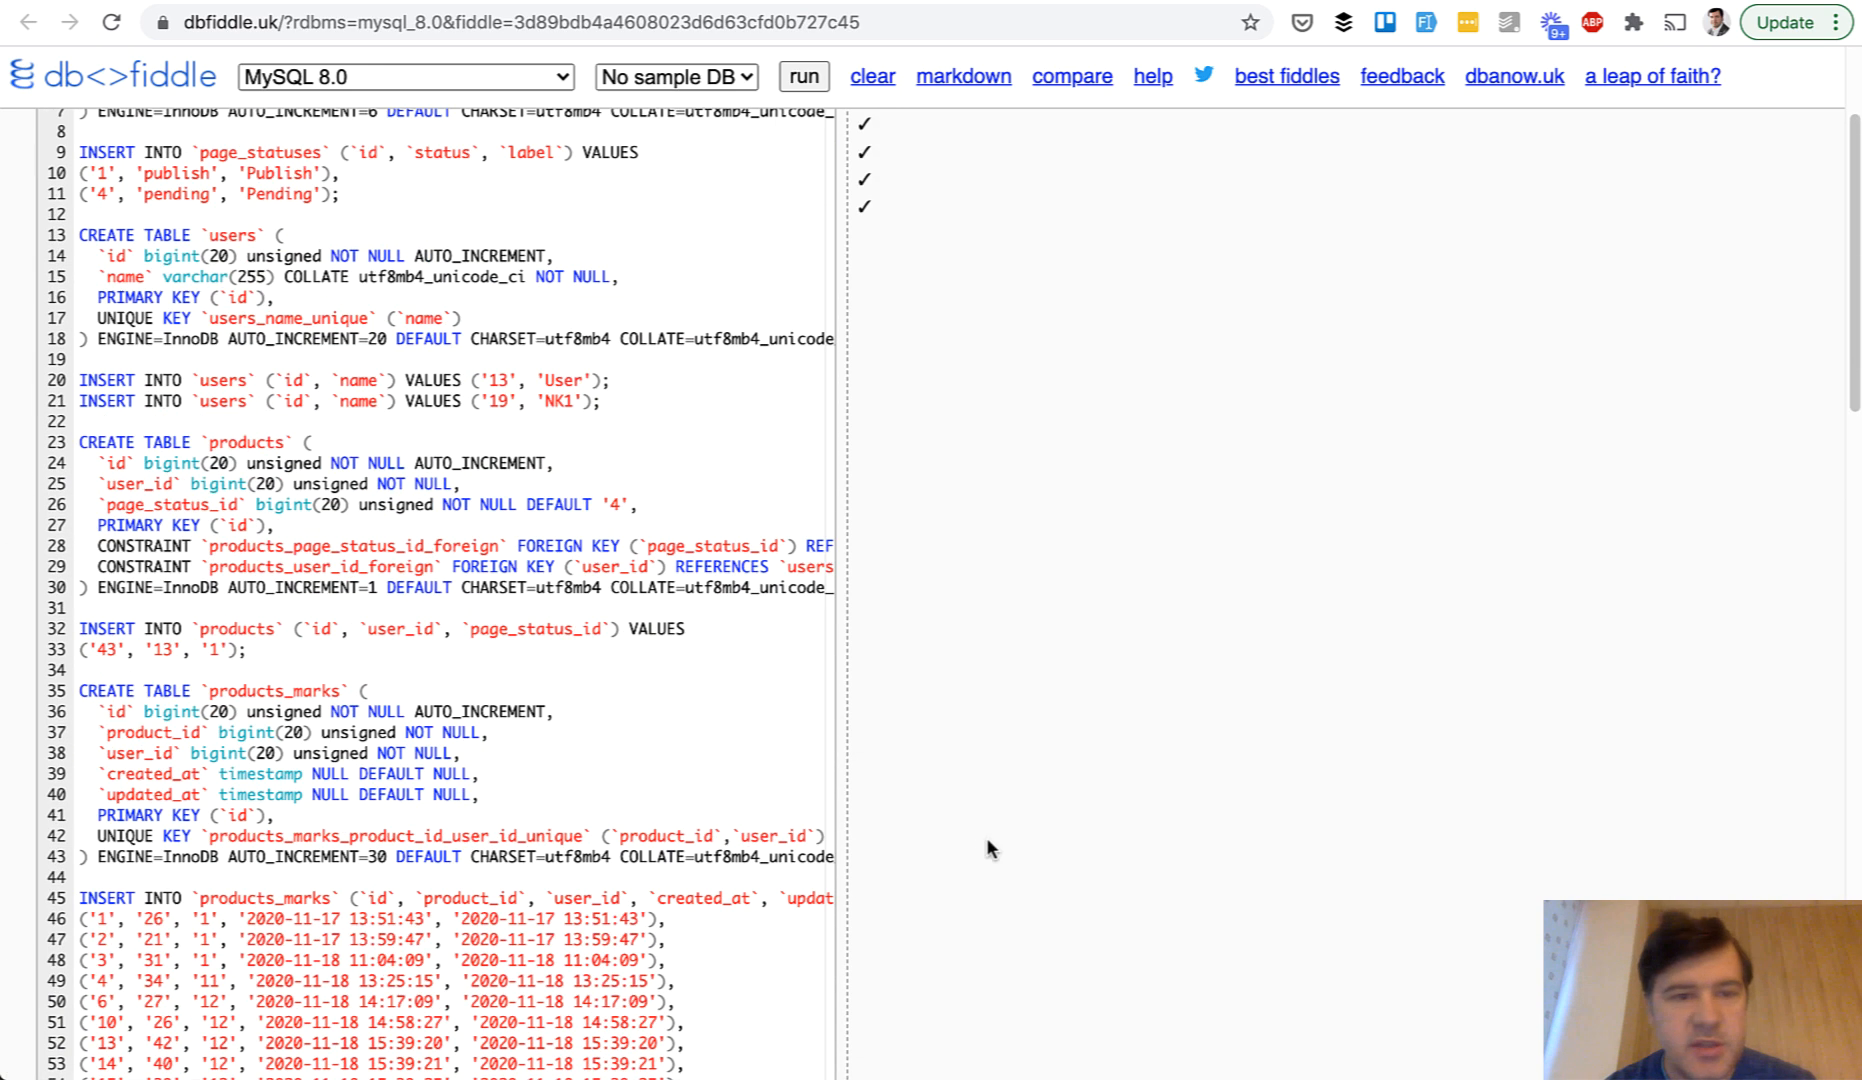
scroll("down", 3)
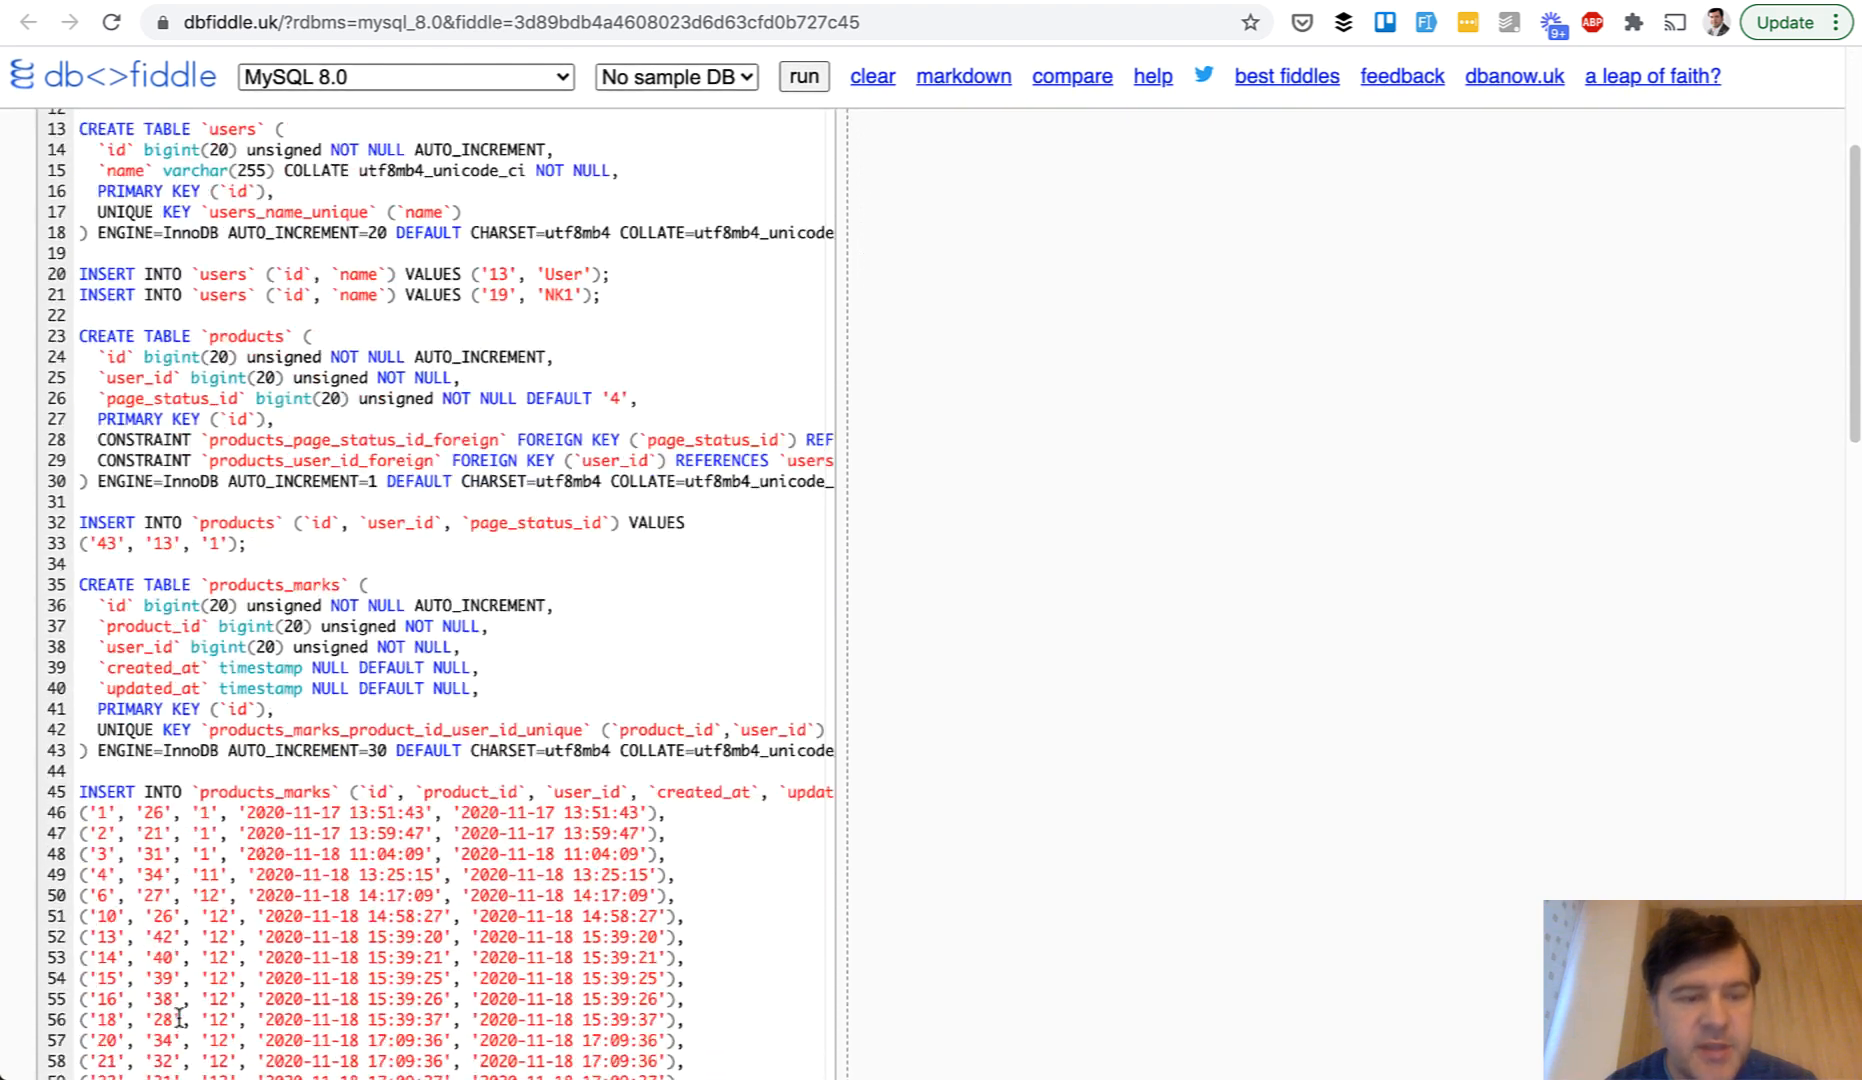
left_click(802, 76)
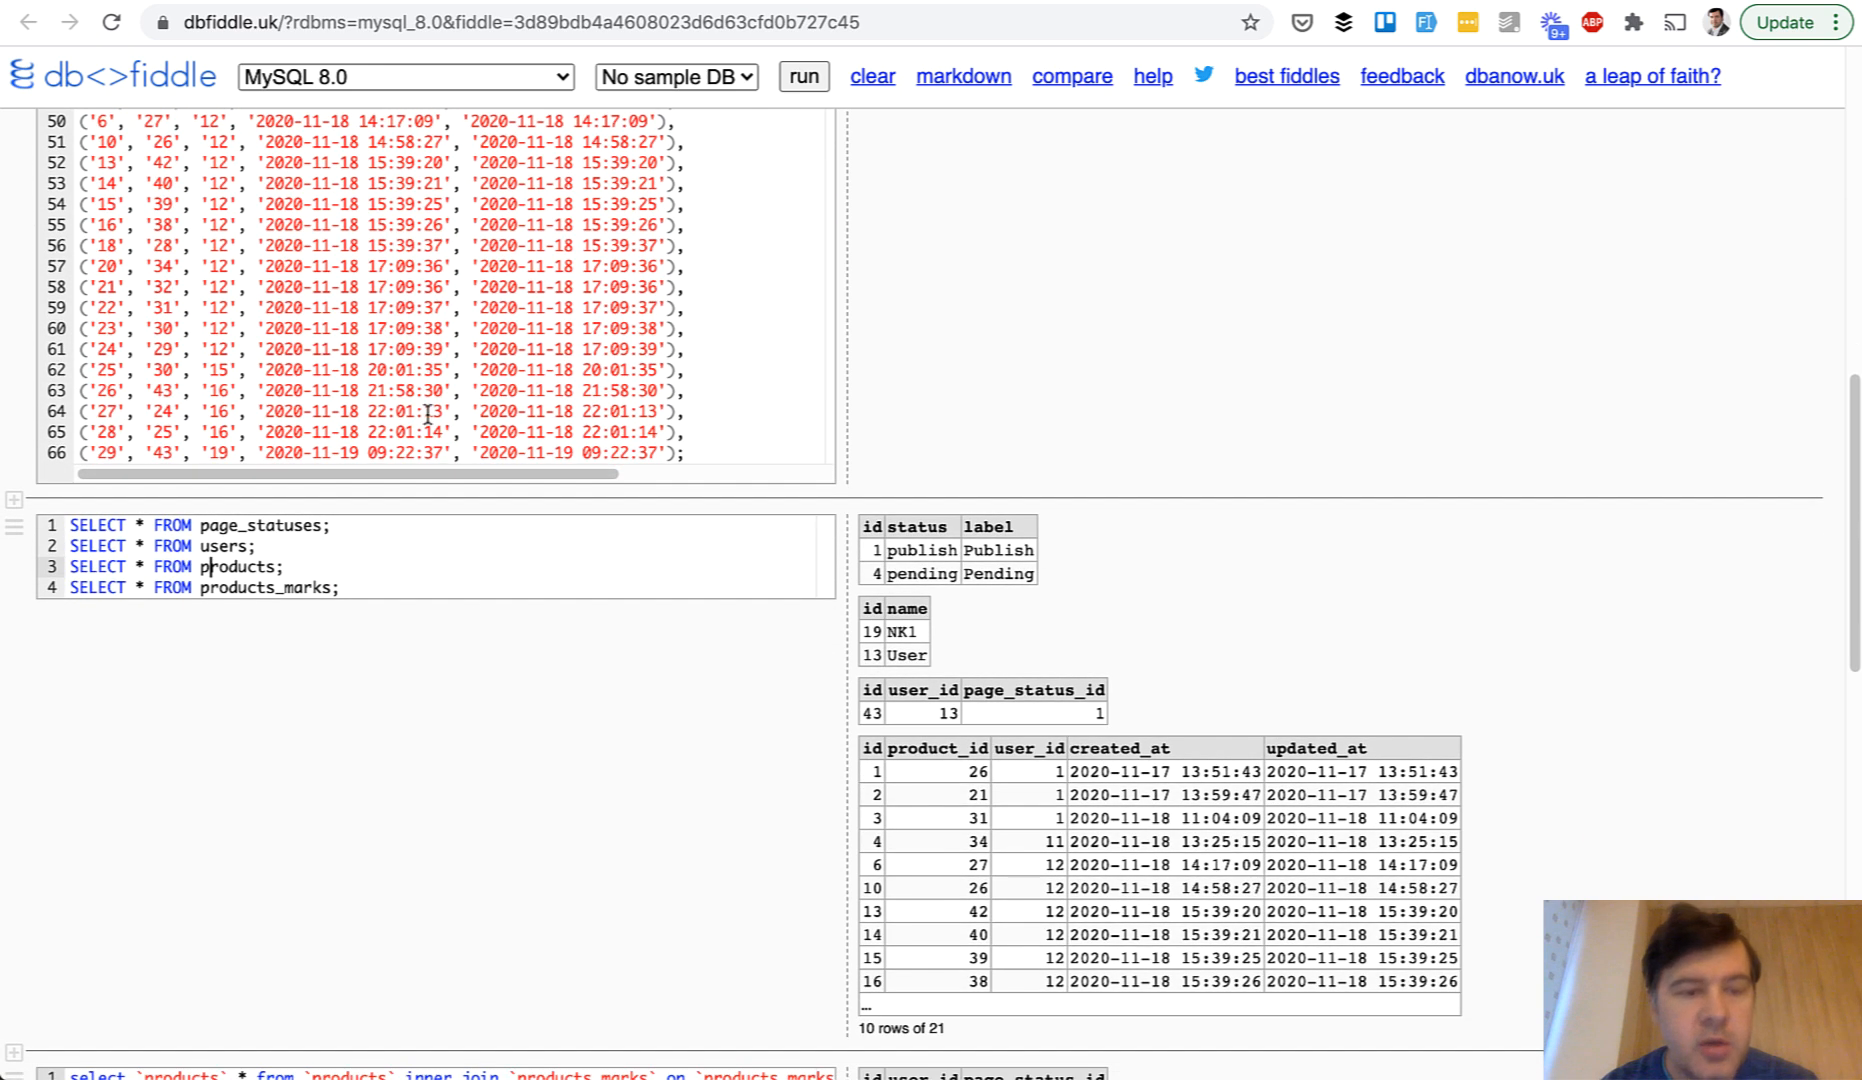
scroll("down", 3)
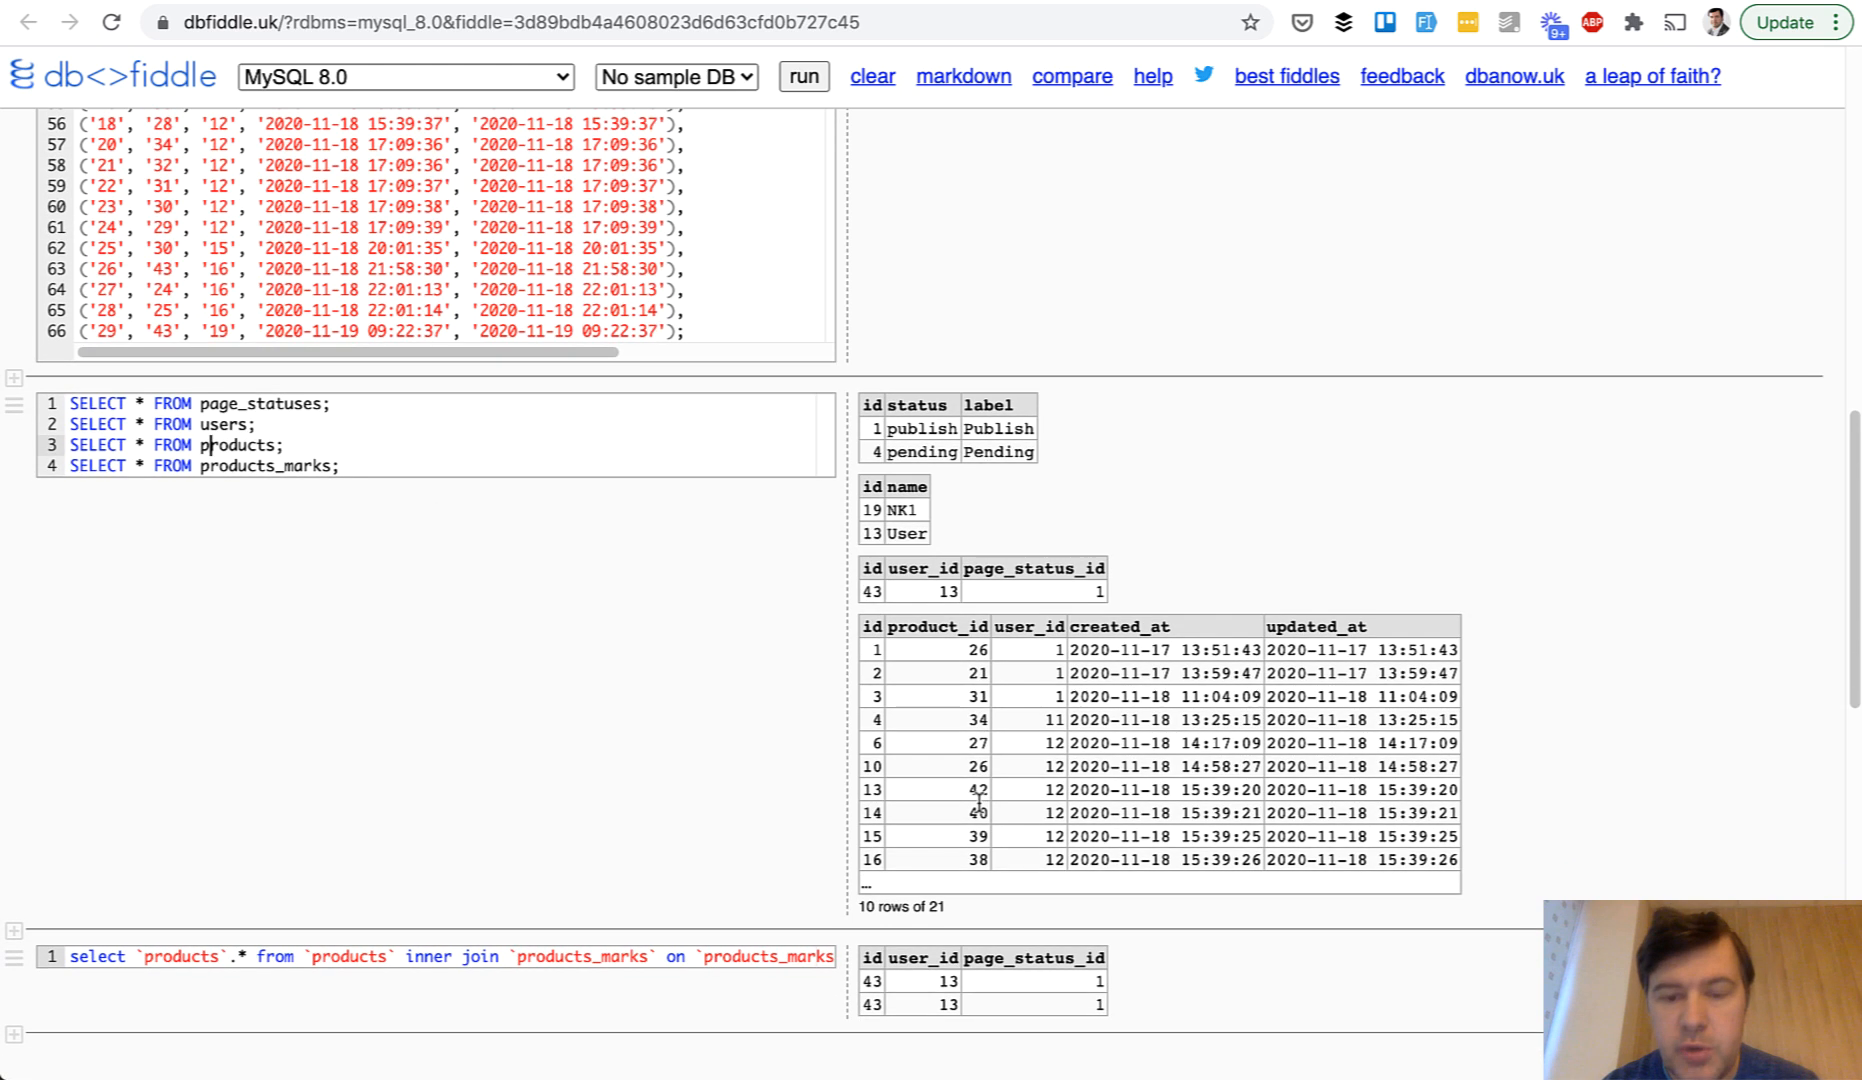
scroll("down", 3)
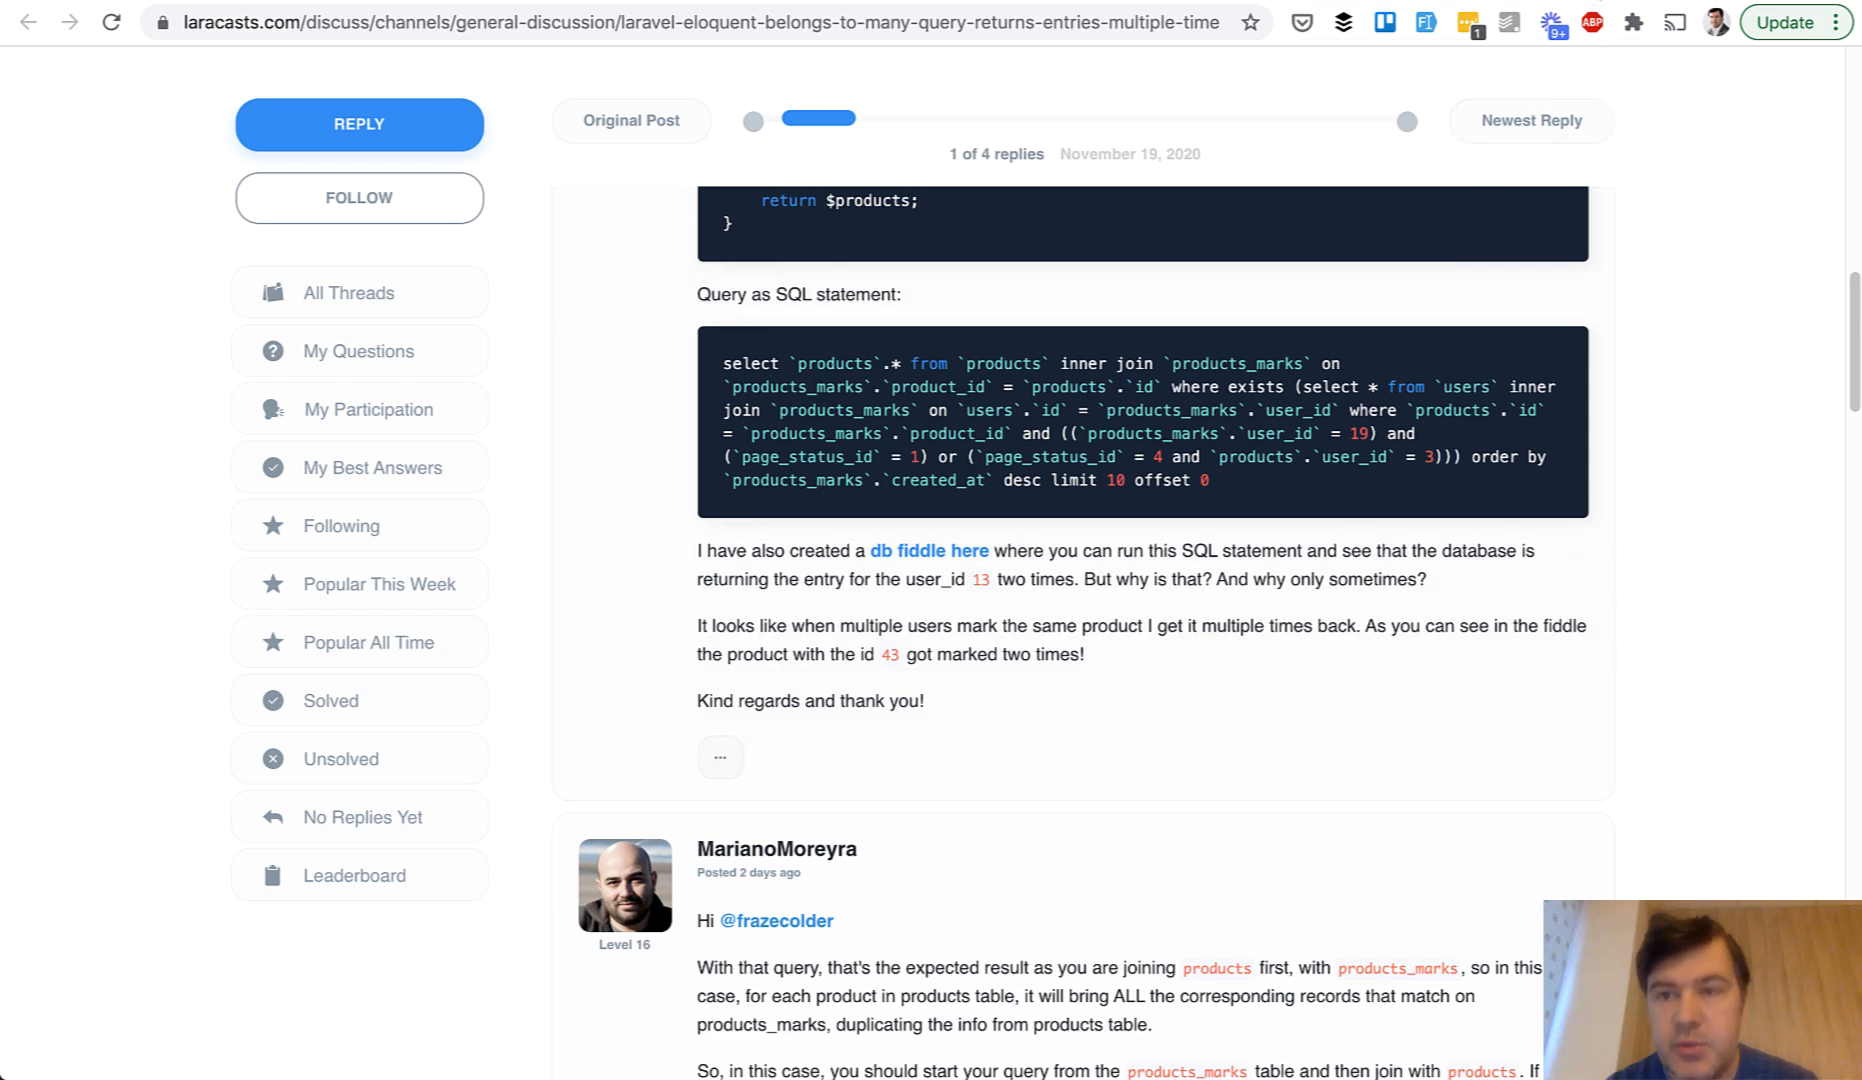
left_click(928, 550)
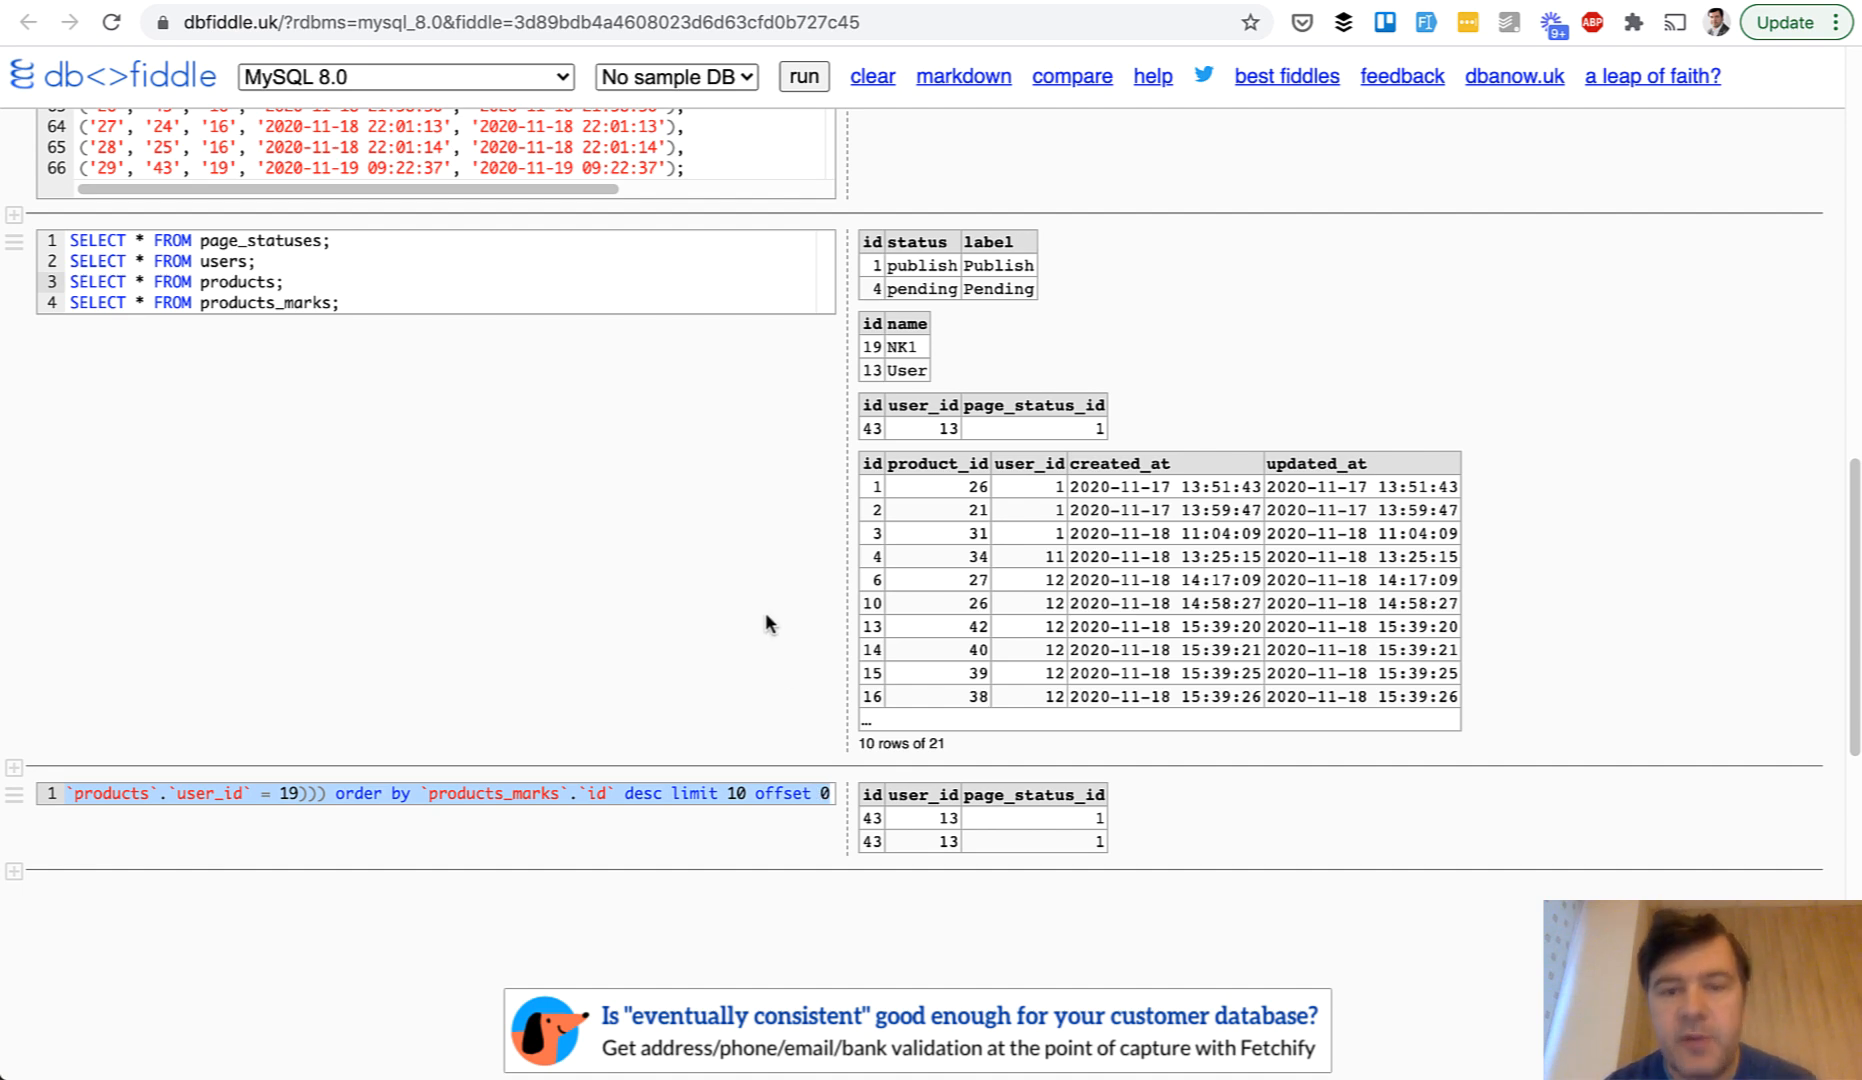
Step: Review the products_marks results, then start a new blank fiddle from the logo
scroll("down", 3)
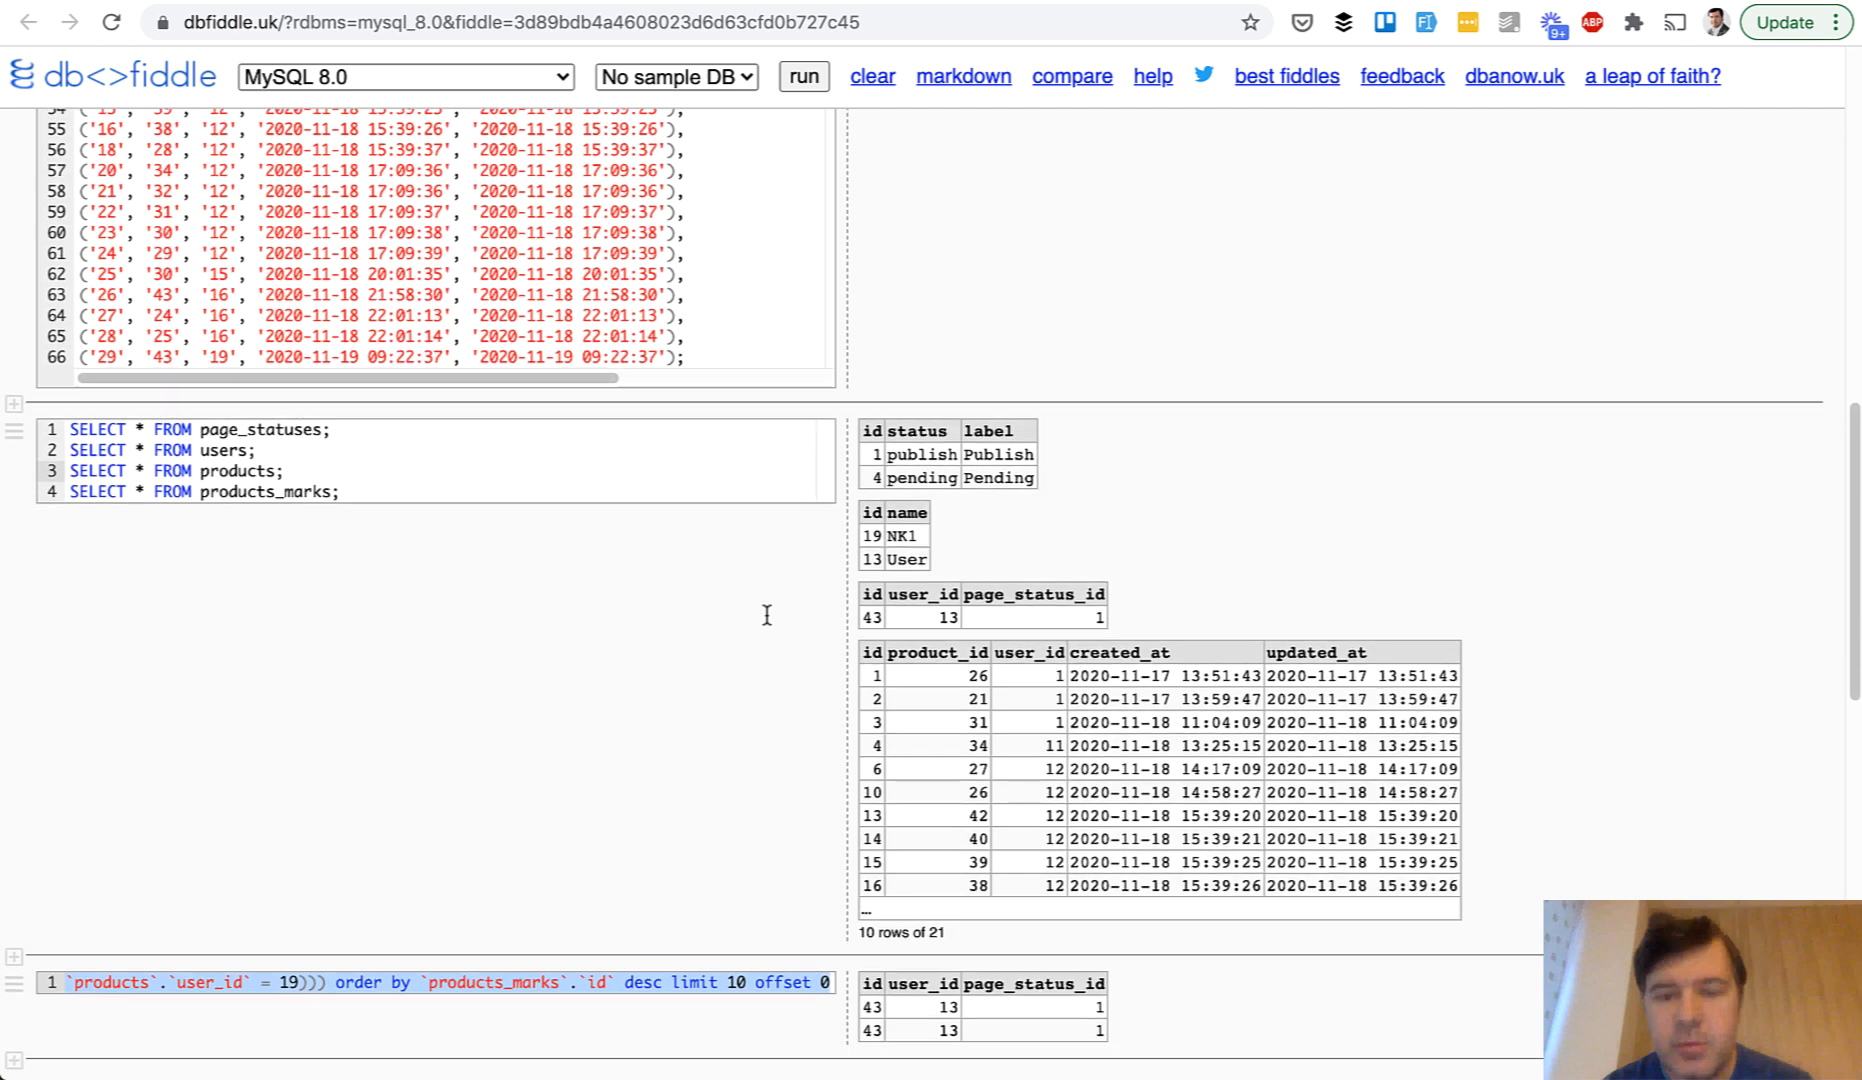
scroll("down", 3)
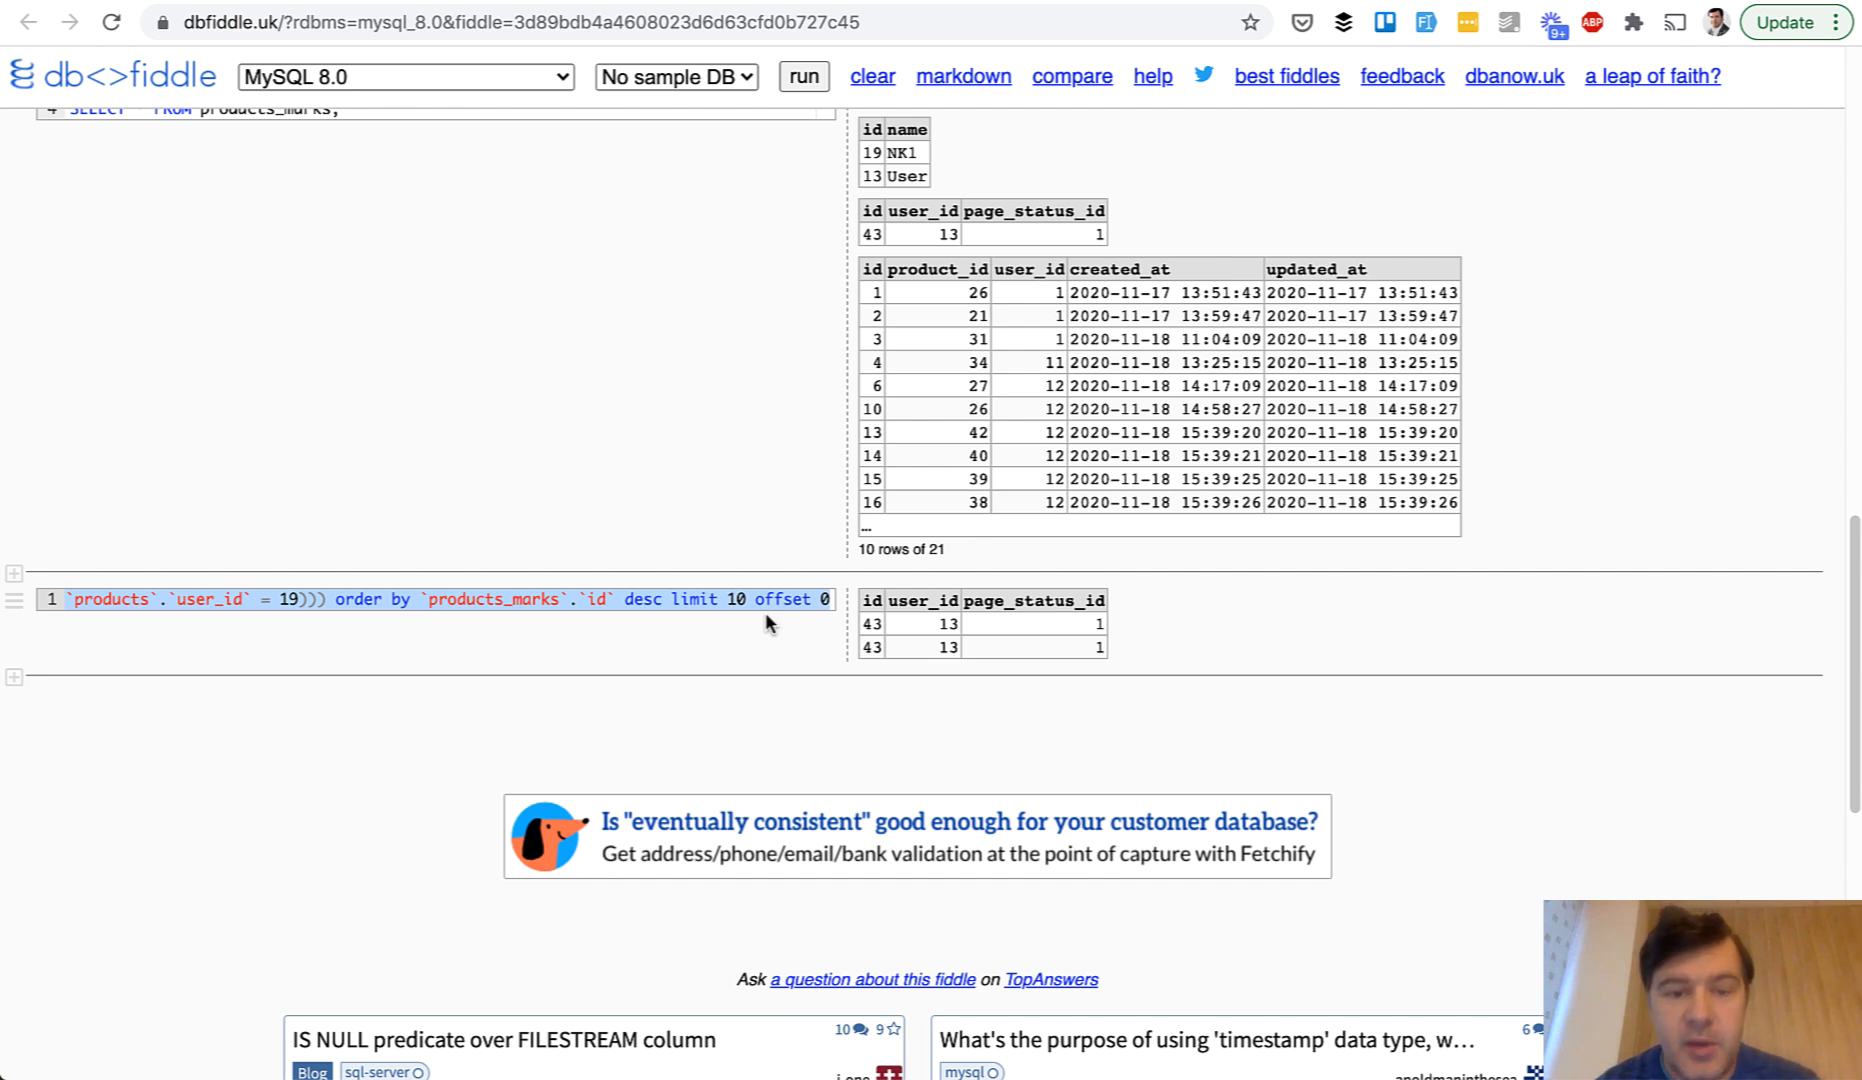
left_click(476, 22)
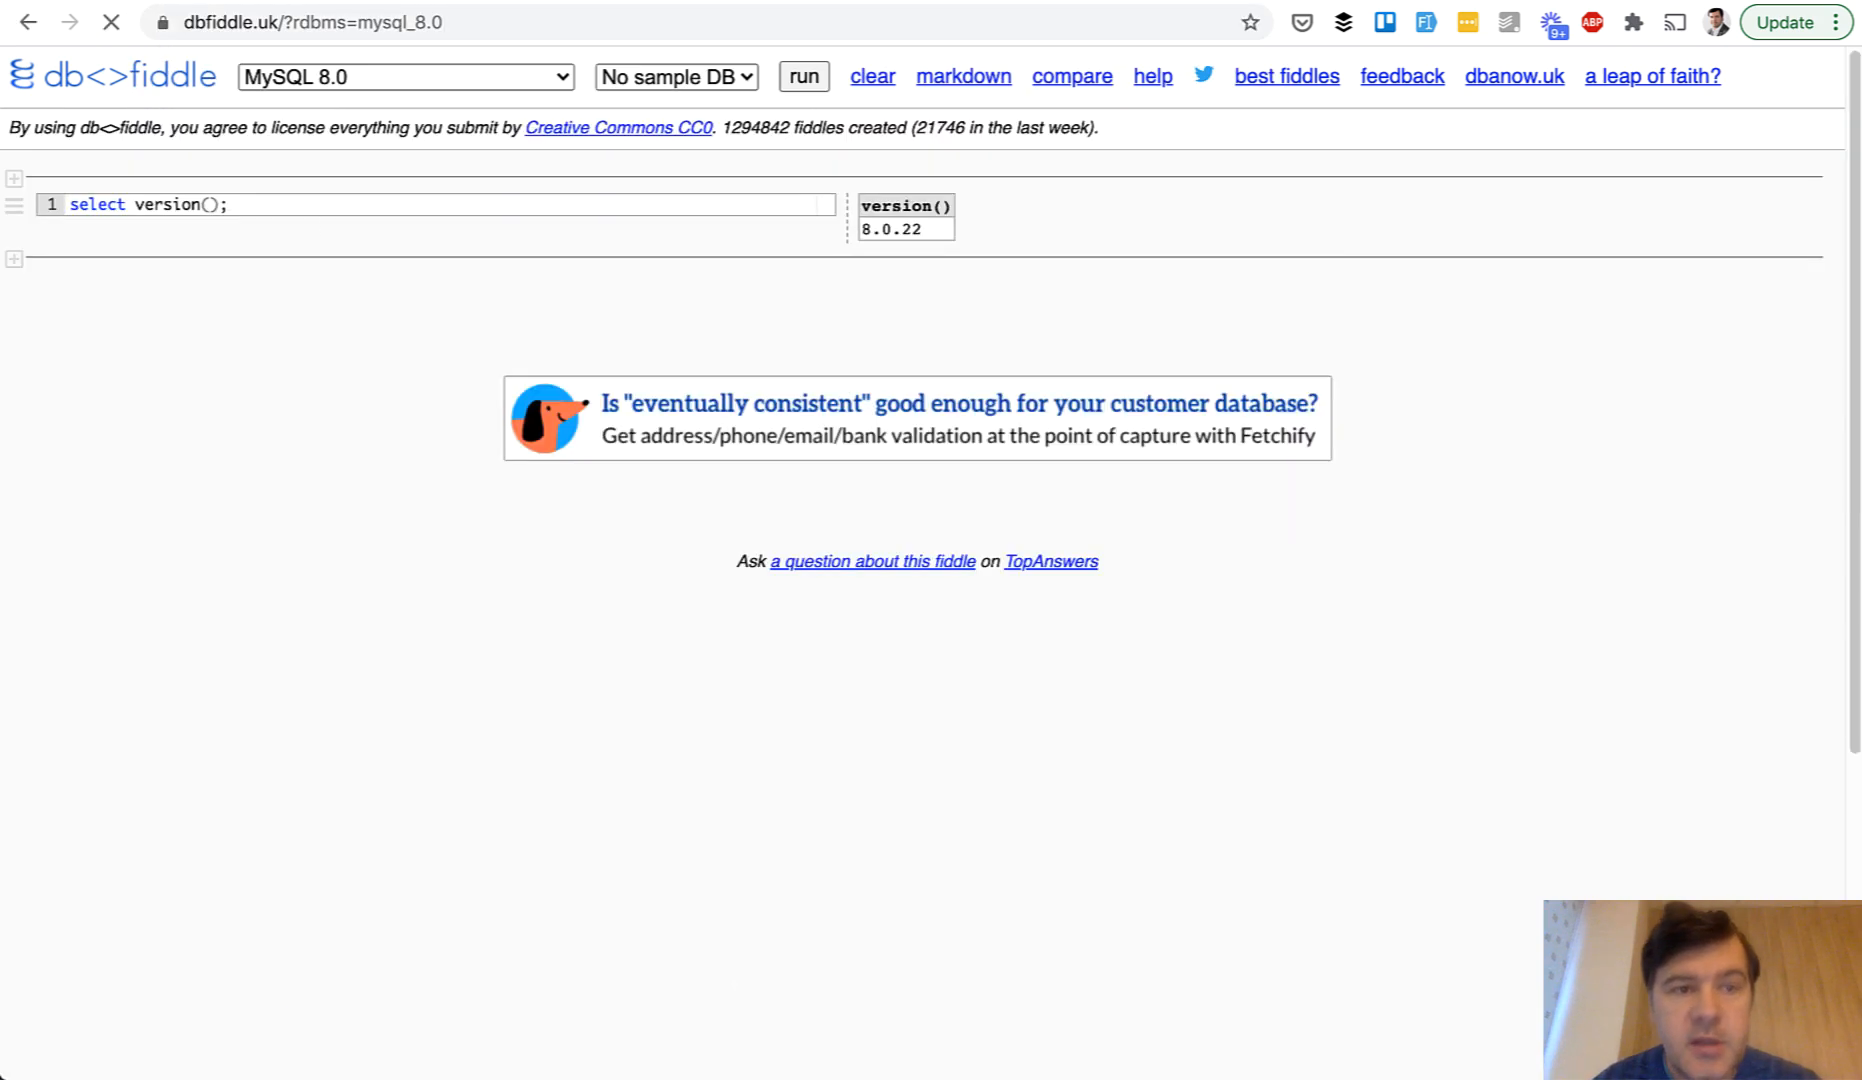
Step: Keep MySQL 8.0 as the new fiddle's database engine
left_click(404, 76)
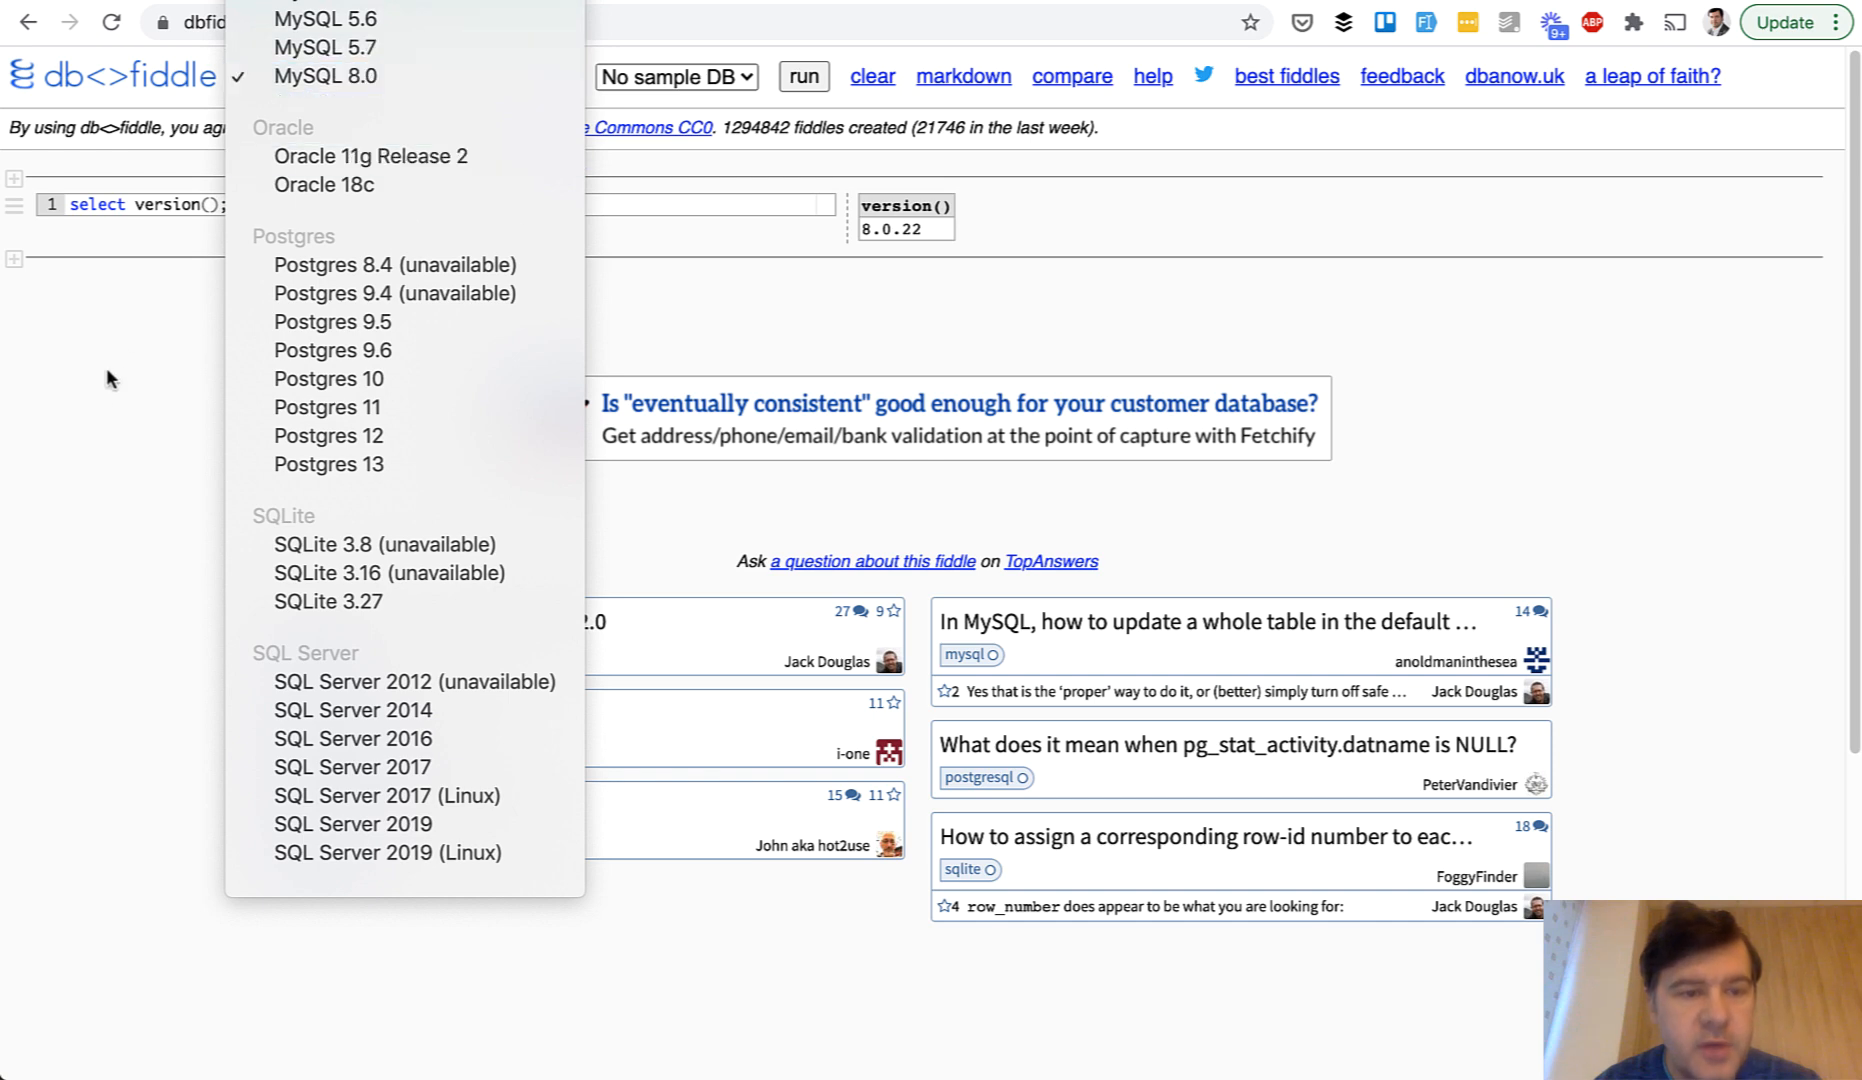
left_click(324, 76)
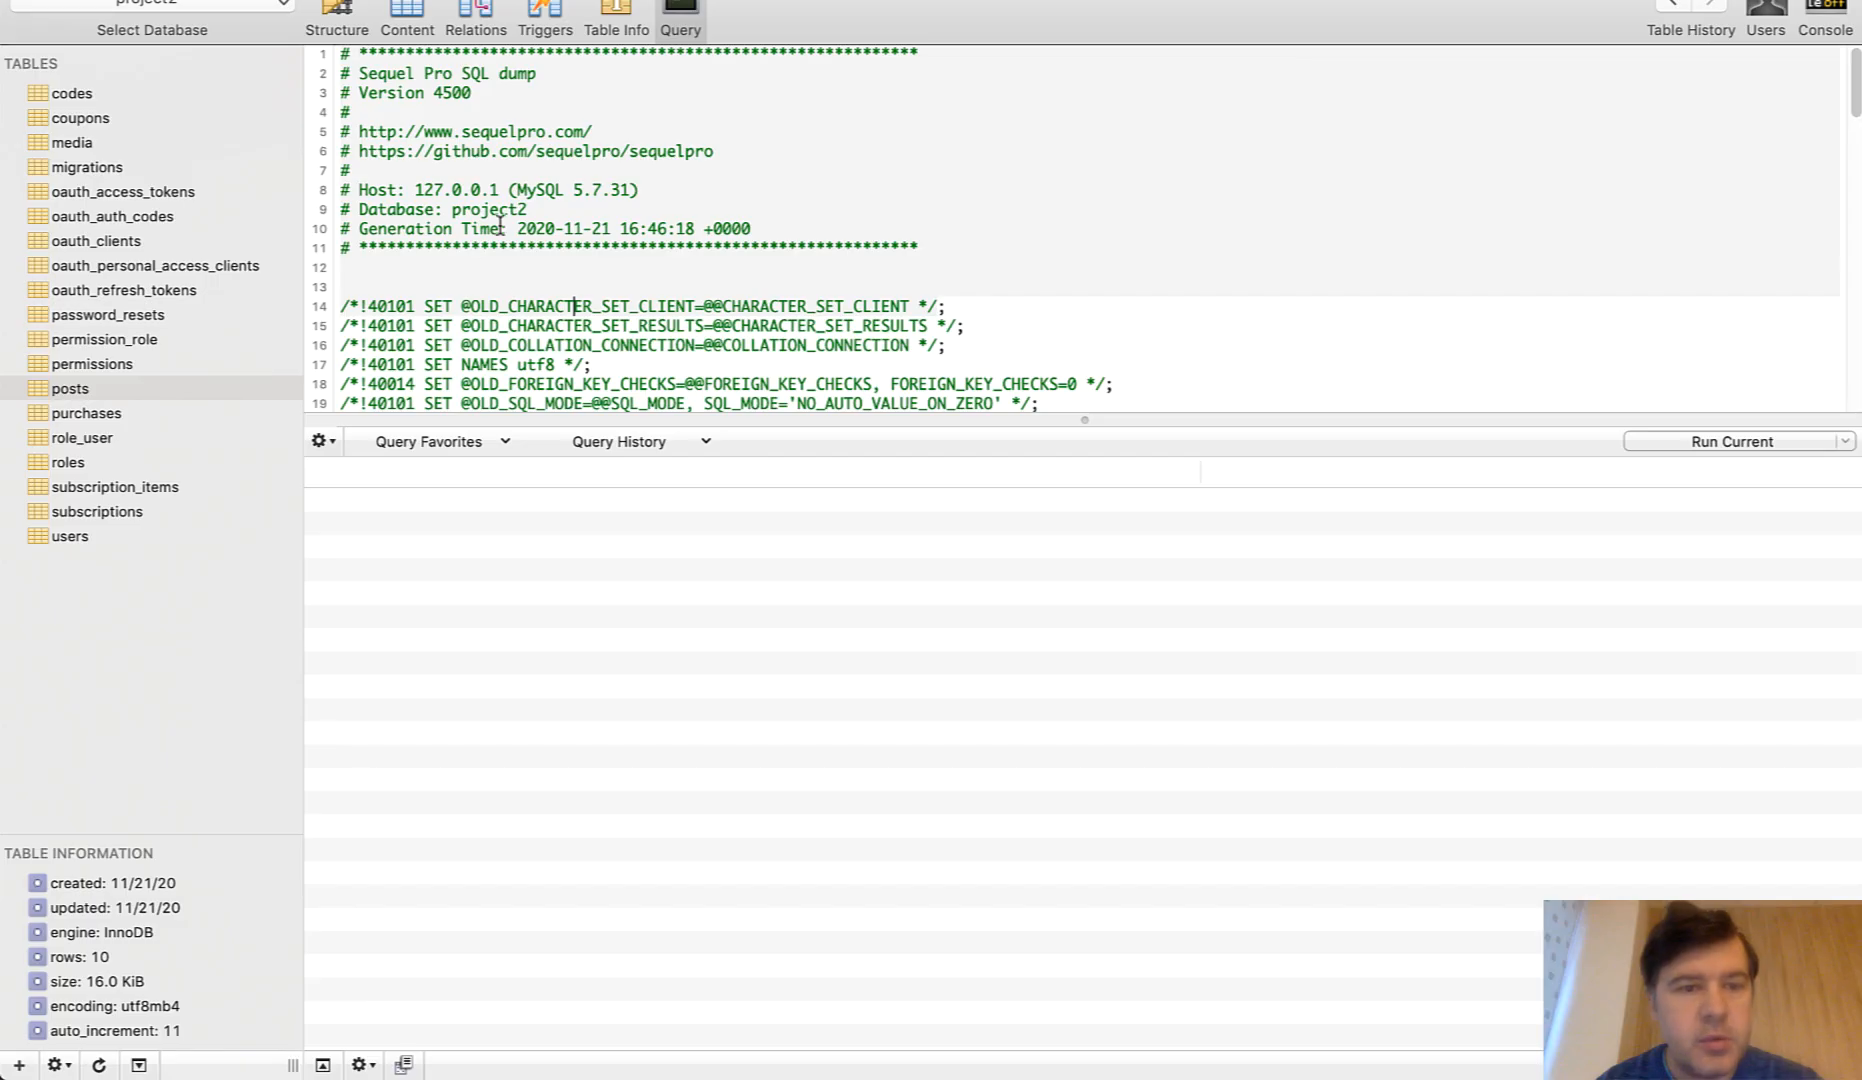
Step: Scroll the exported project2 dump in the Query tab to the posts table section
scroll("down", 3)
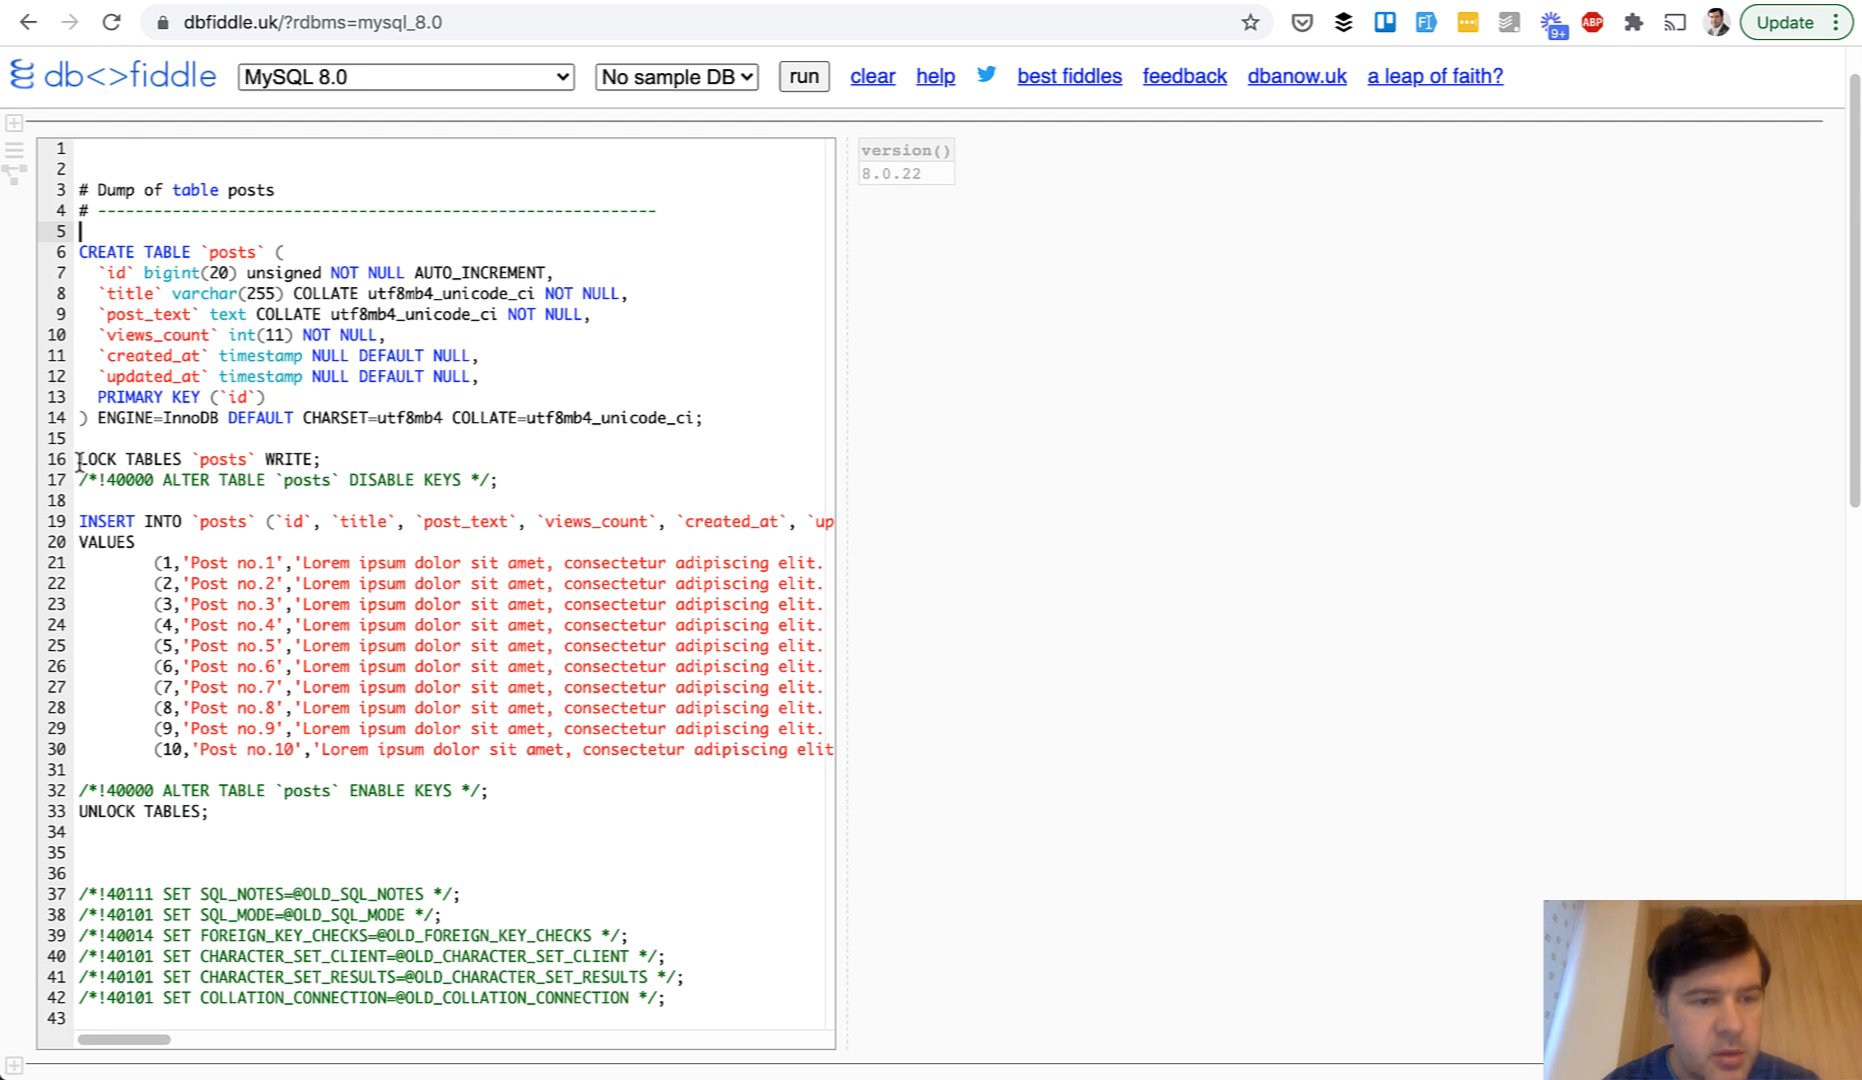
Step: Remove the trailing SET session lines from the pasted posts dump and run it
scroll("down", 3)
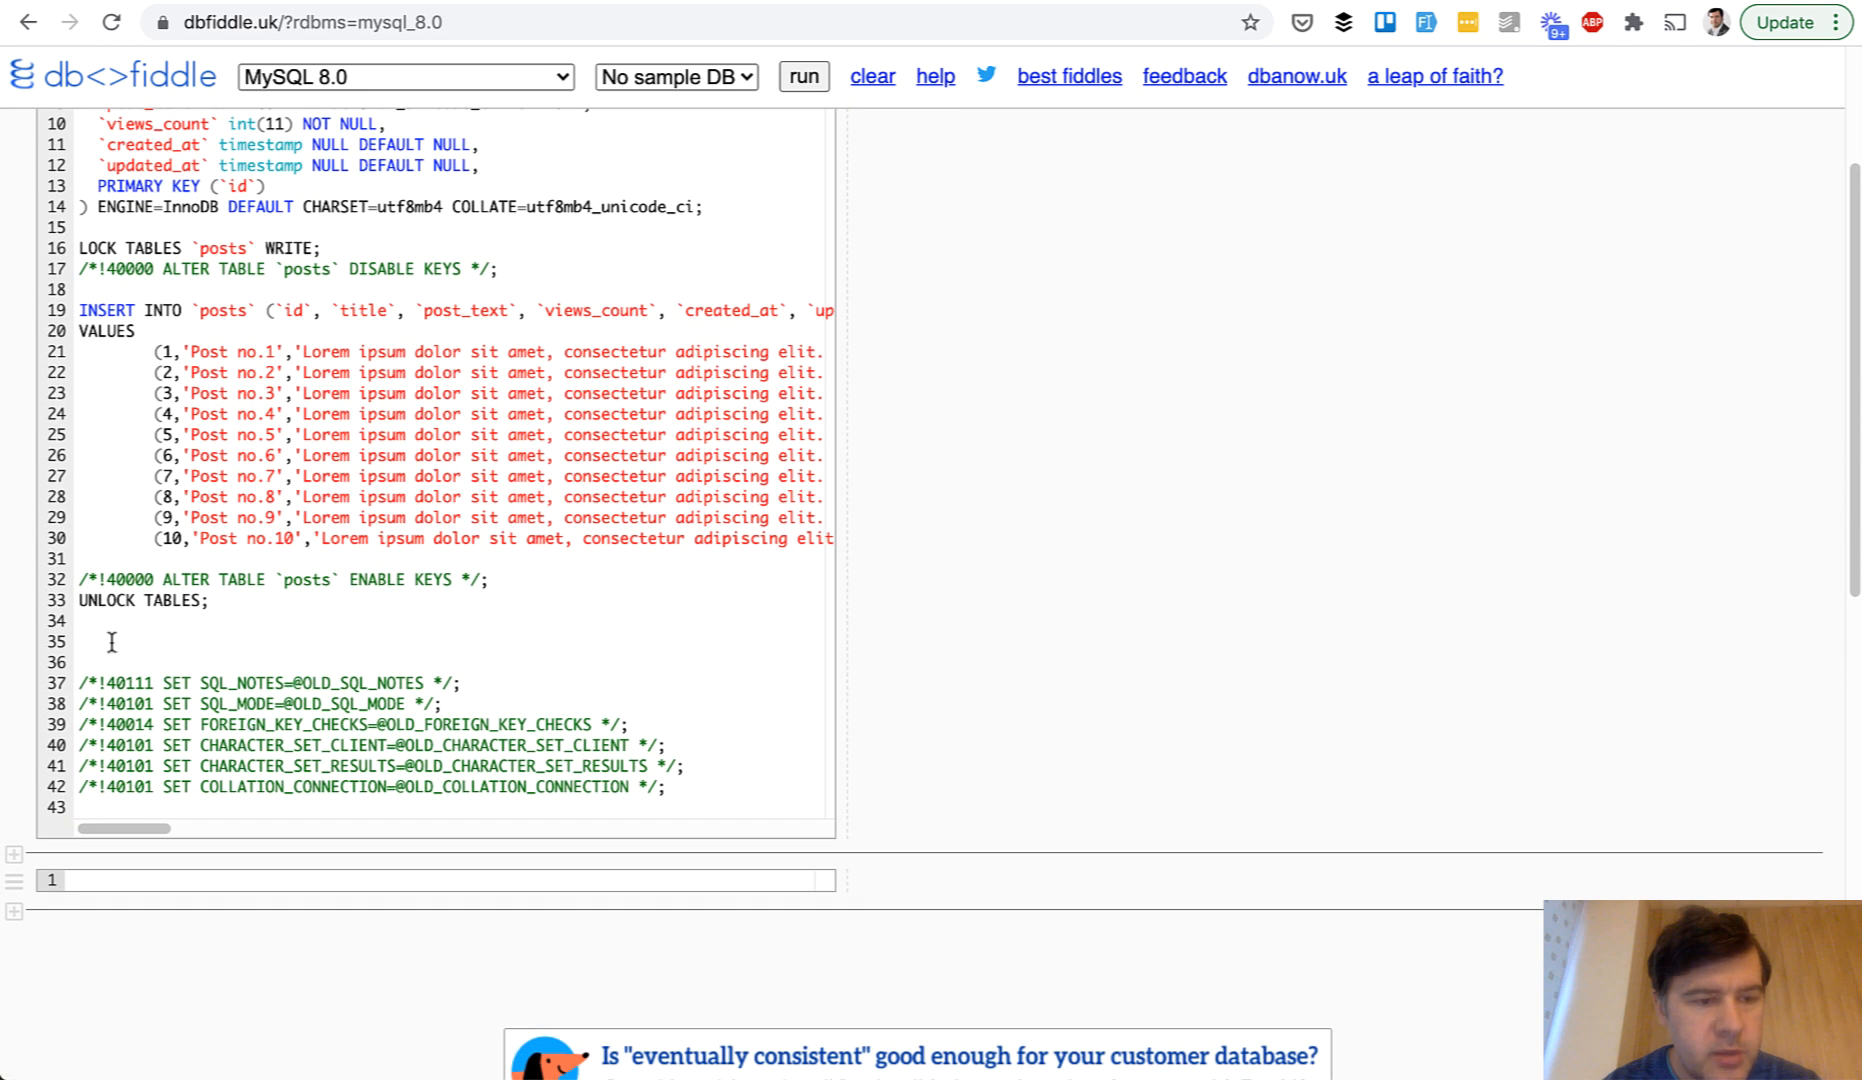
left_click_drag(100, 636, 664, 790)
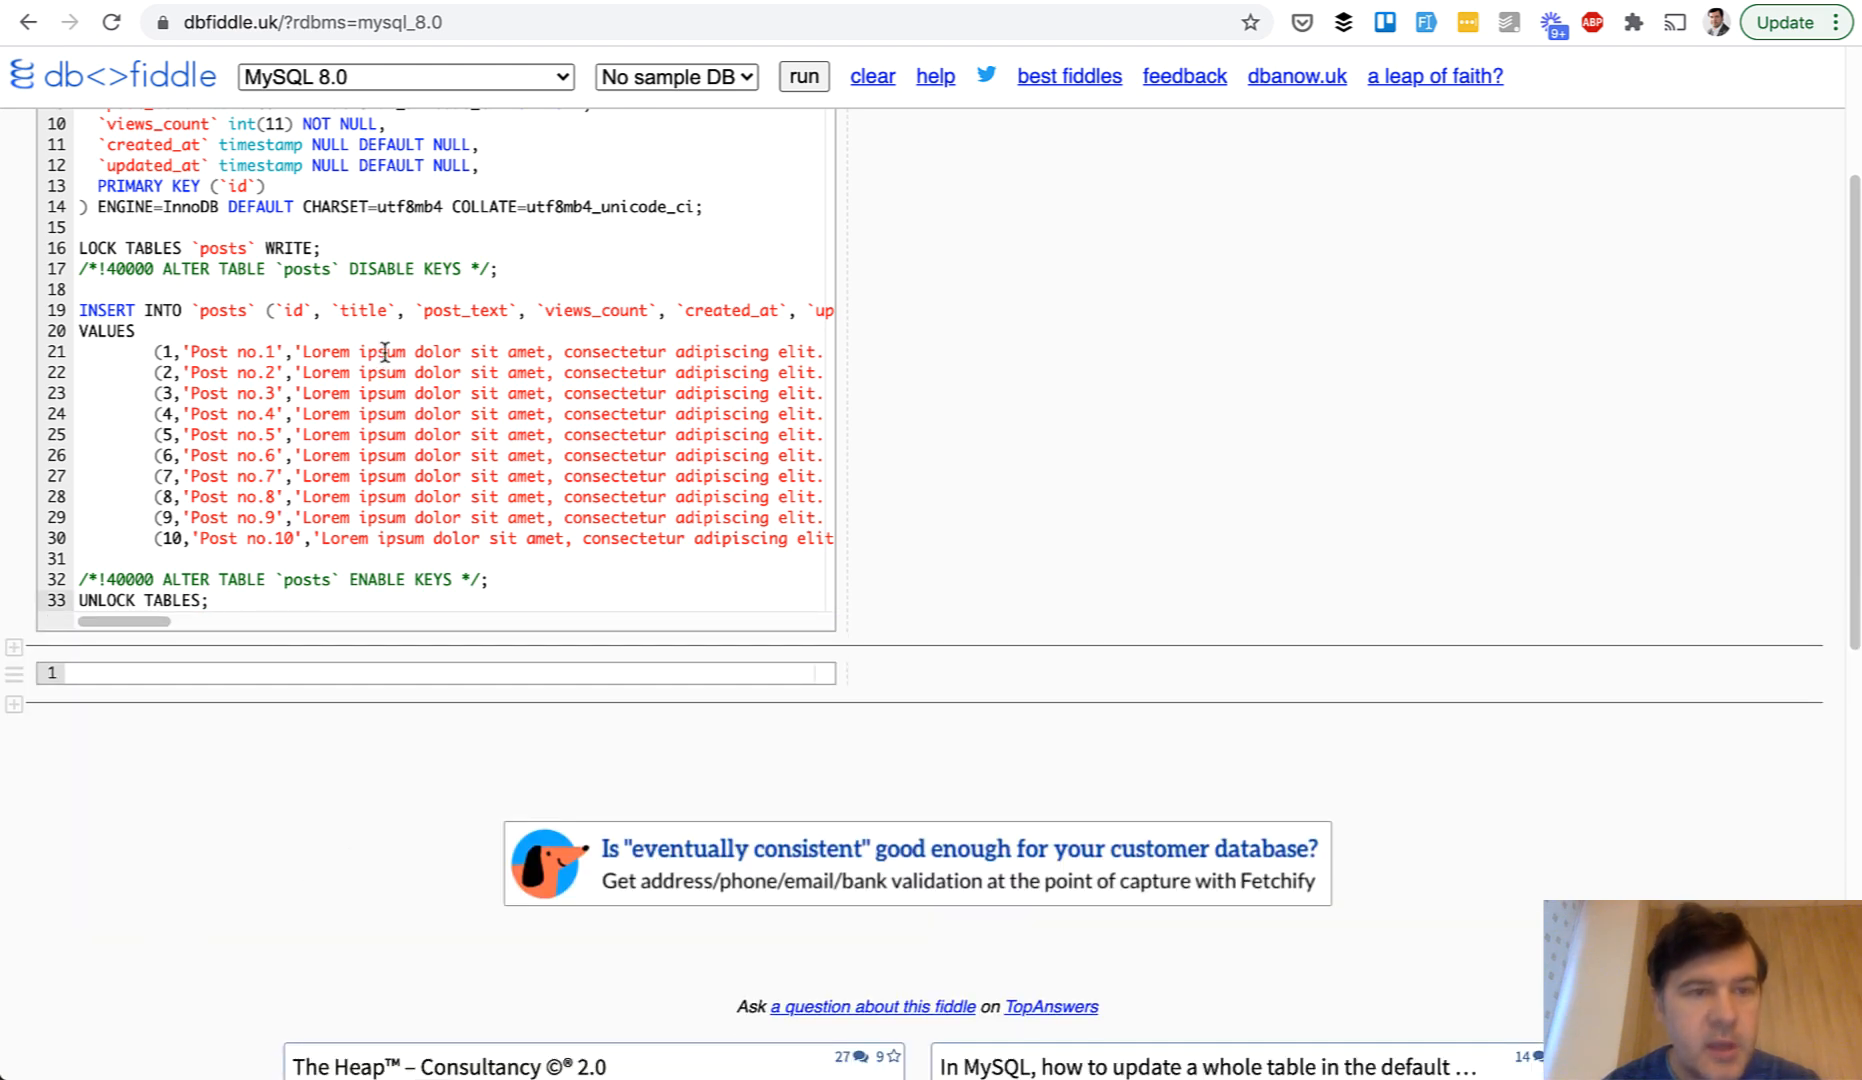
left_click(802, 76)
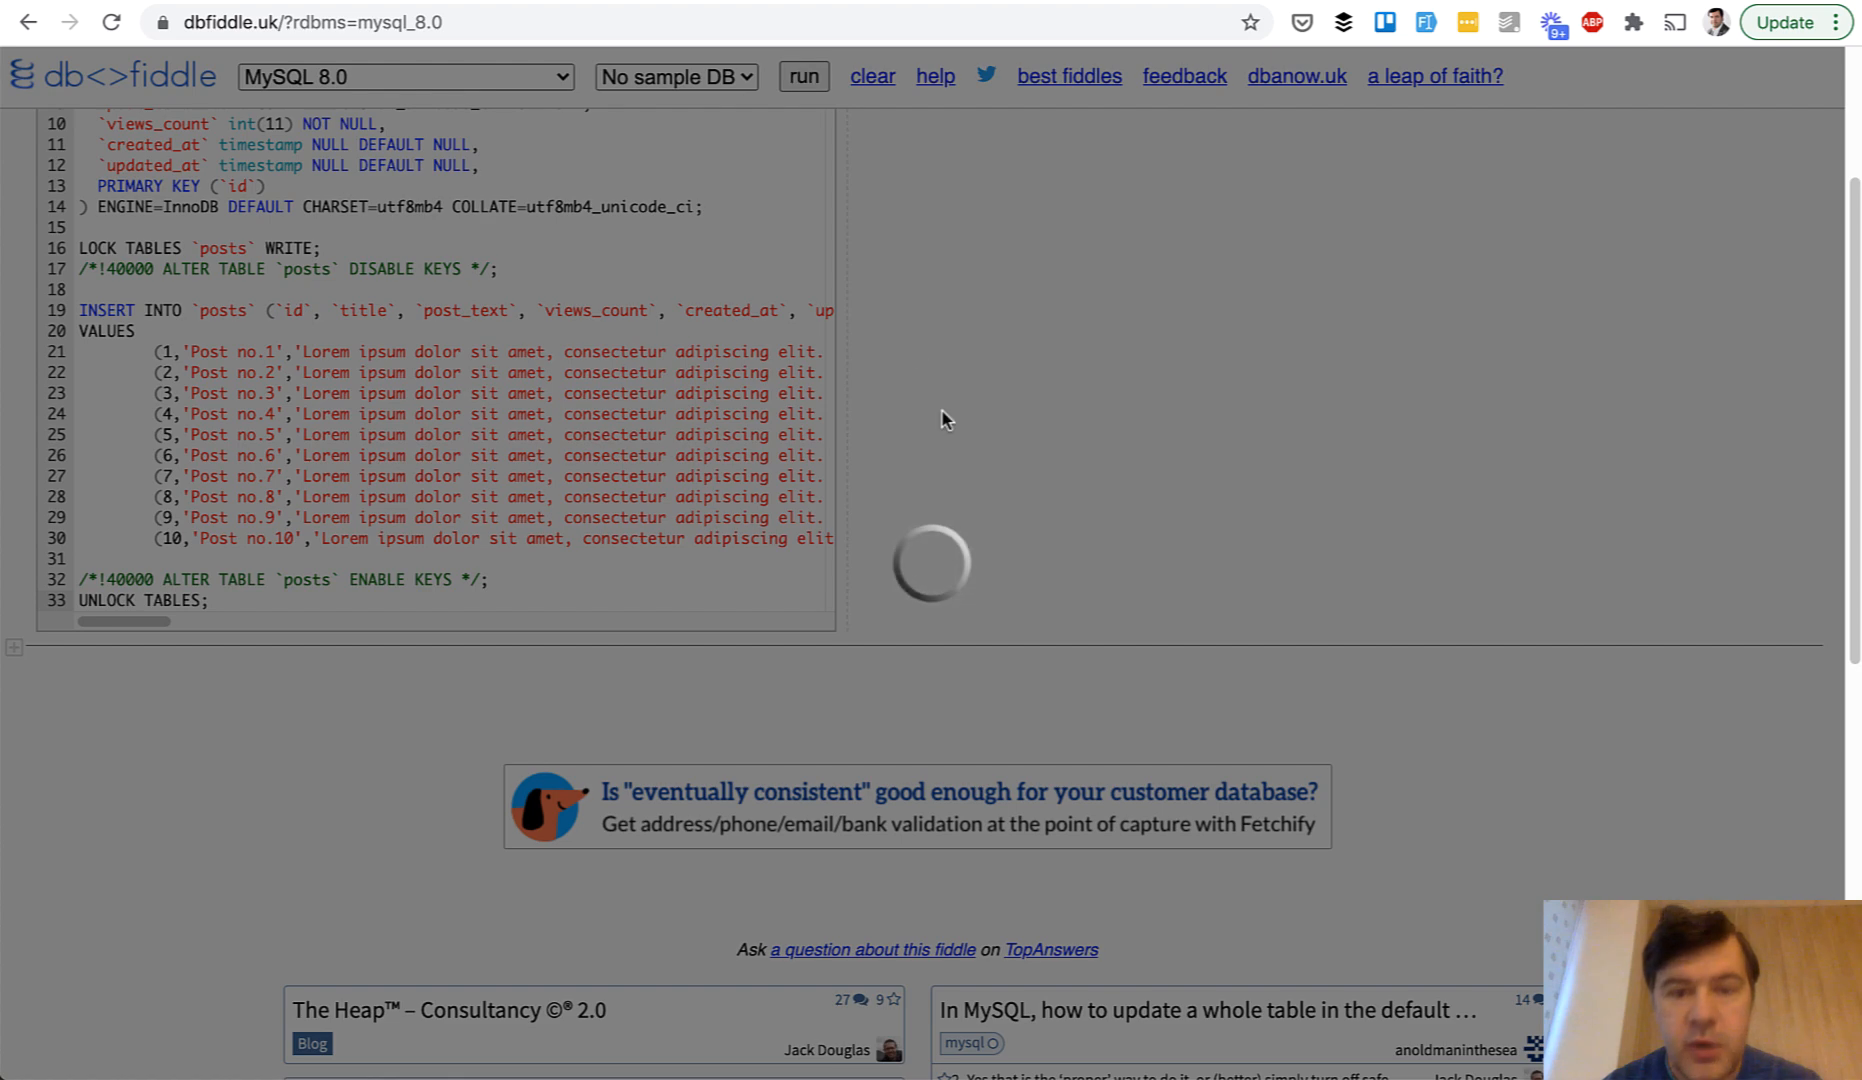
left_click(802, 76)
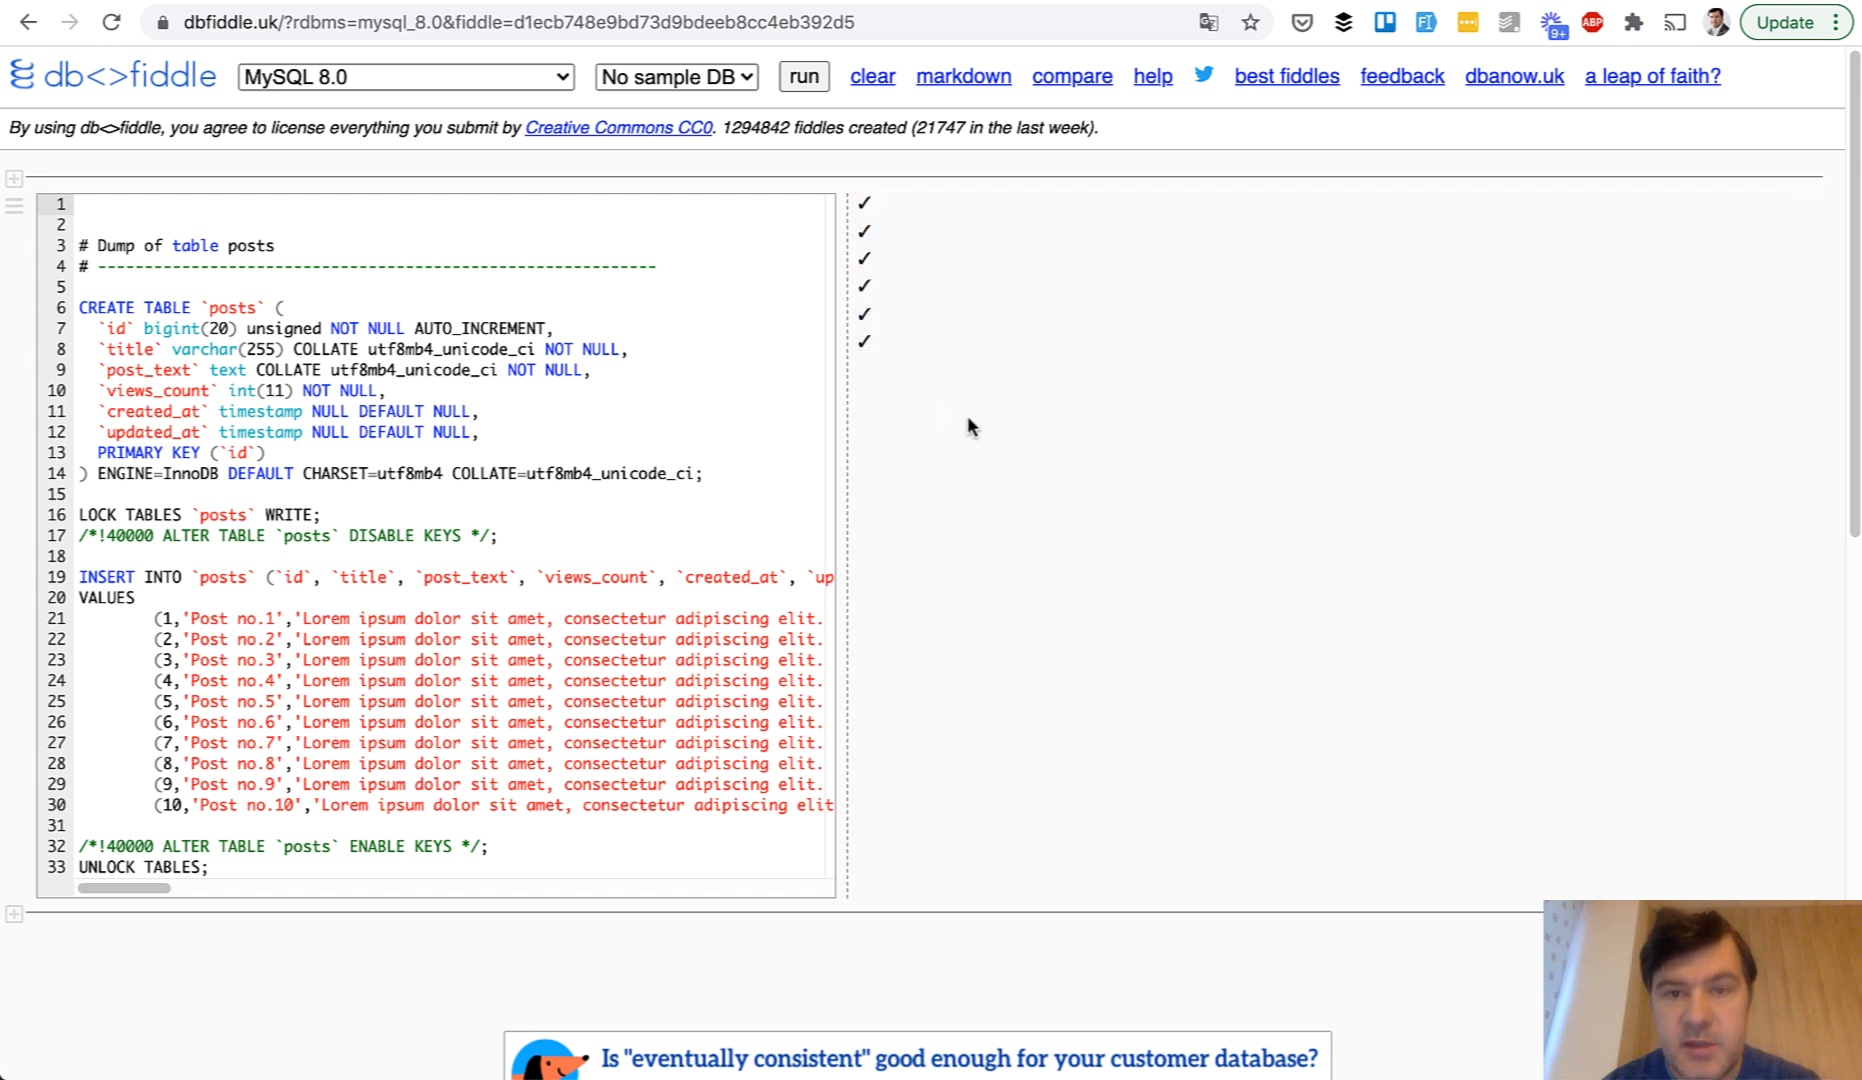
scroll("down", 3)
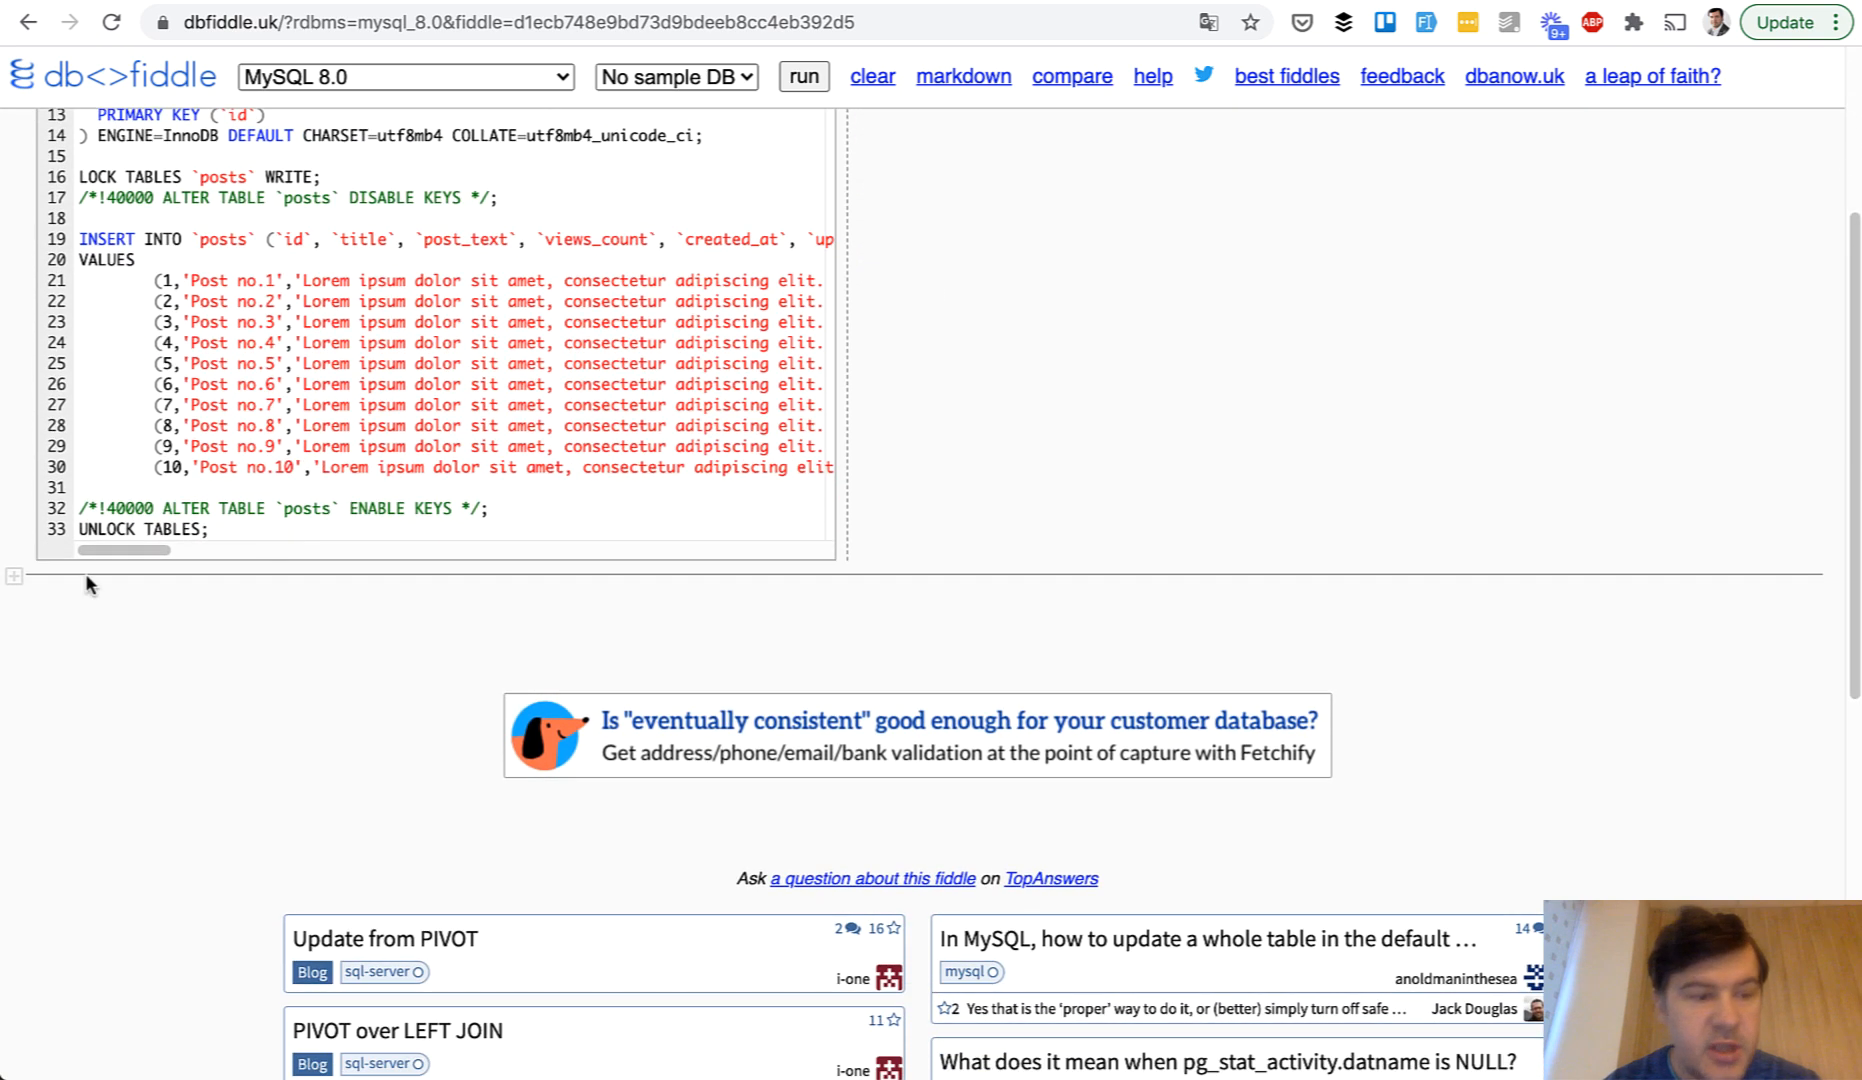
Step: Add and run a second query 'select * from posts' returning the ten post rows
left_click(14, 576)
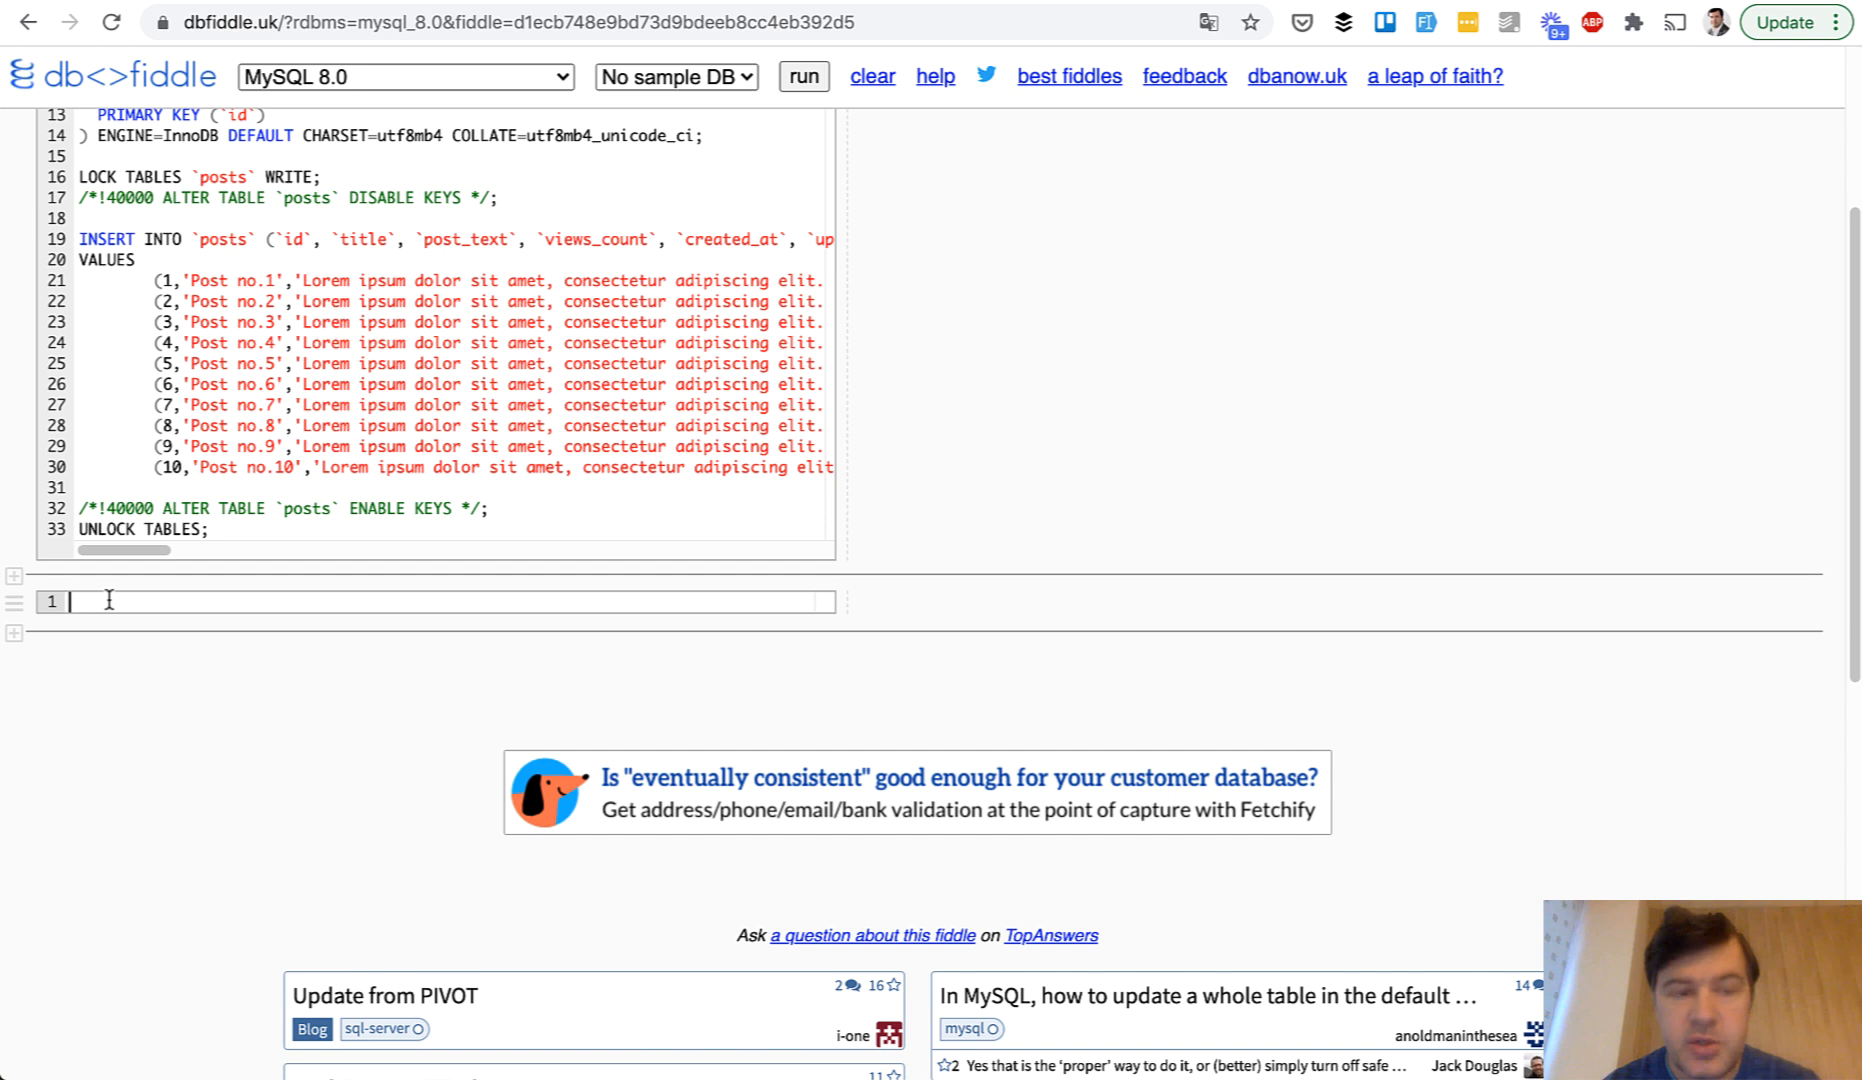
type("select *")
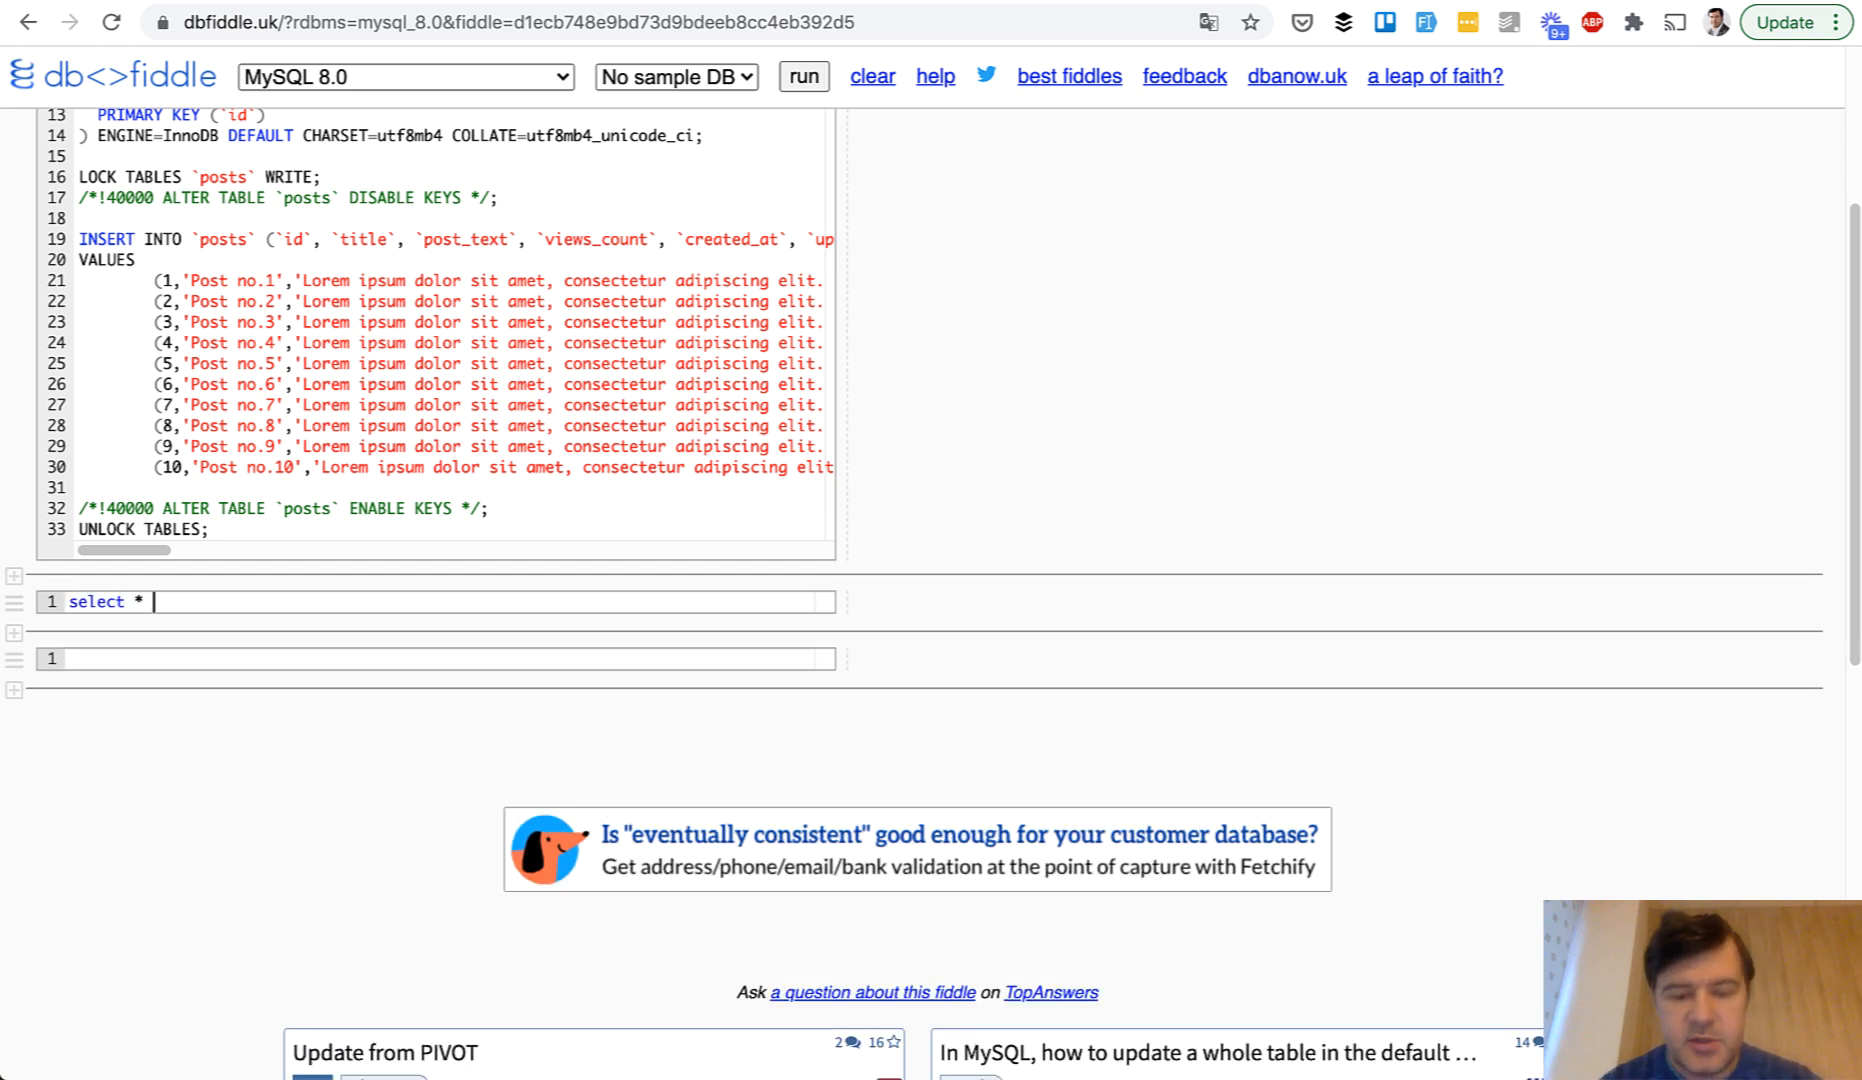
type("from posts")
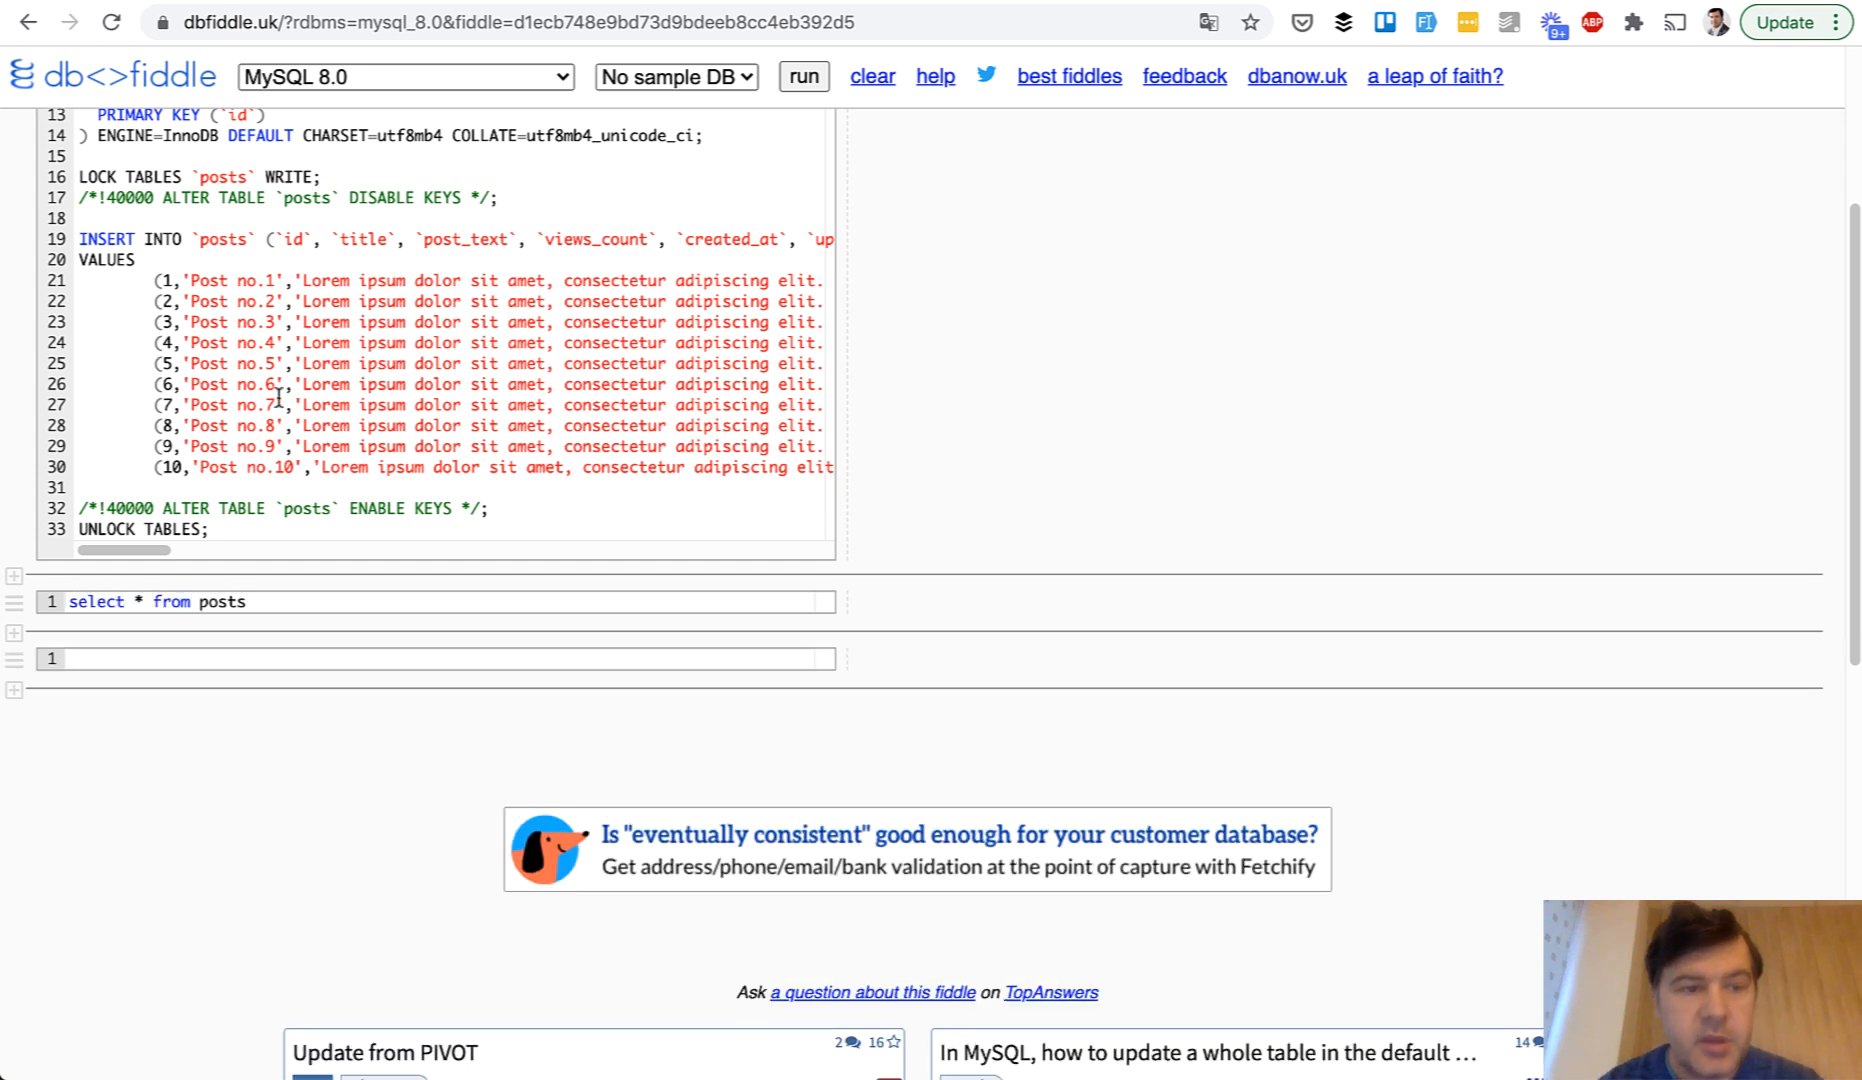
left_click(802, 76)
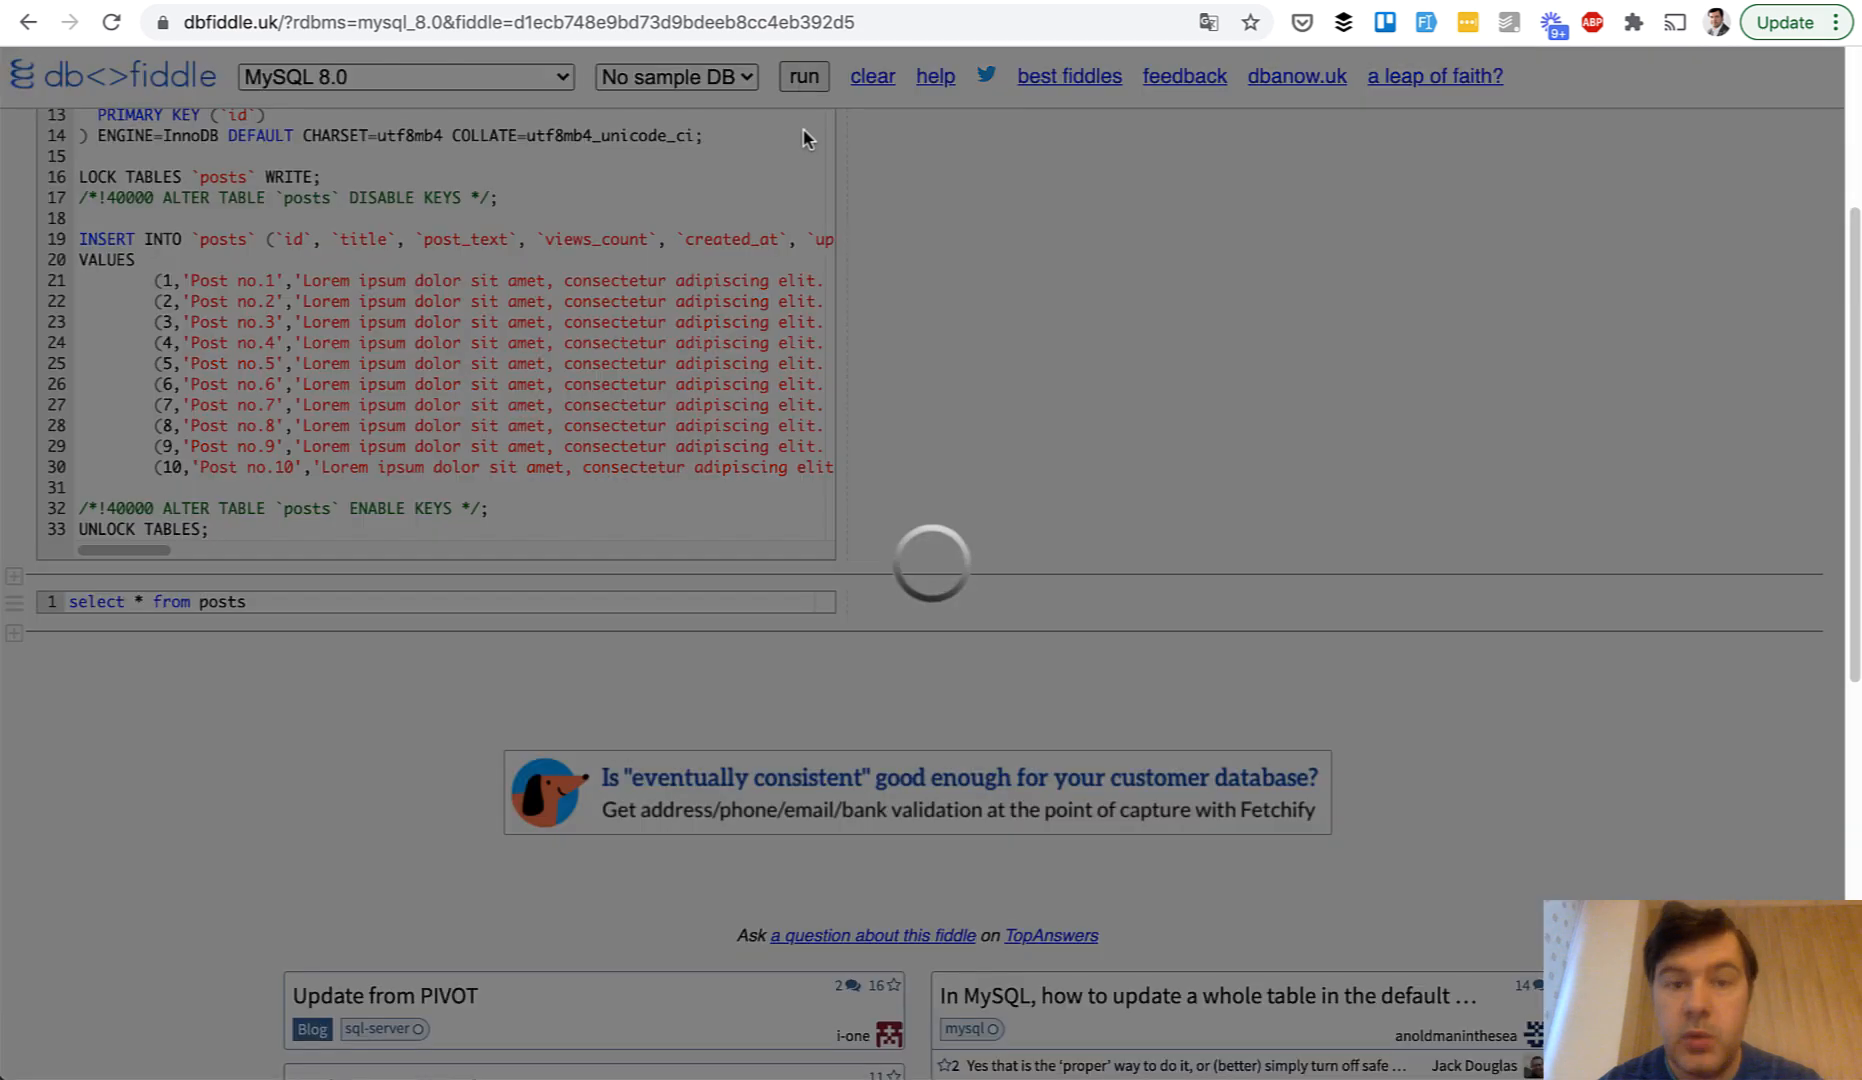
left_click(802, 76)
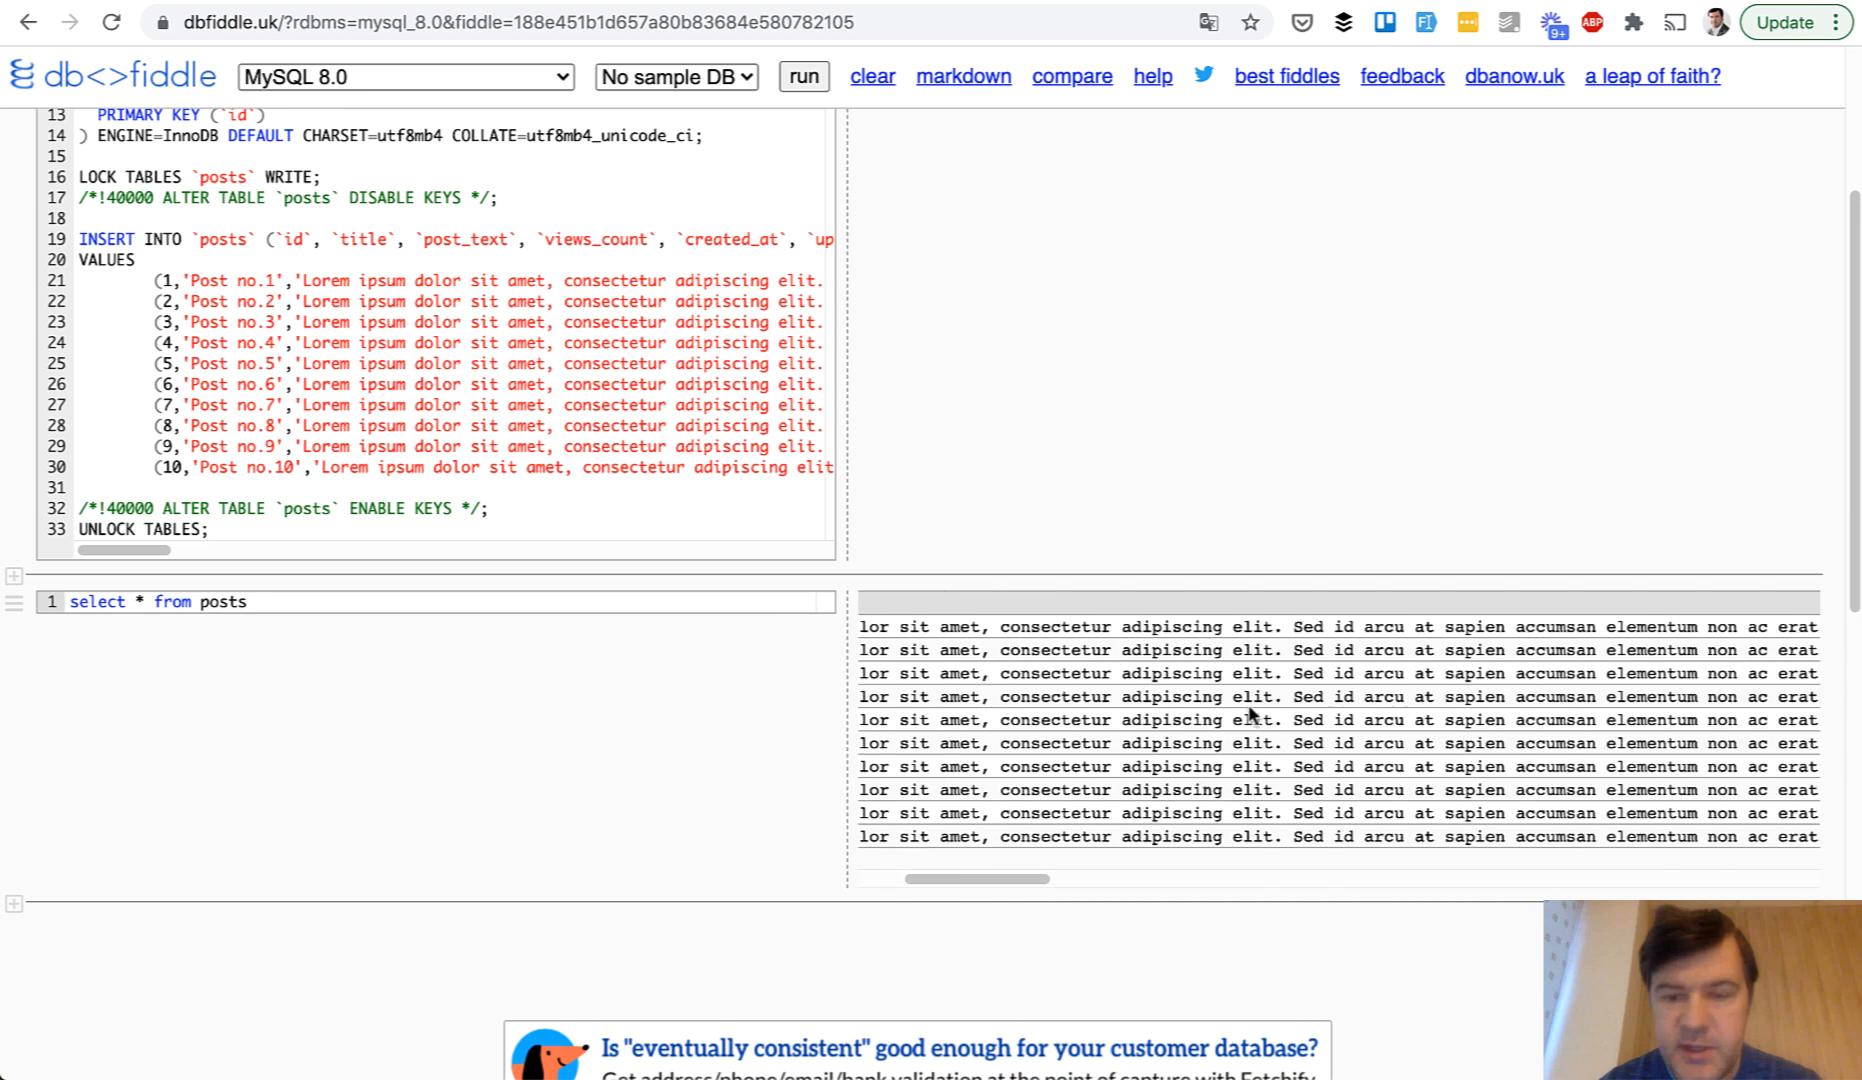
scroll("right", 3)
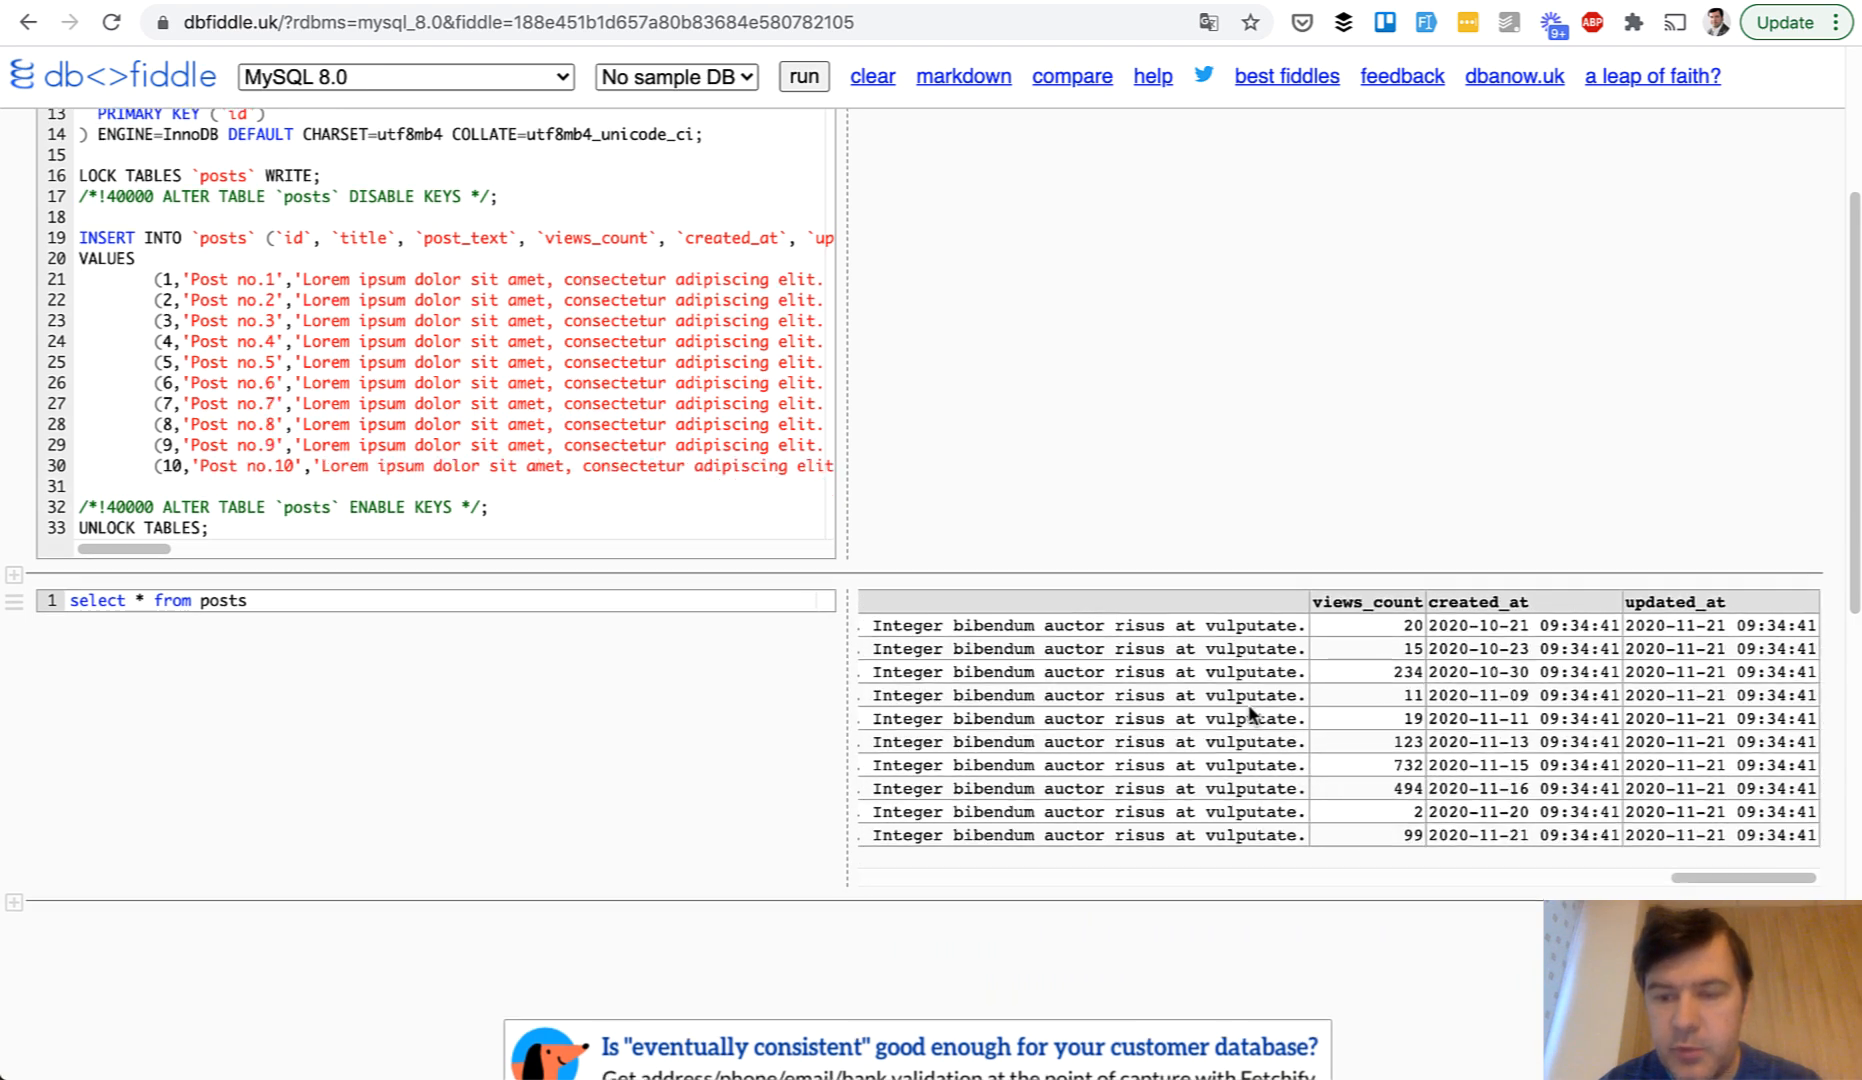
mouse_move(16, 906)
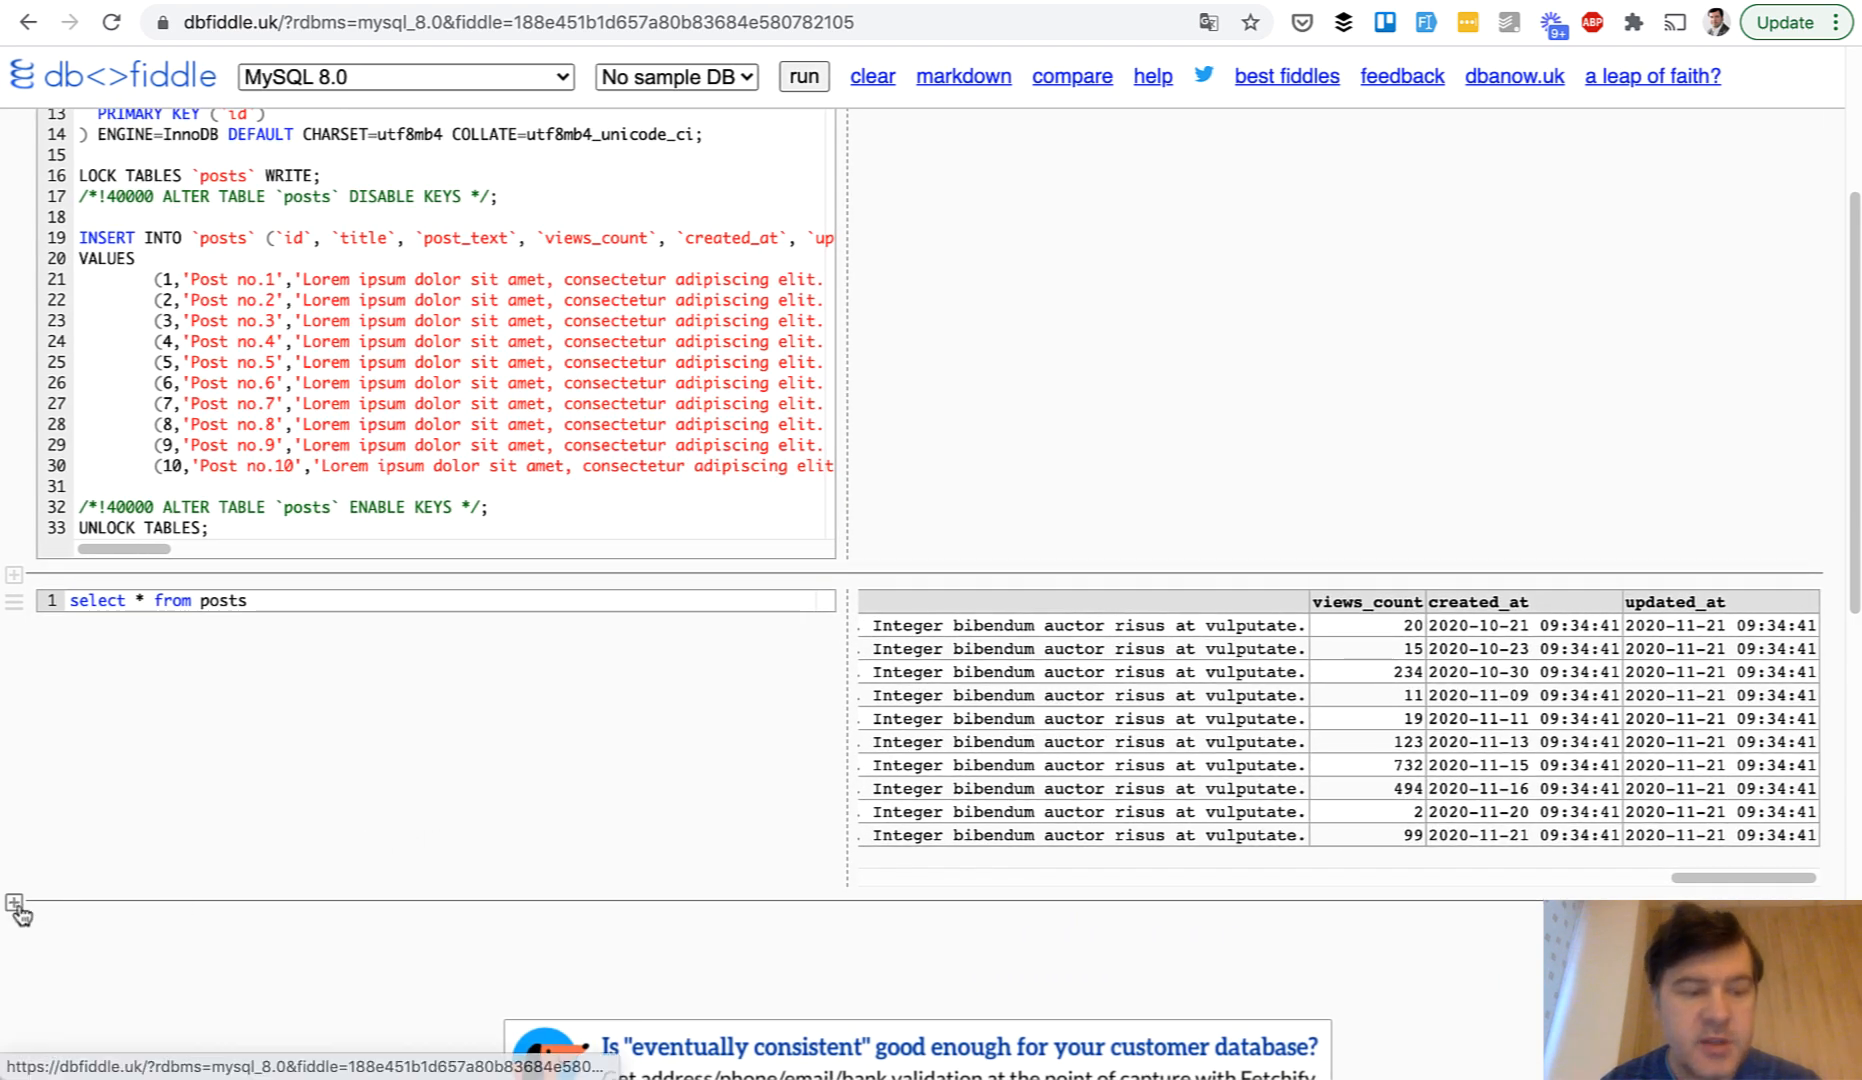
Step: Write 'select * from posts where views_count > 100', then select the fiddle's link to share
type("s")
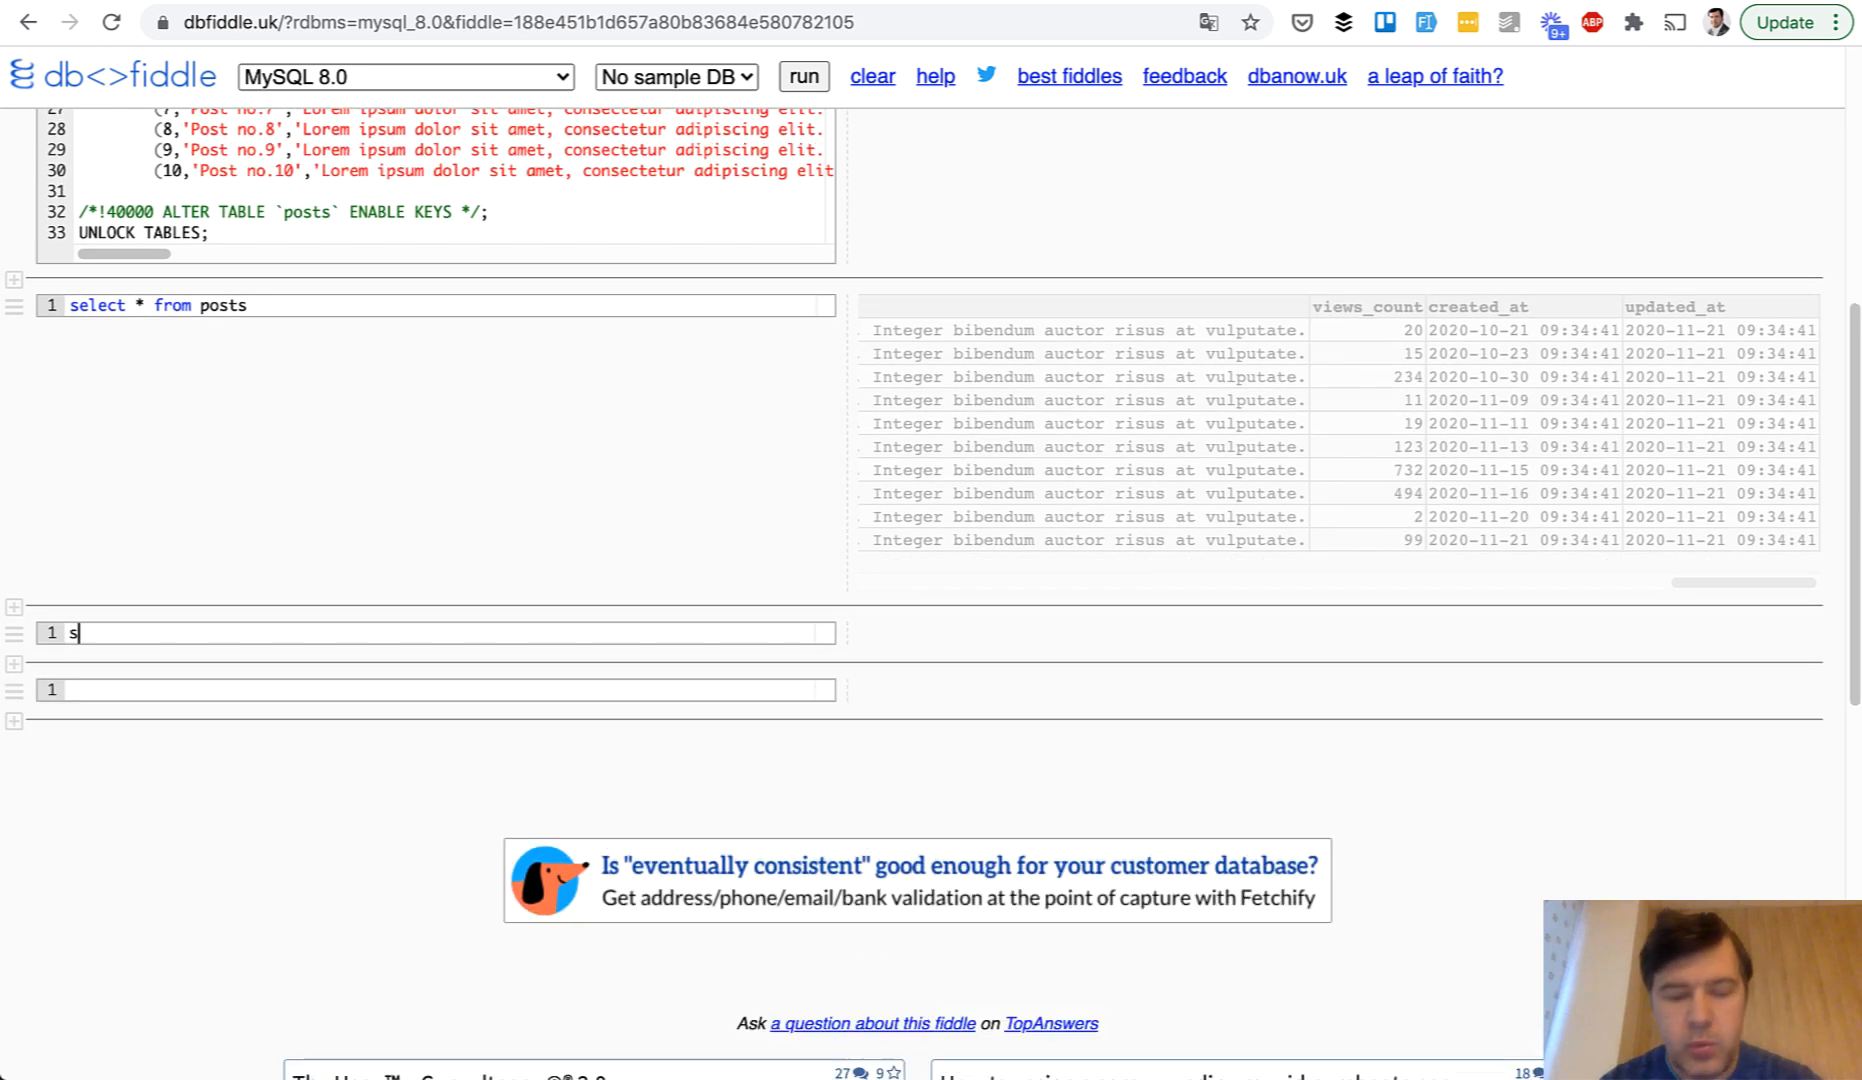
type("elect * from posts")
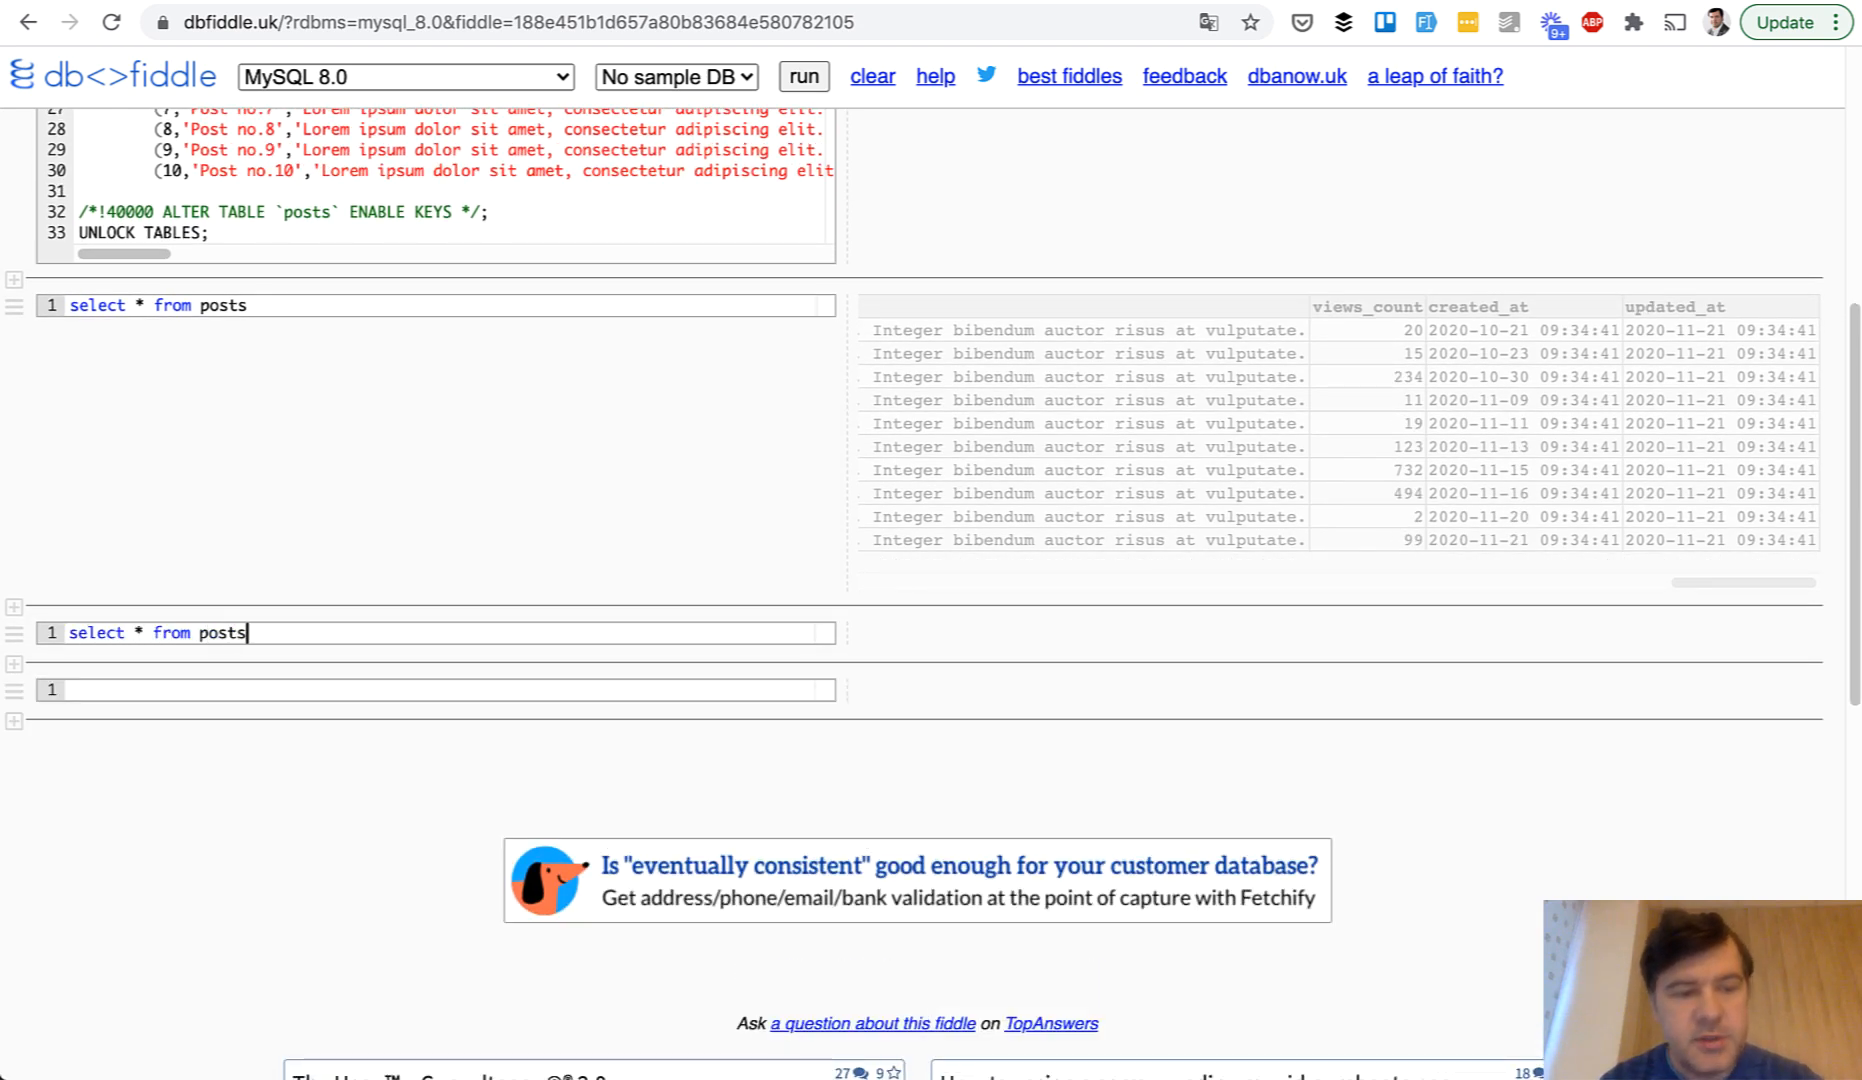
type("where views_count > 100")
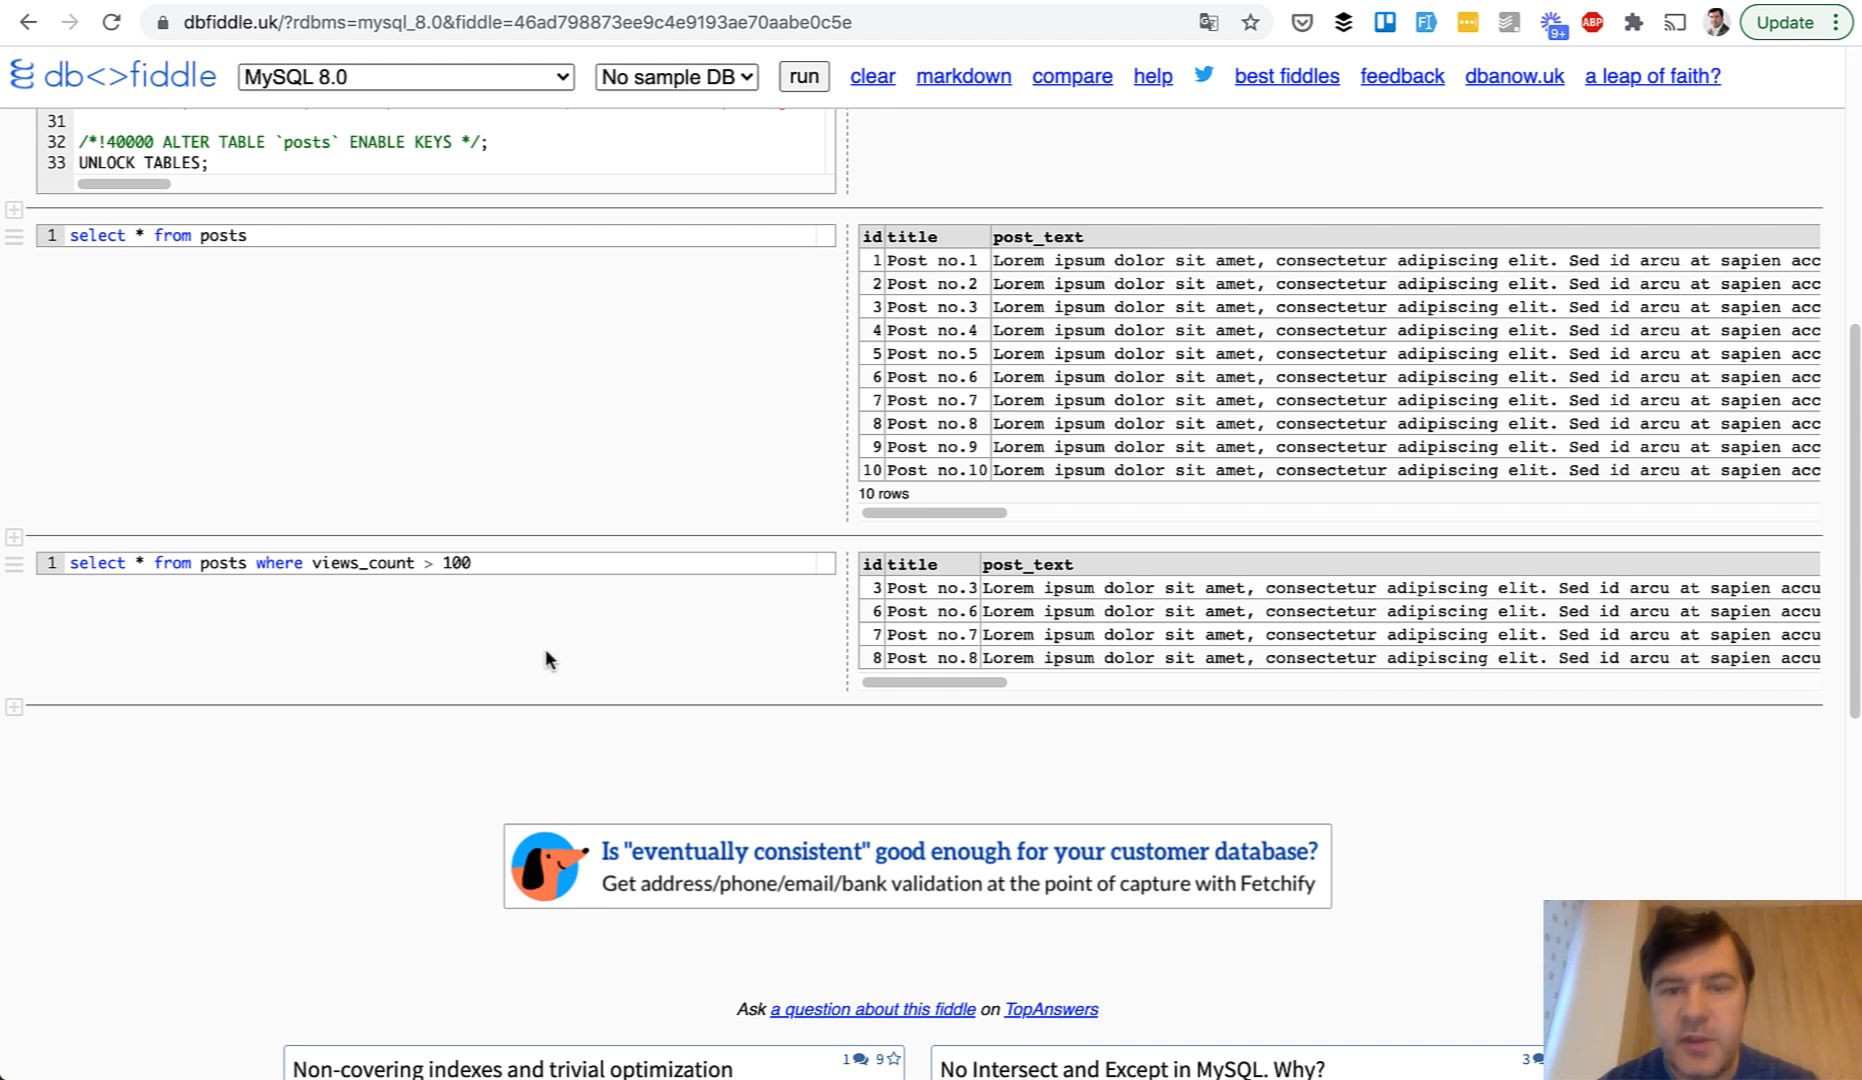
left_click(498, 22)
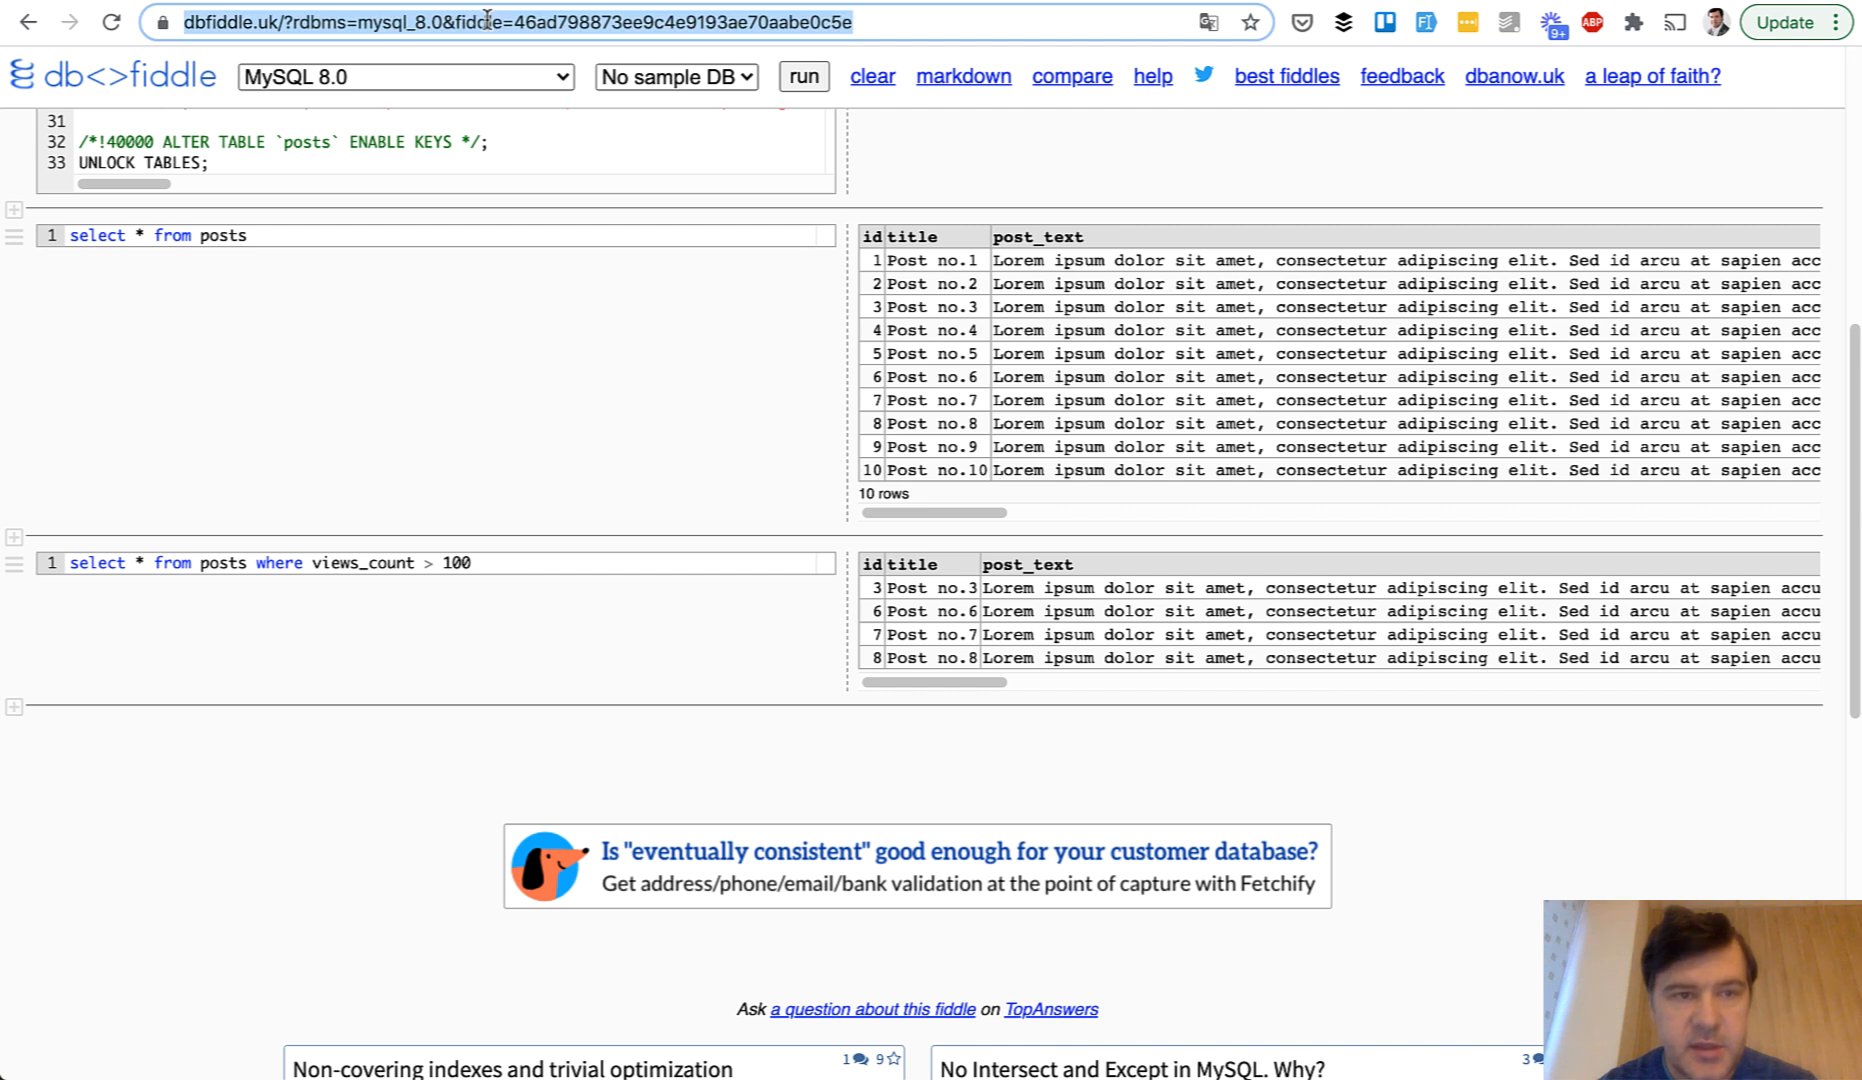